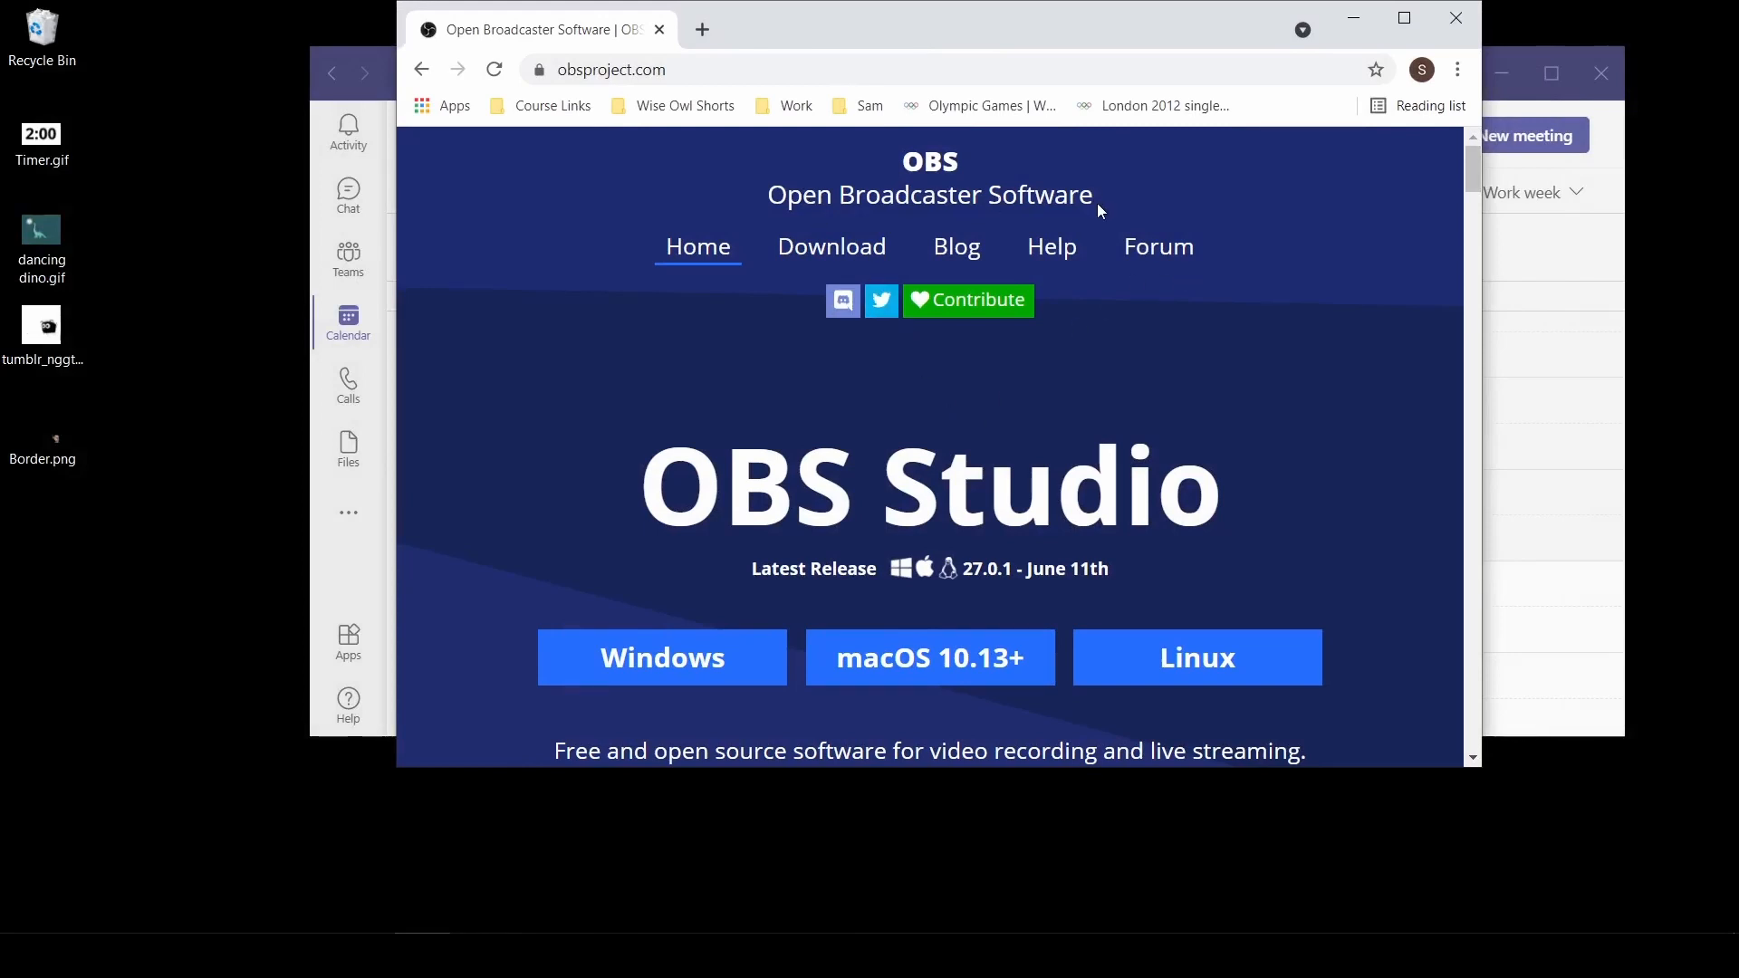
pyautogui.moveTo(1195, 656)
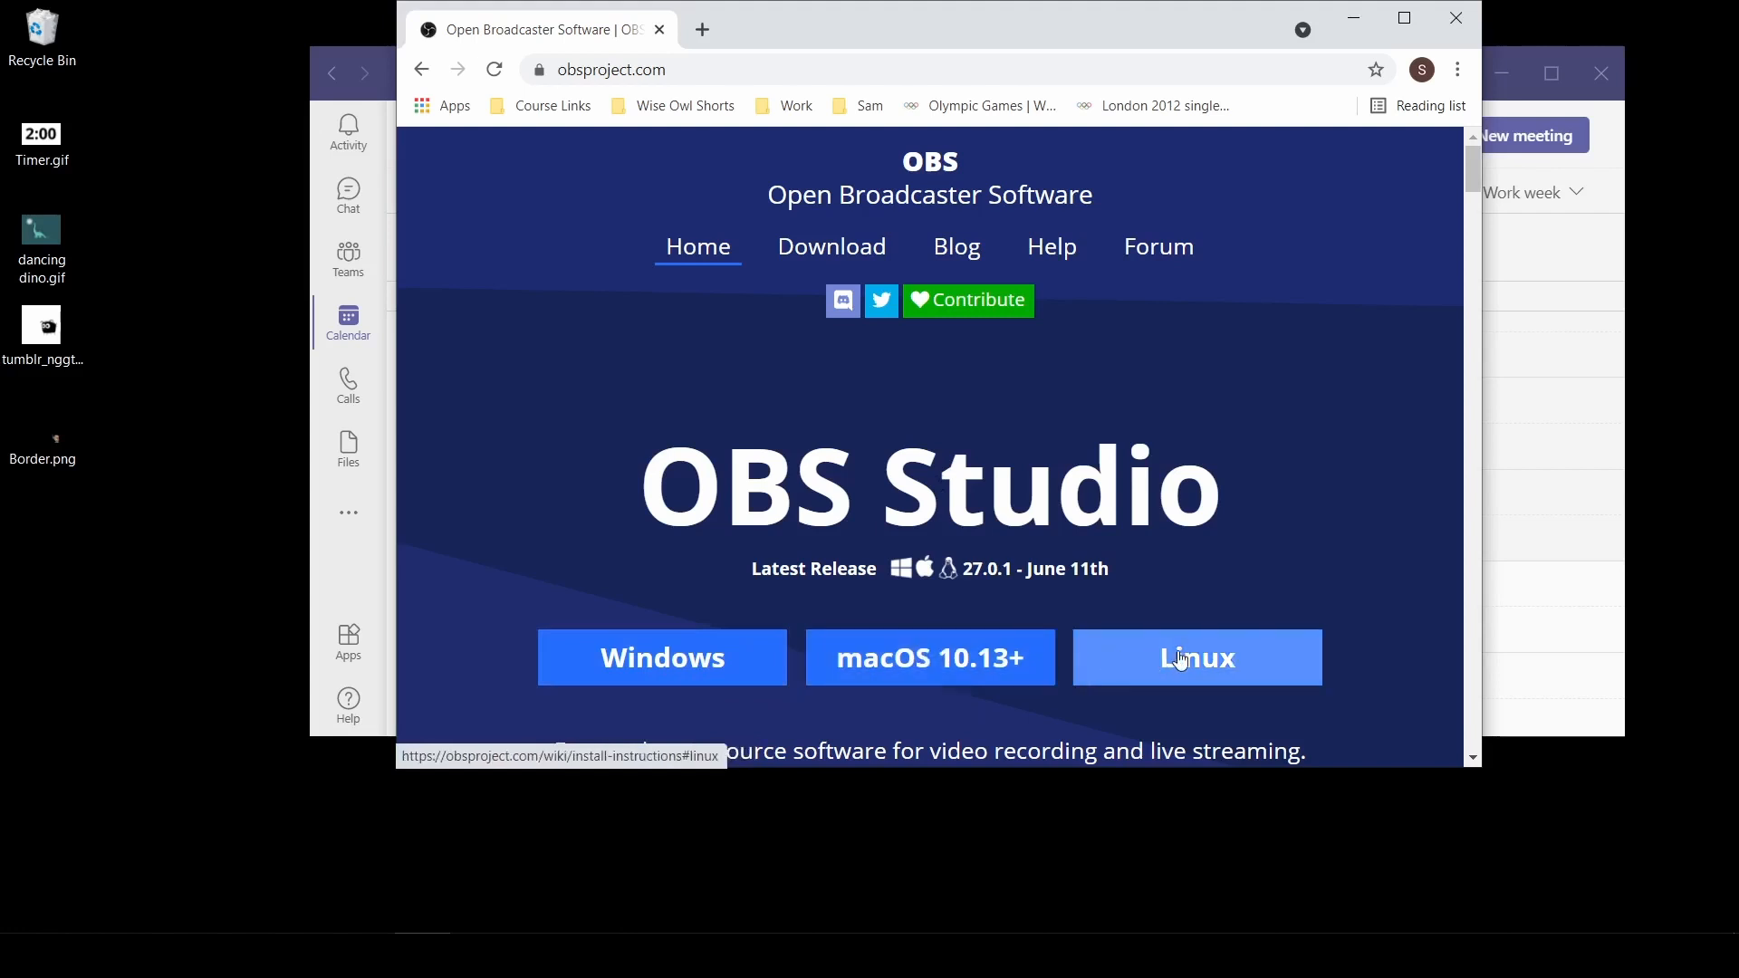
pyautogui.moveTo(1135, 353)
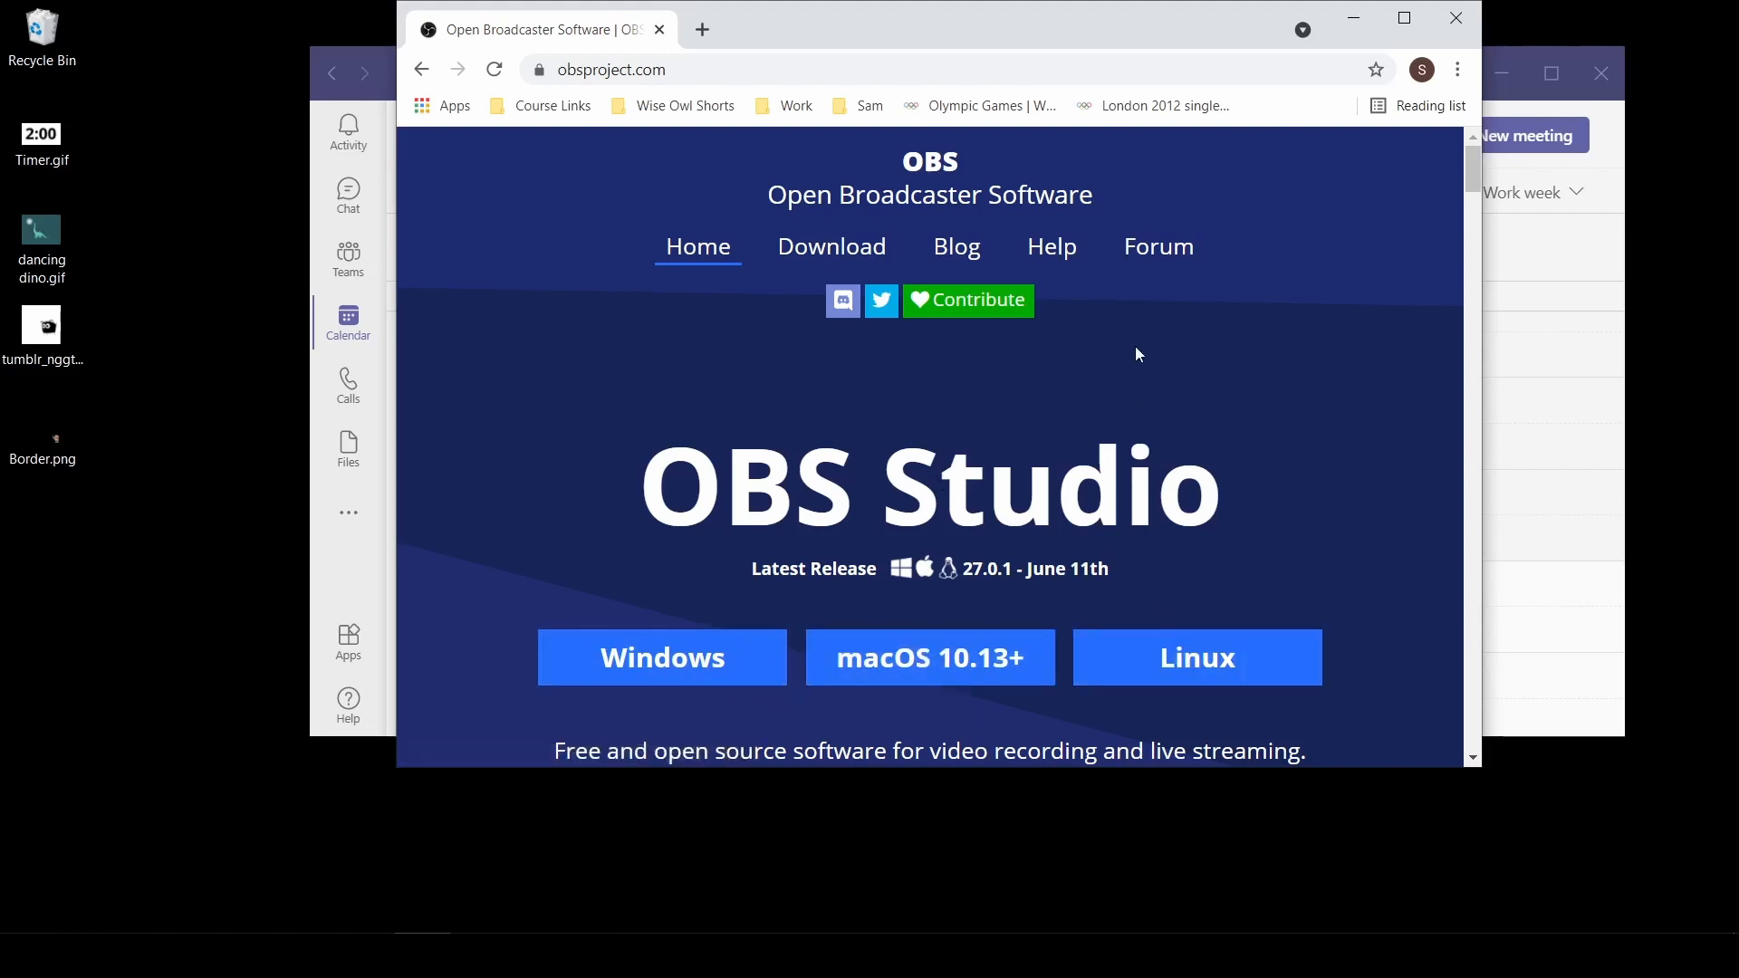
pyautogui.moveTo(111, 795)
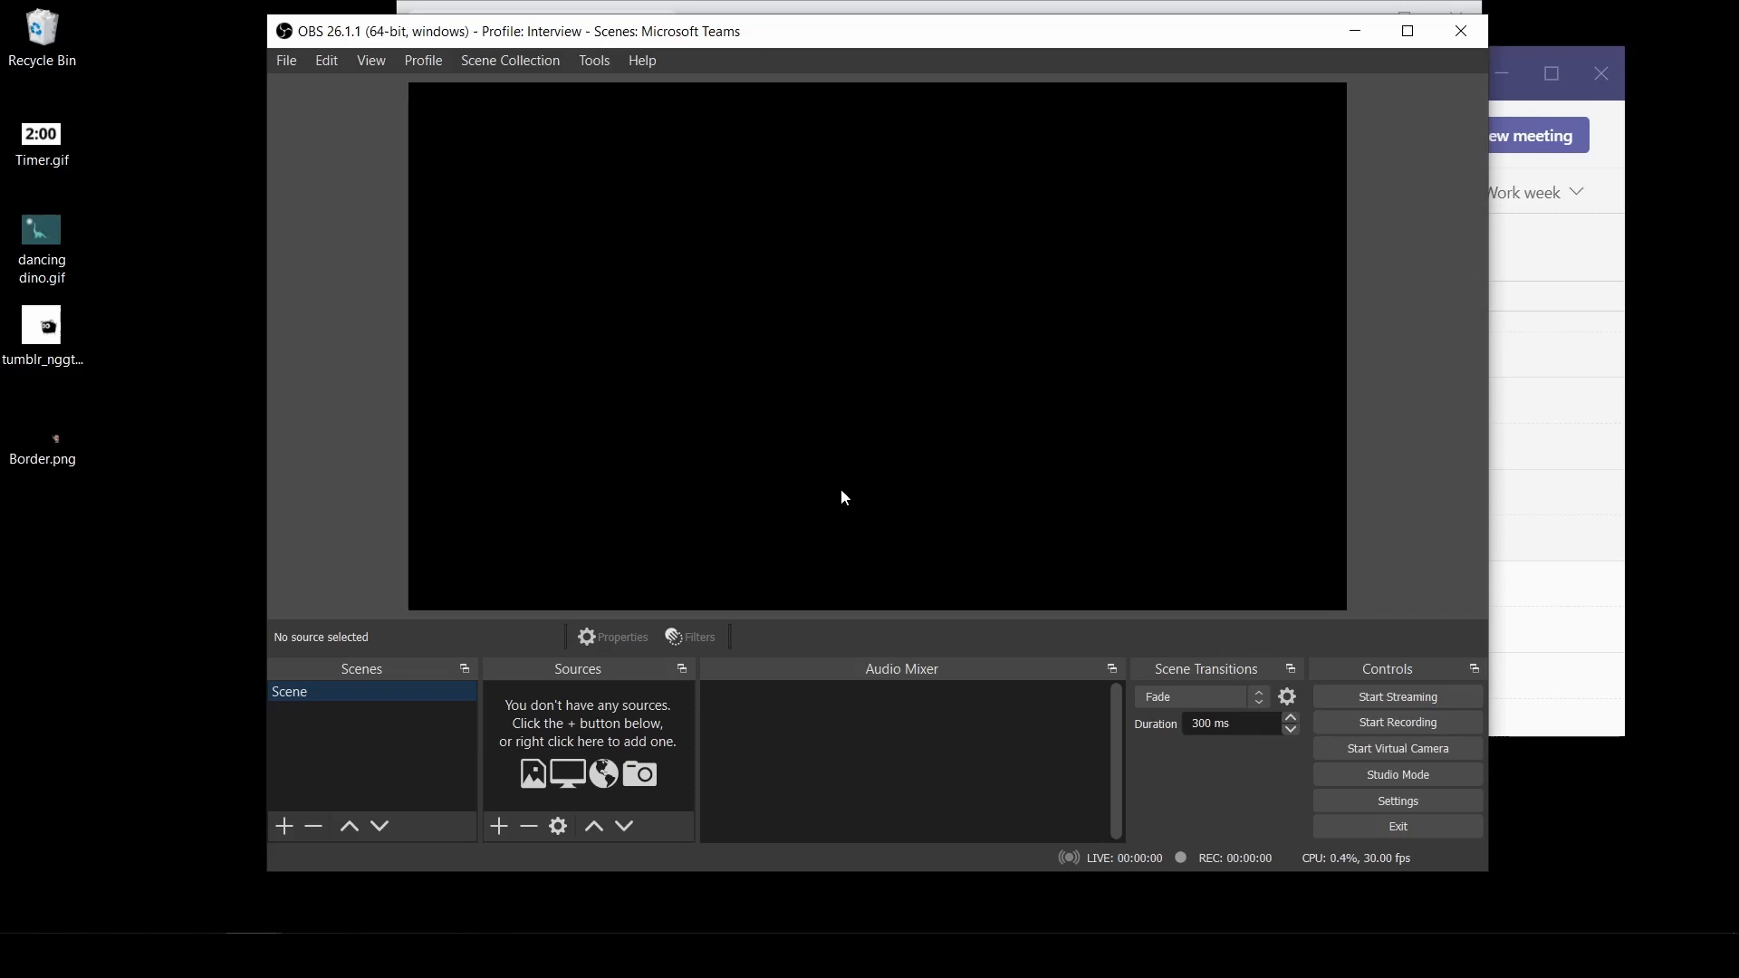
pyautogui.moveTo(314, 755)
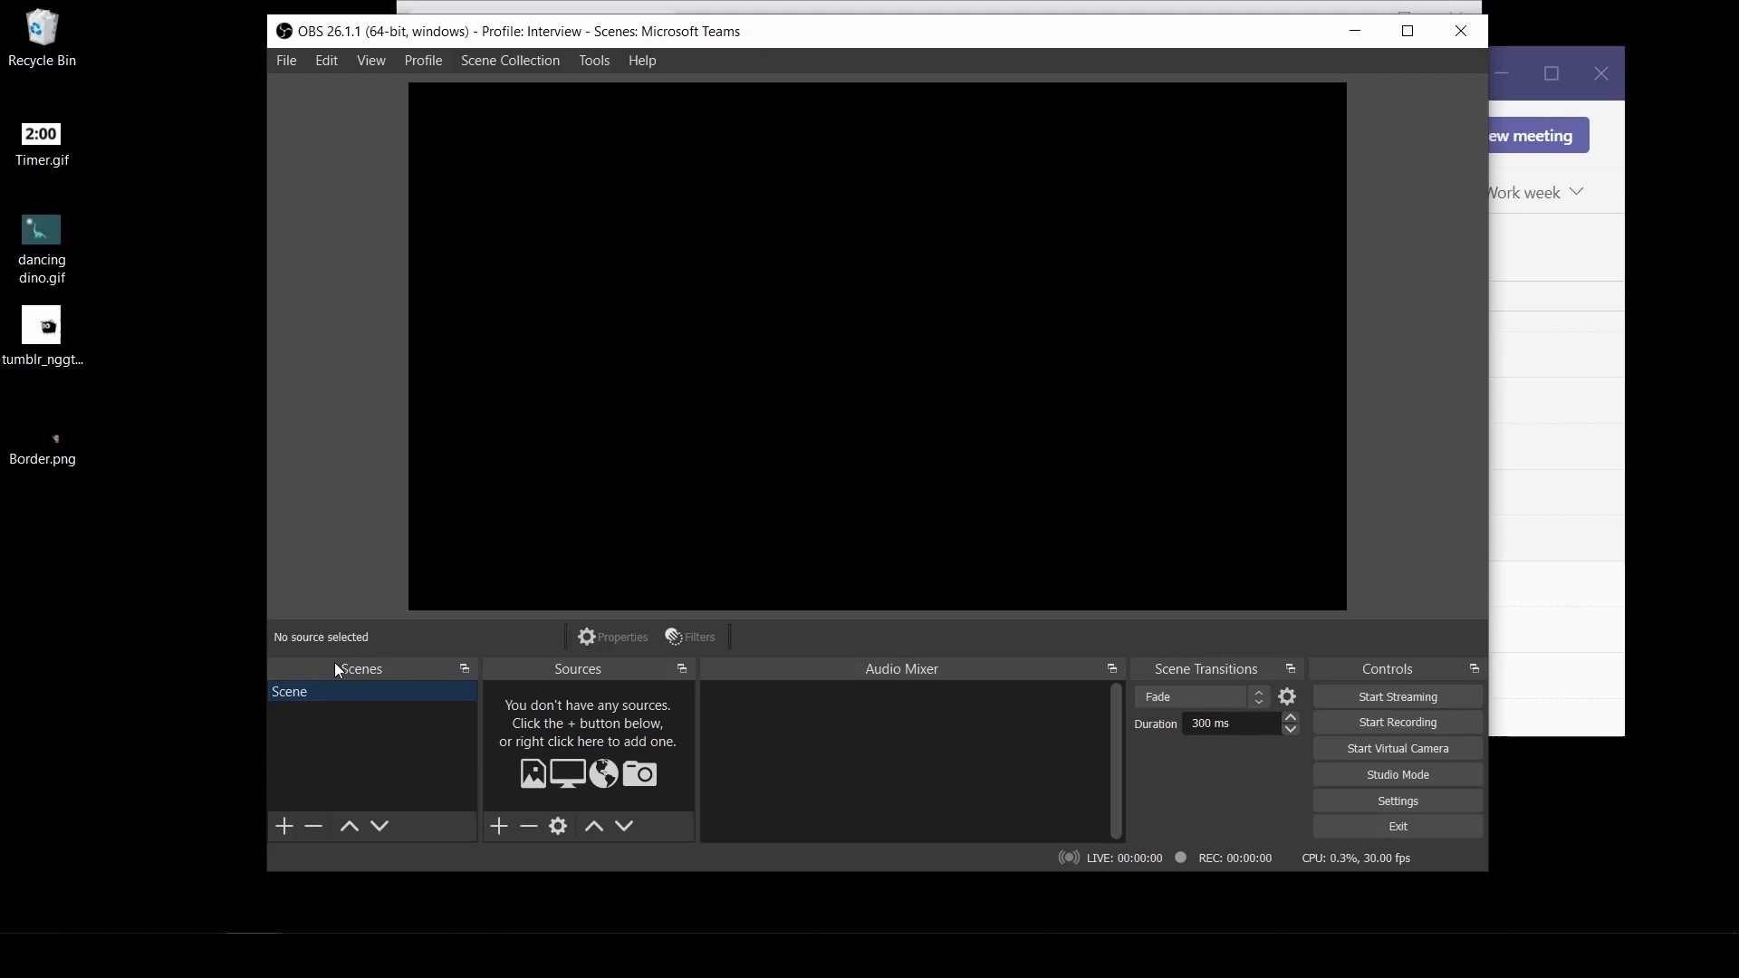
# - Rename the default scene to 'Basic Camera' via the scene's context menu
pyautogui.rightClick(288, 690)
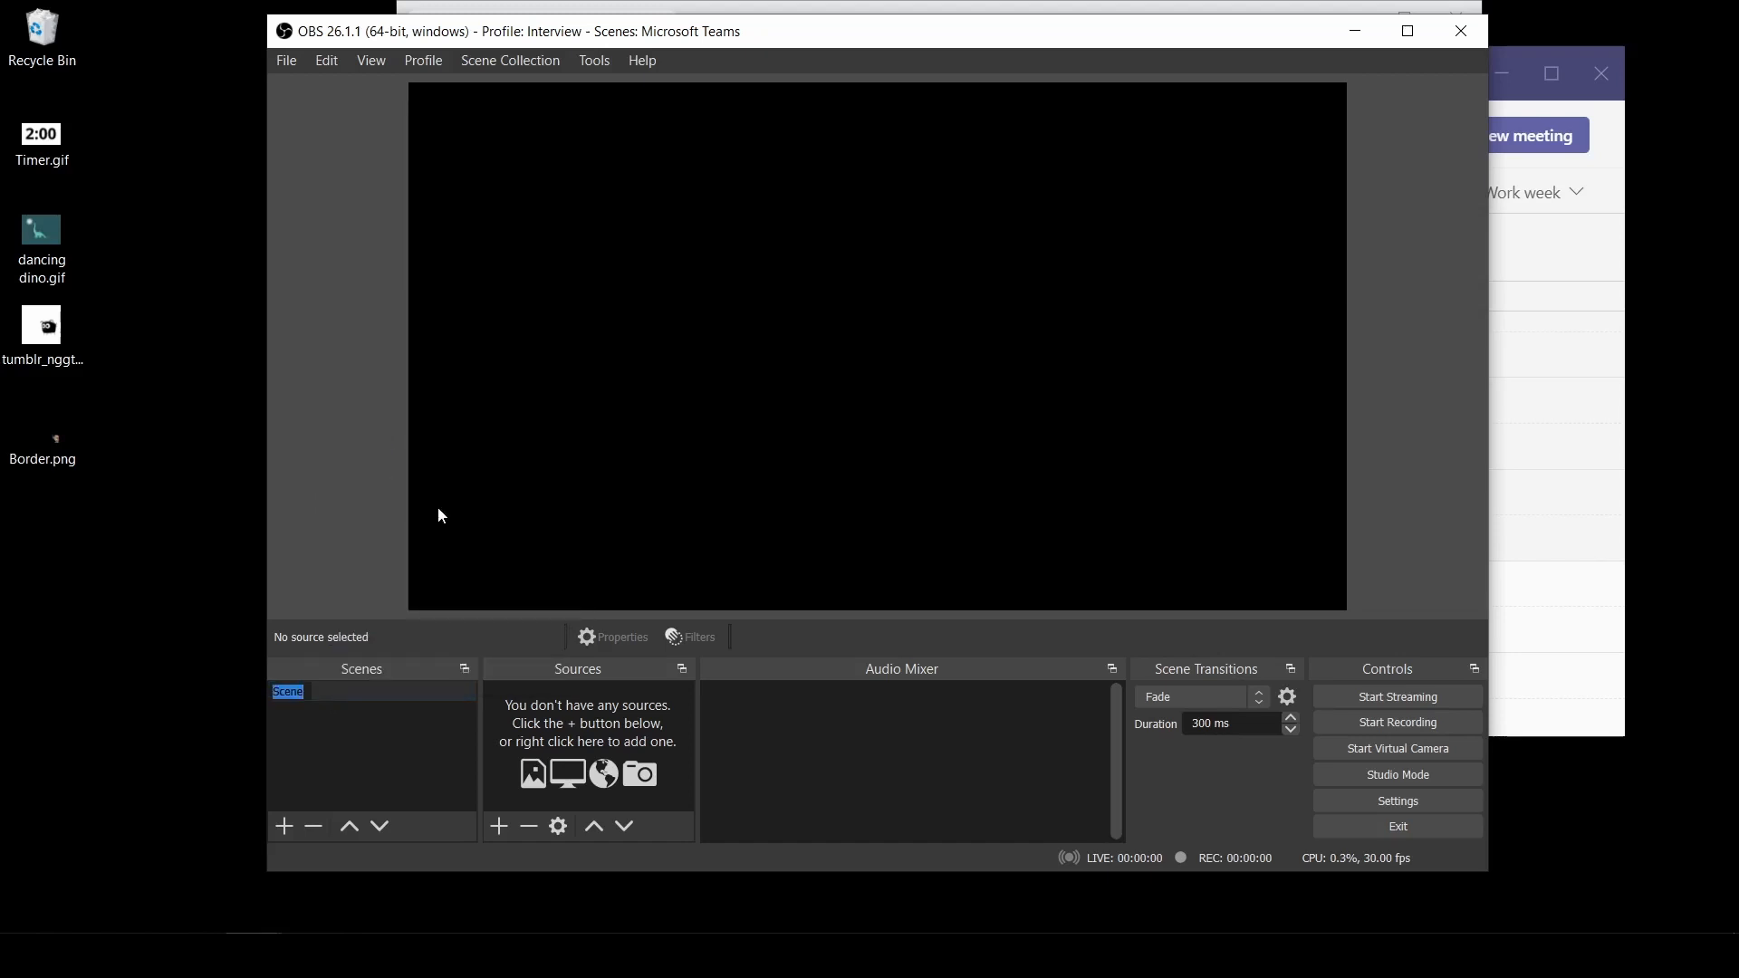
pyautogui.write('Basic Camera')
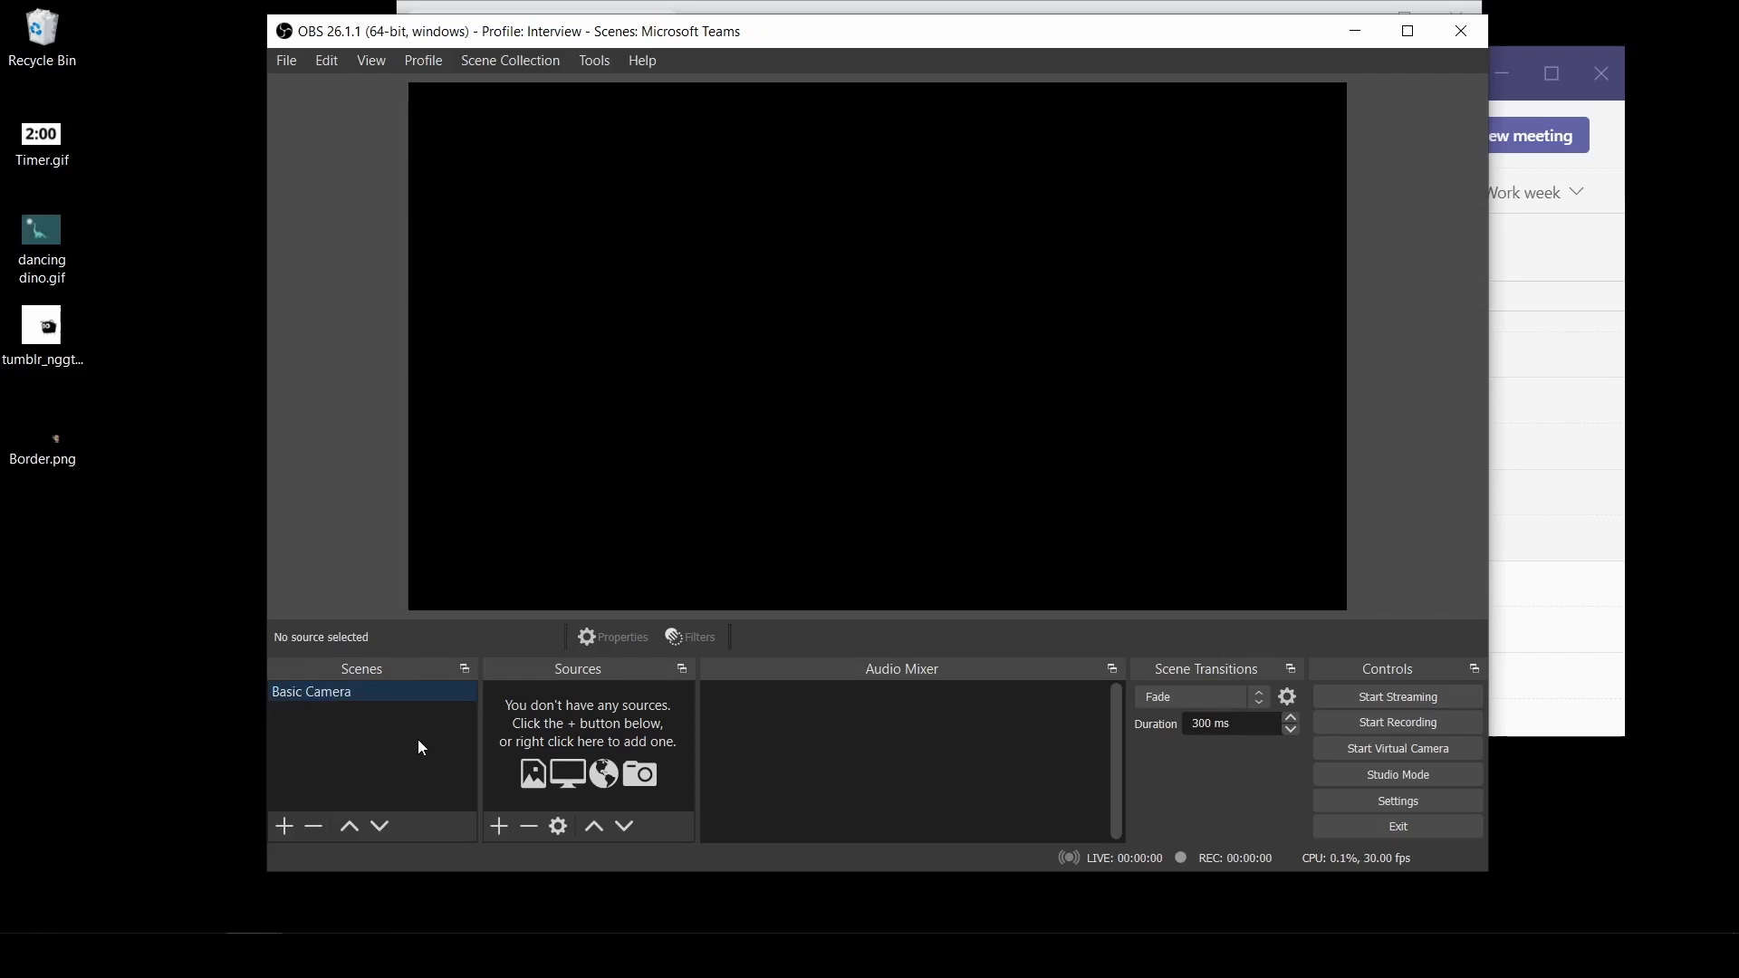
pyautogui.moveTo(407, 750)
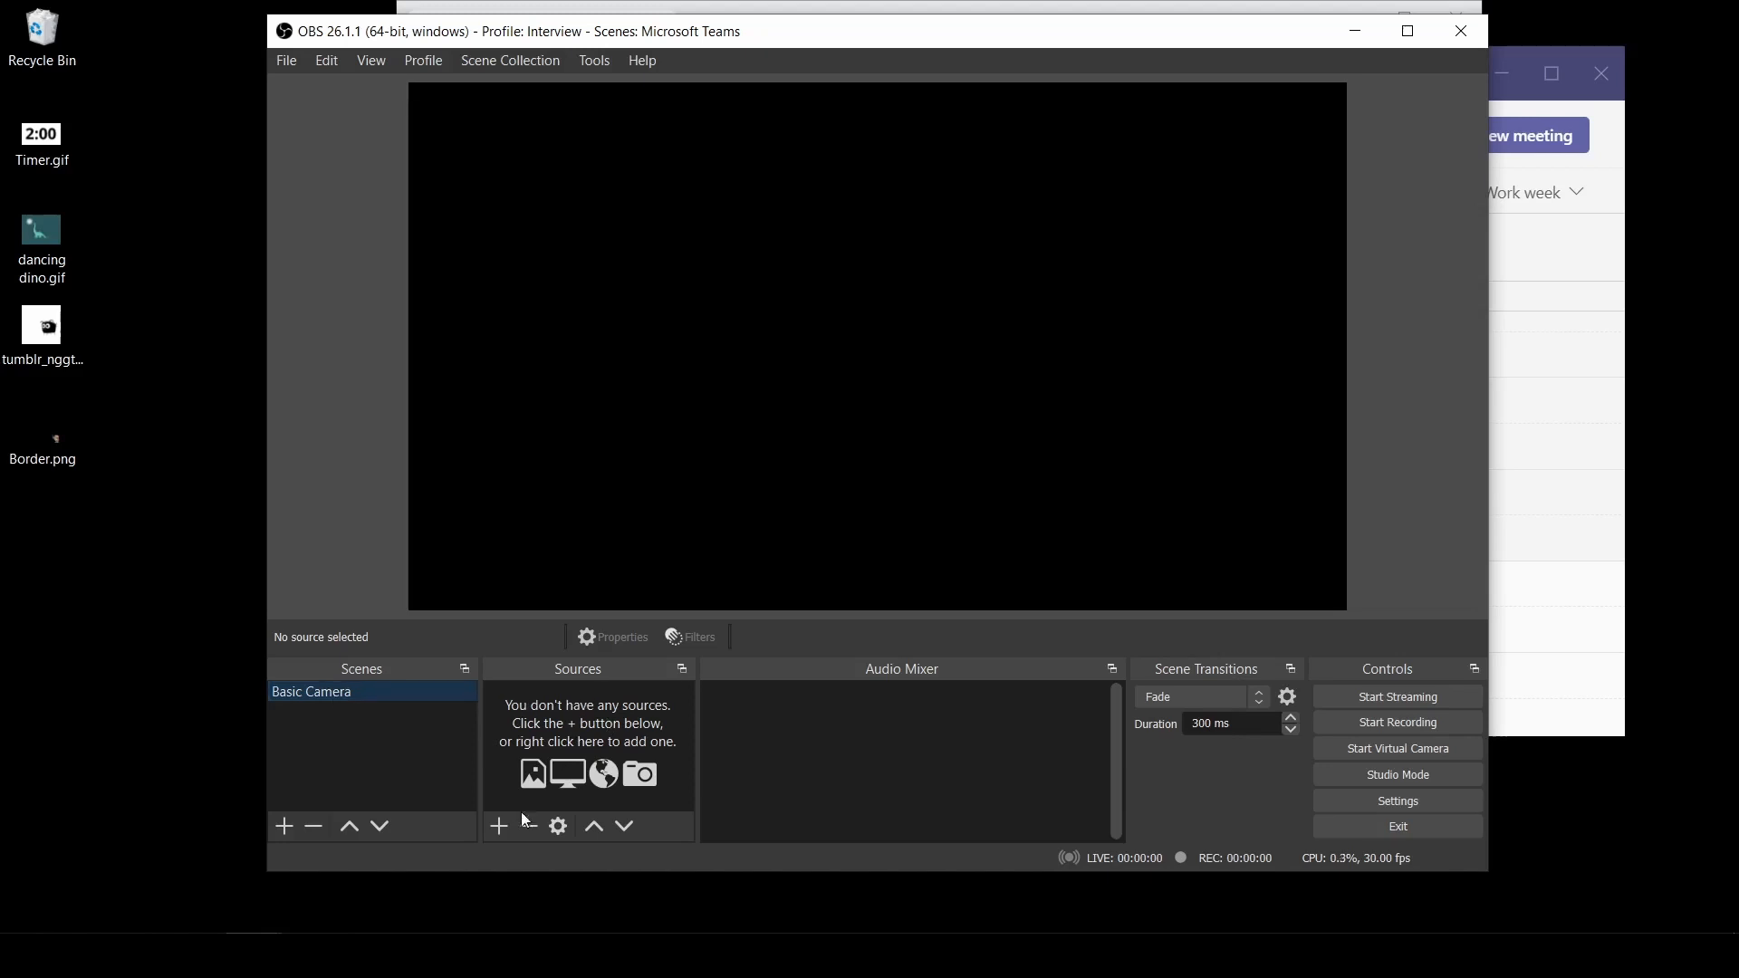
# - Add a Video Capture Device source using the Integrated Webcam to Basic Camera
pyautogui.click(498, 825)
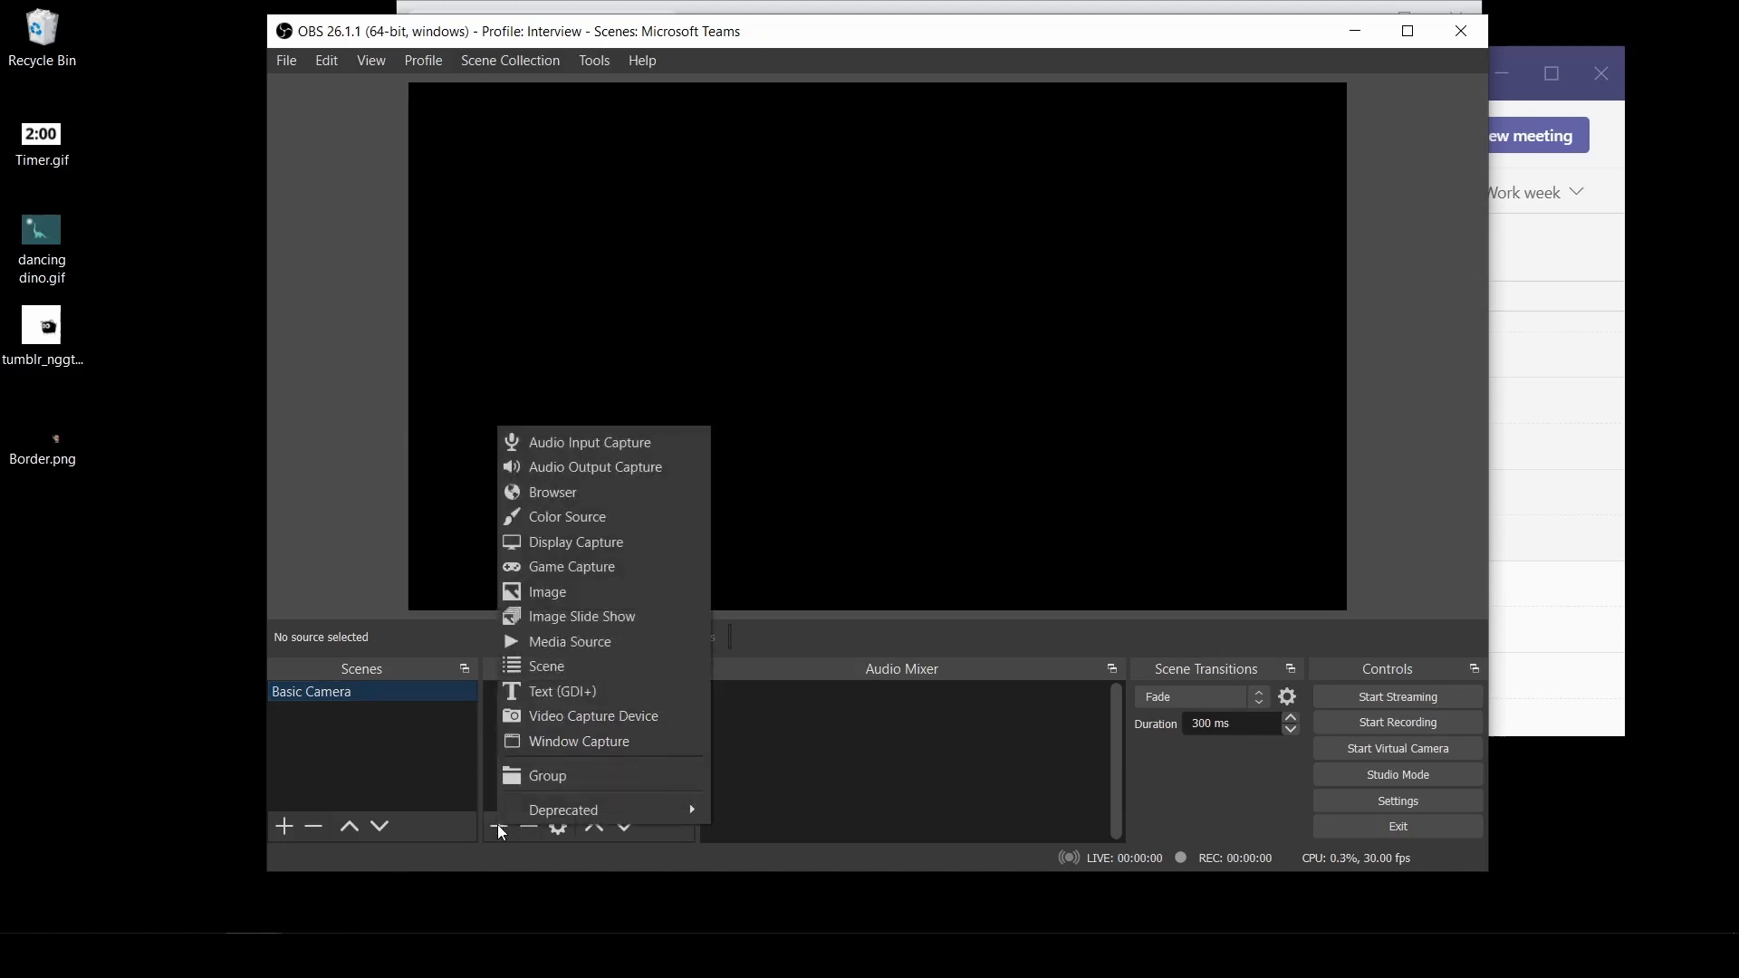
pyautogui.moveTo(592, 715)
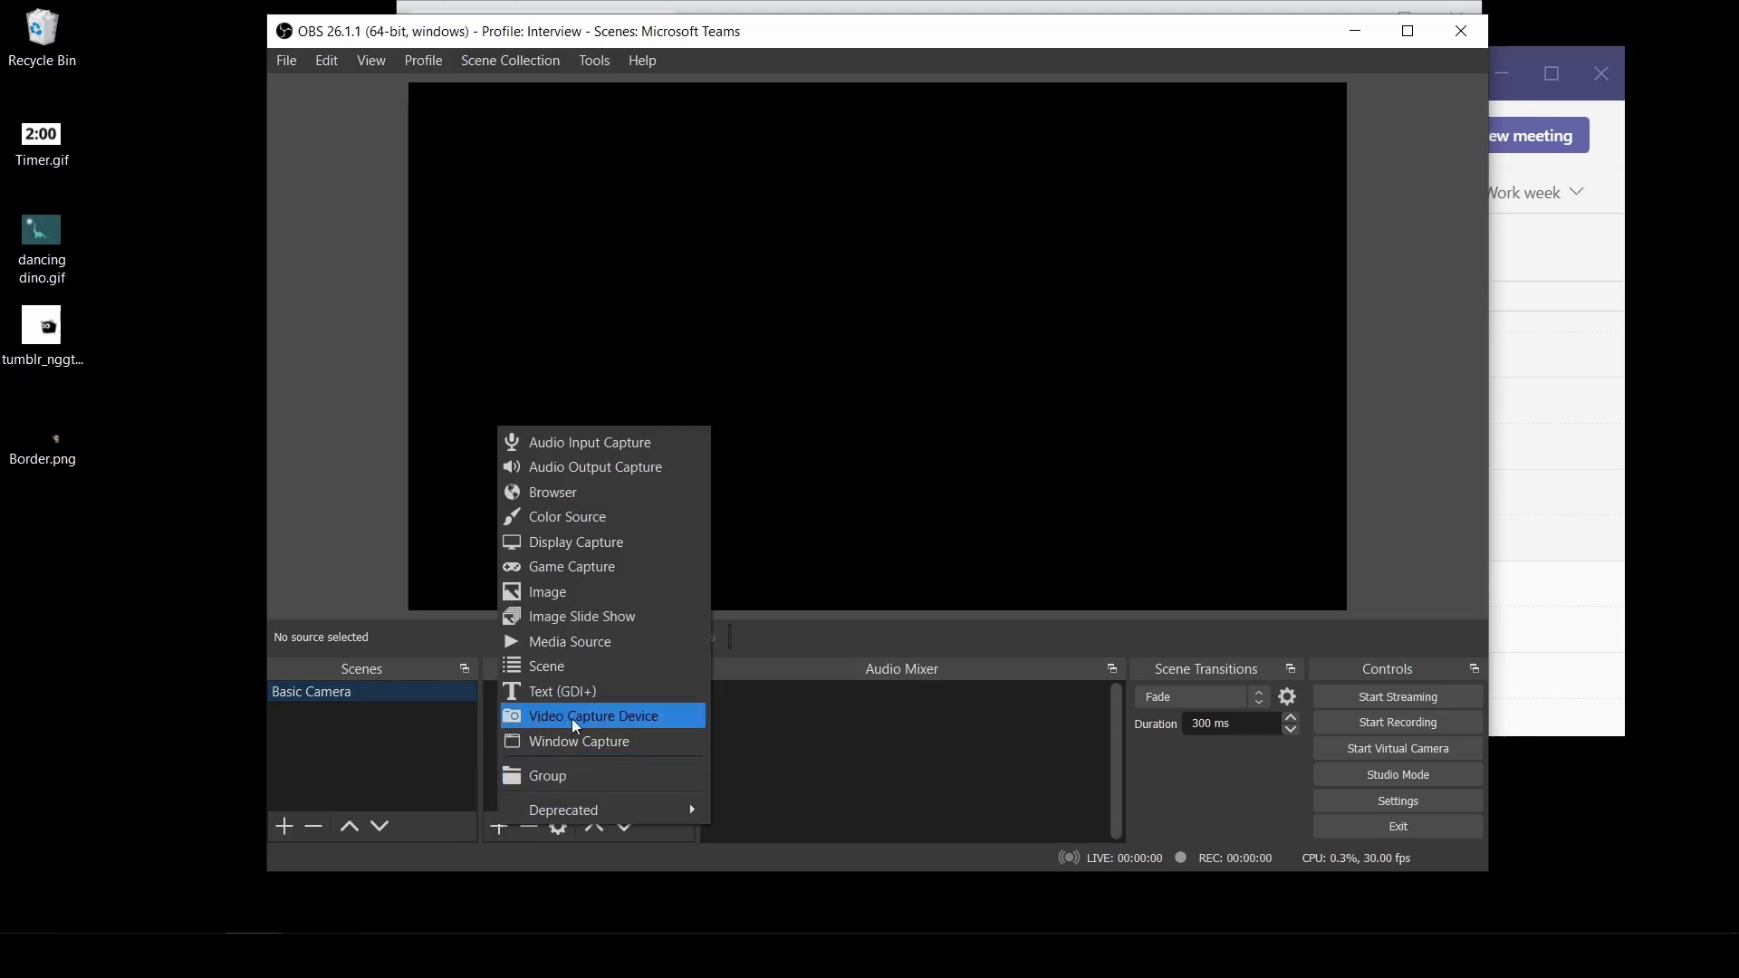
pyautogui.click(594, 715)
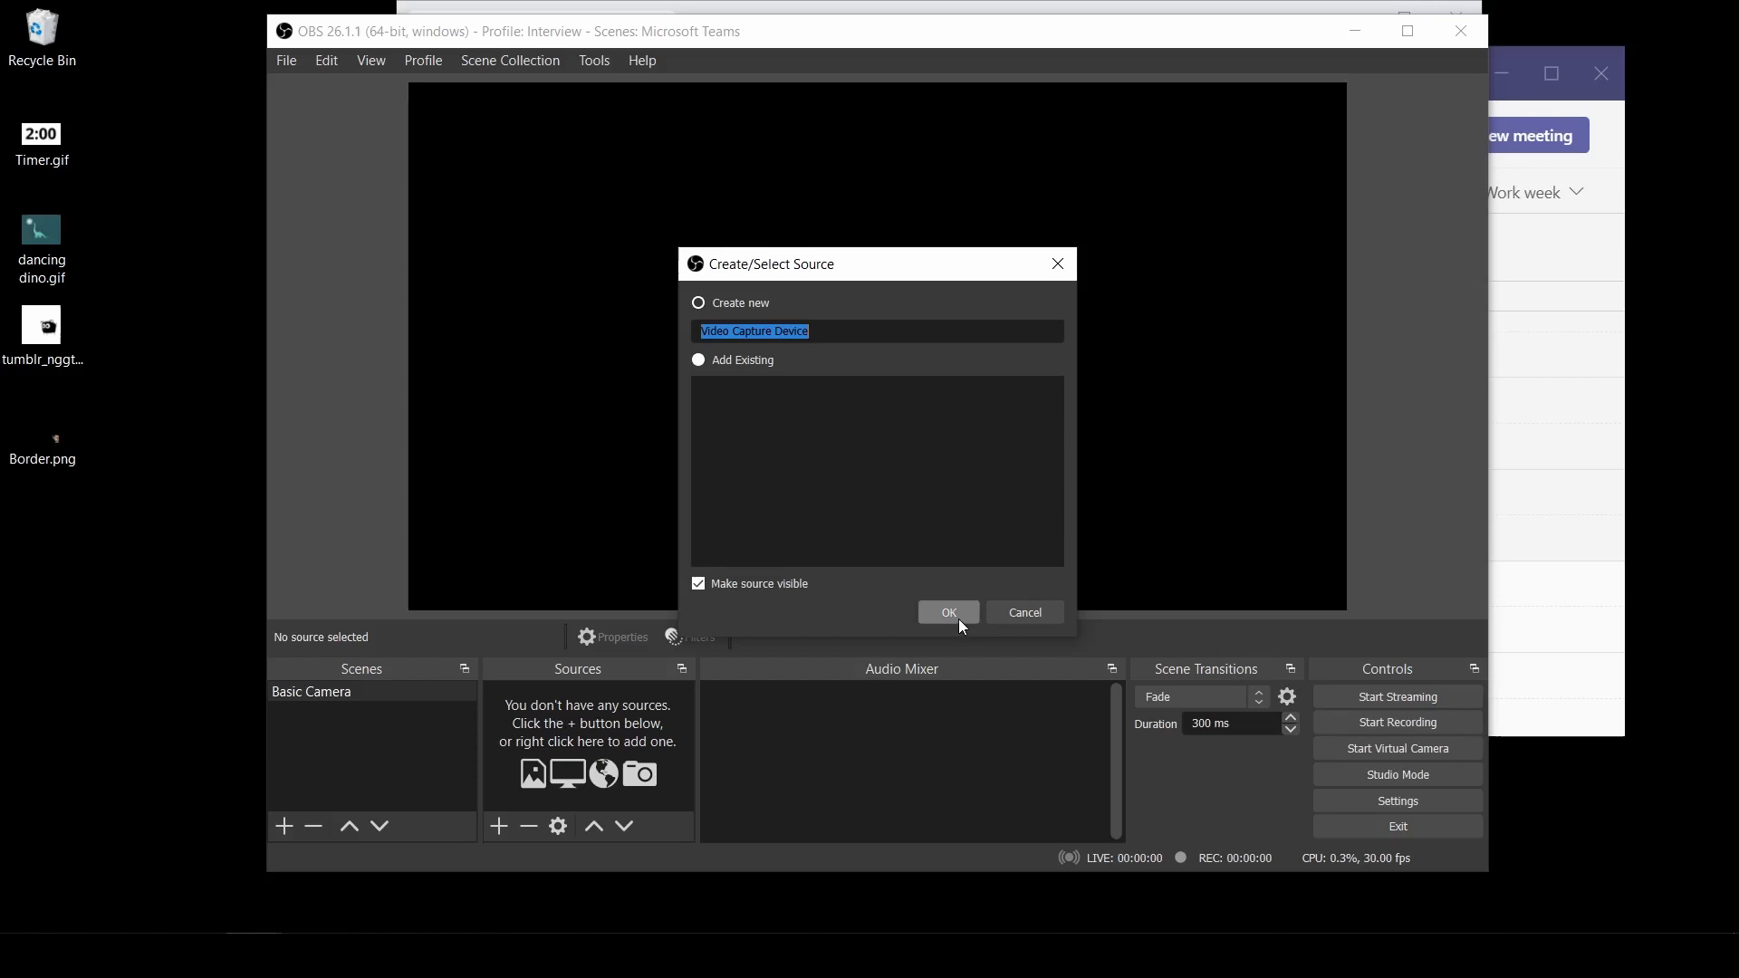
pyautogui.click(947, 612)
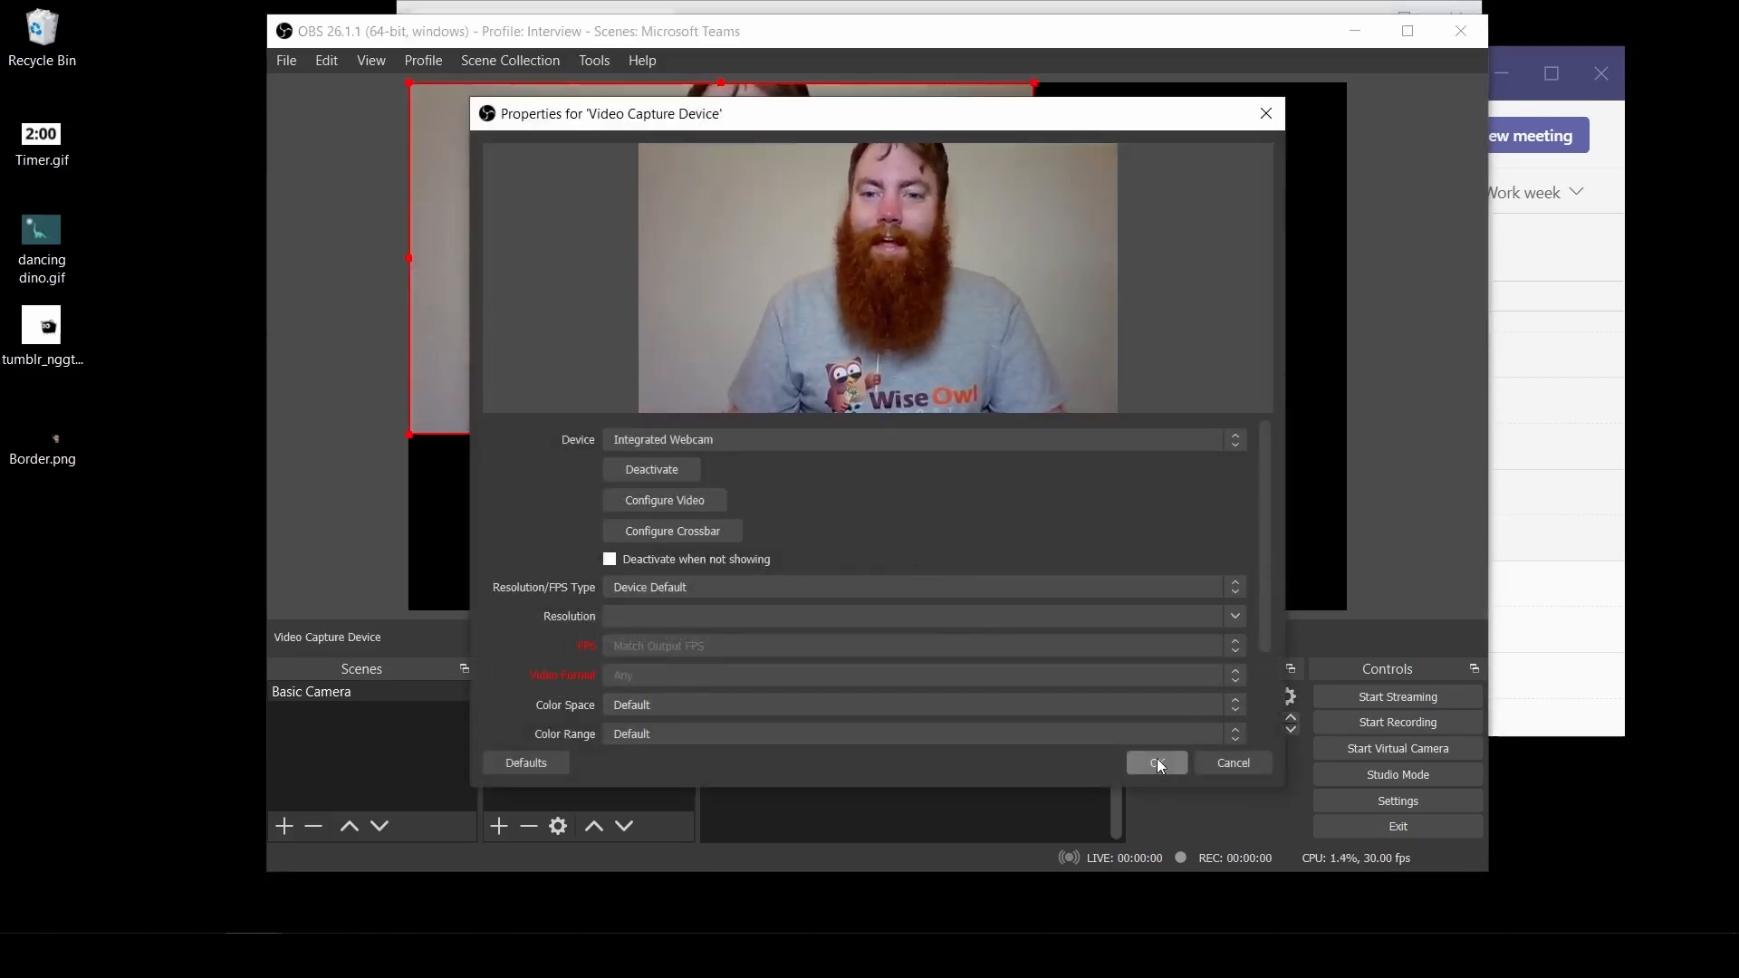
pyautogui.click(1155, 763)
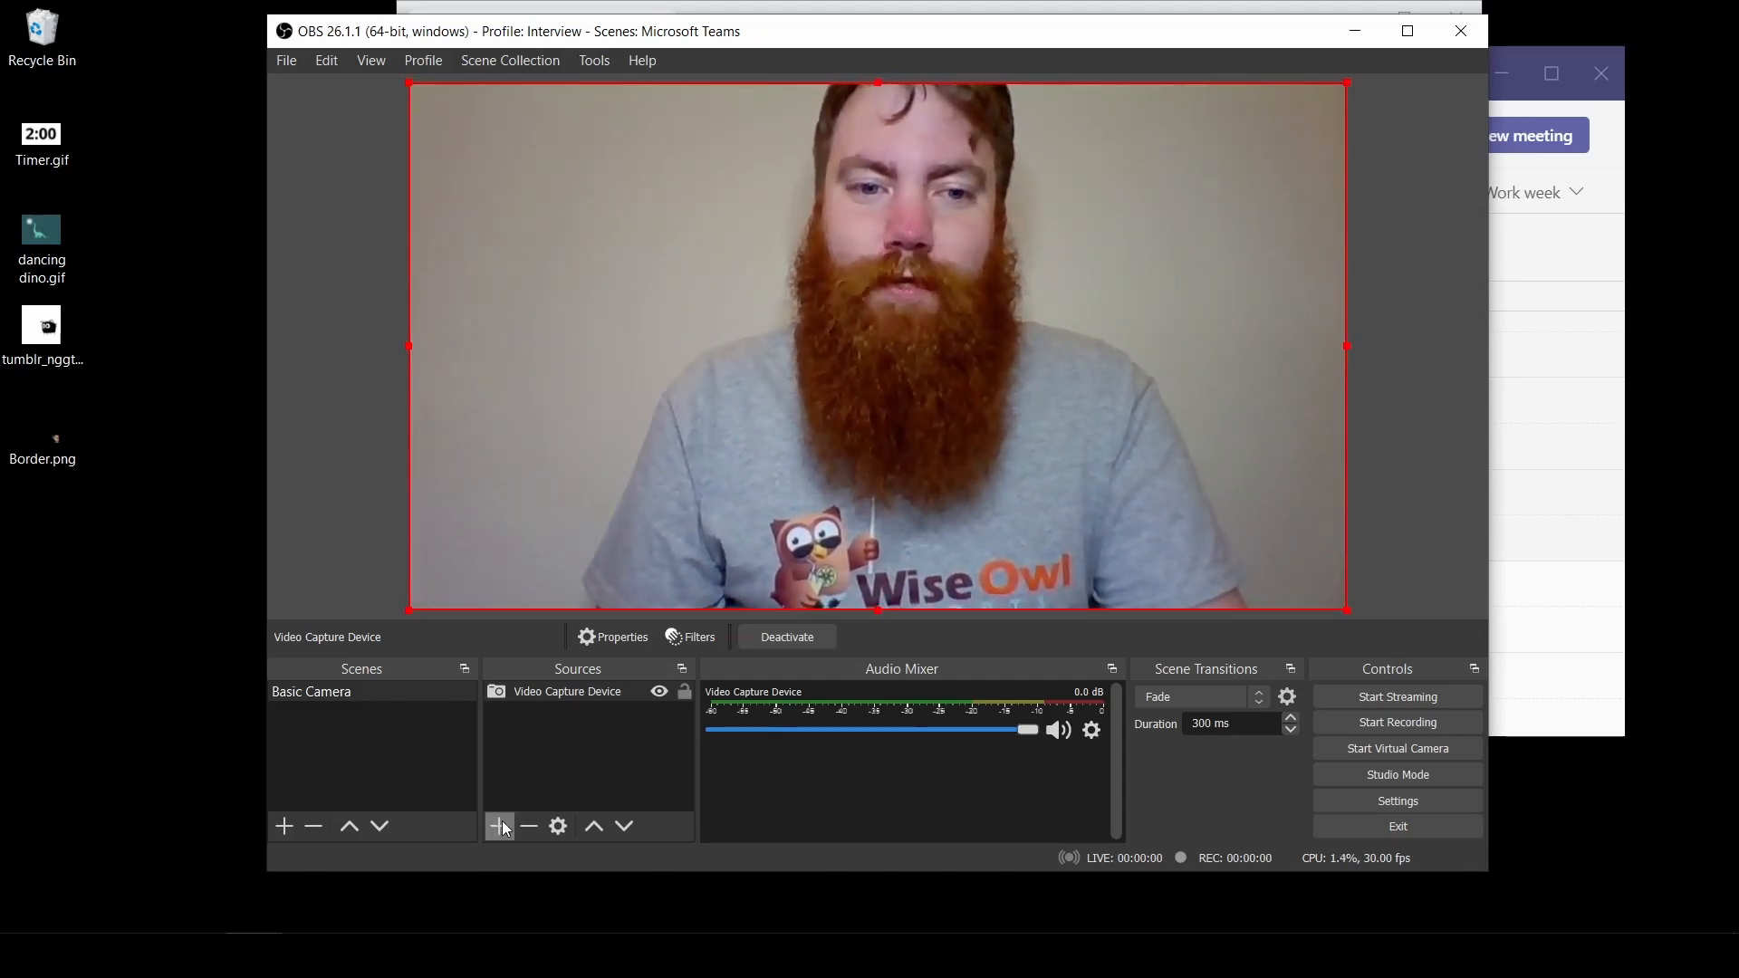
# - Add an Audio Input Capture source set to Microphone Array (Realtek(R) Audio)
pyautogui.click(498, 825)
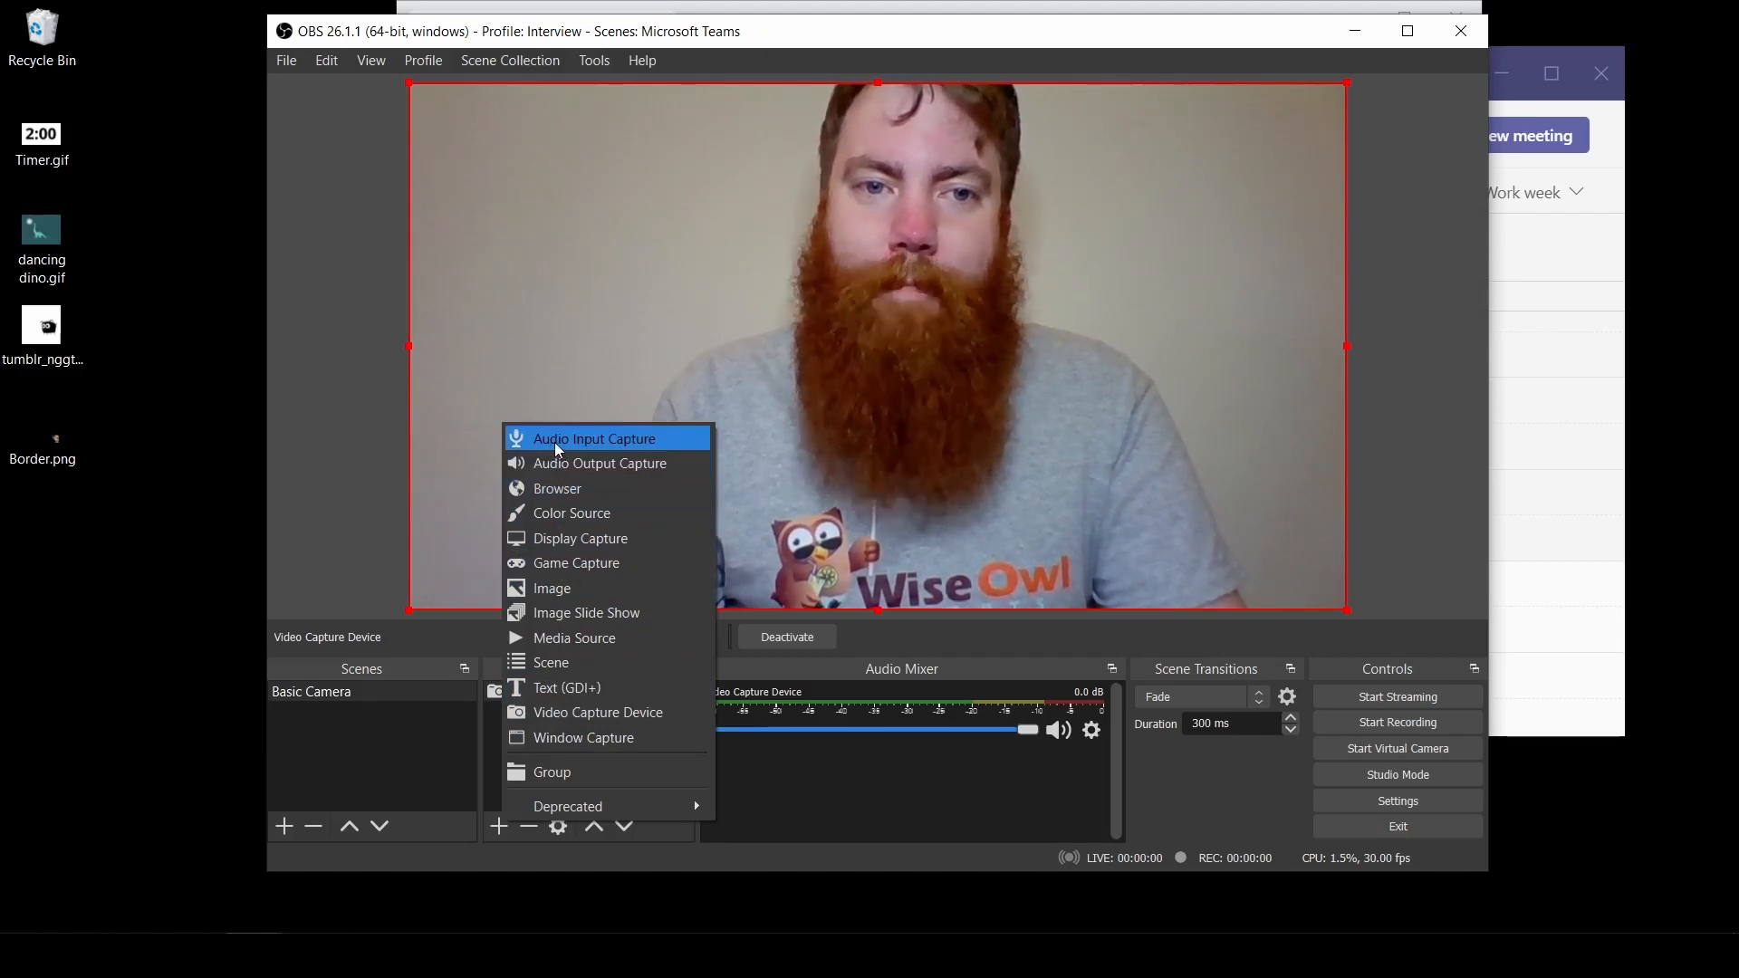
pyautogui.click(592, 438)
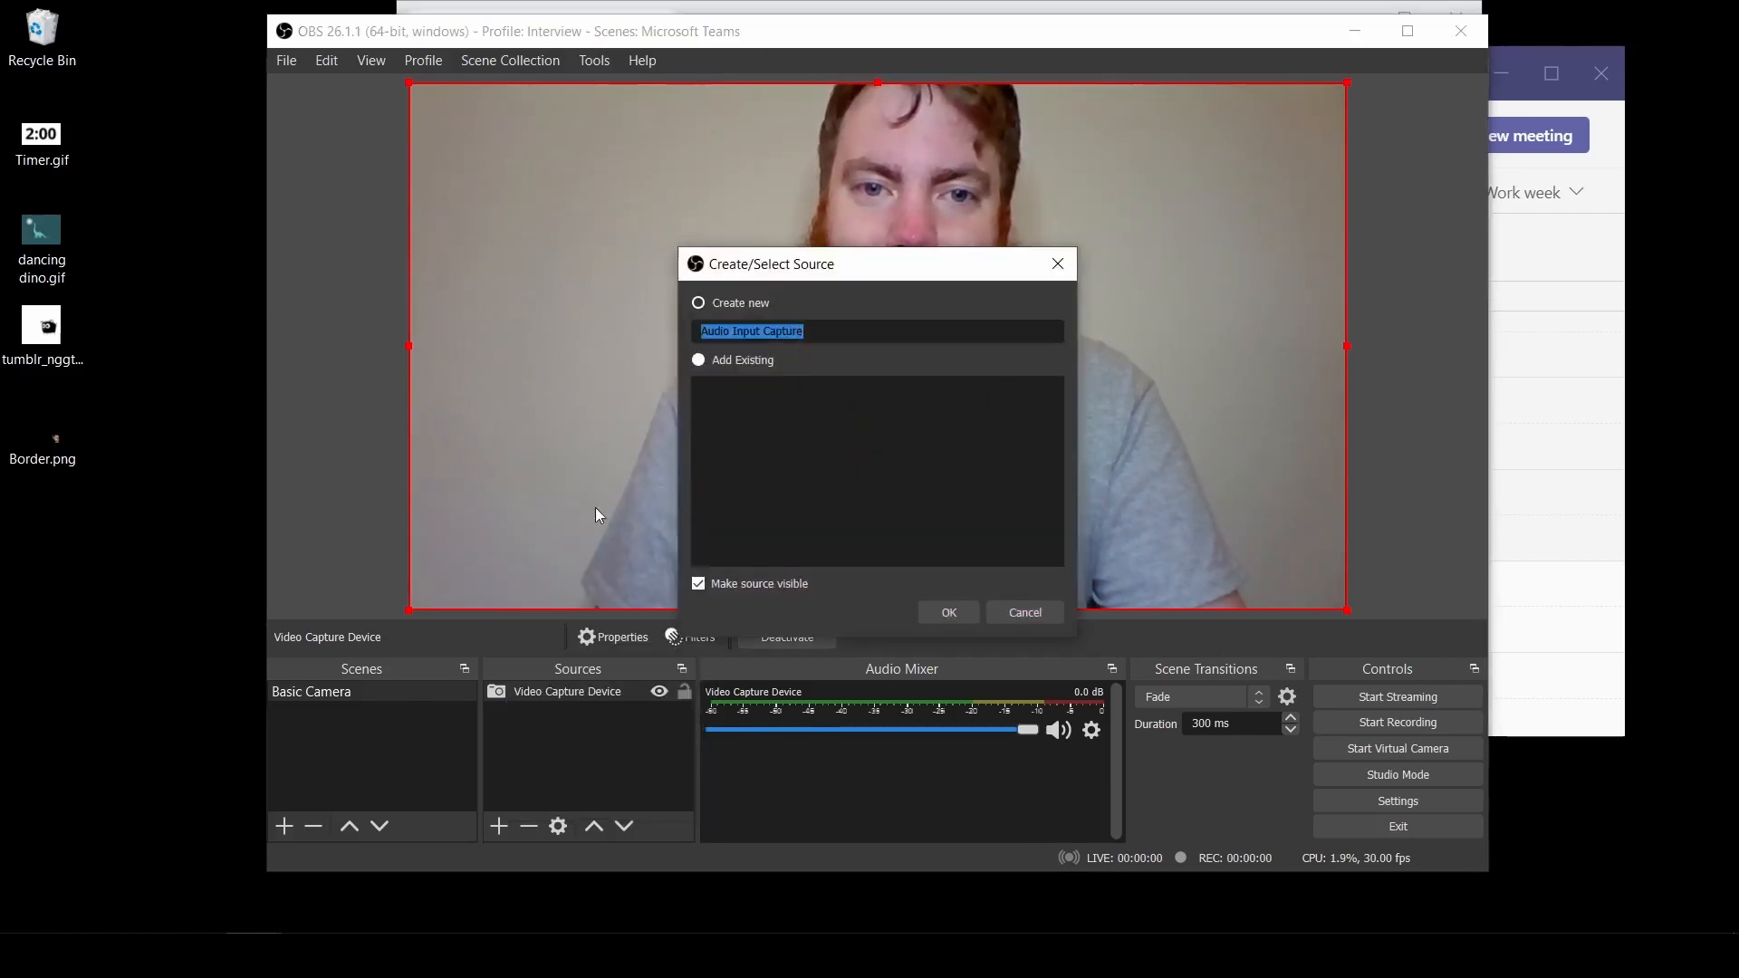
pyautogui.click(945, 610)
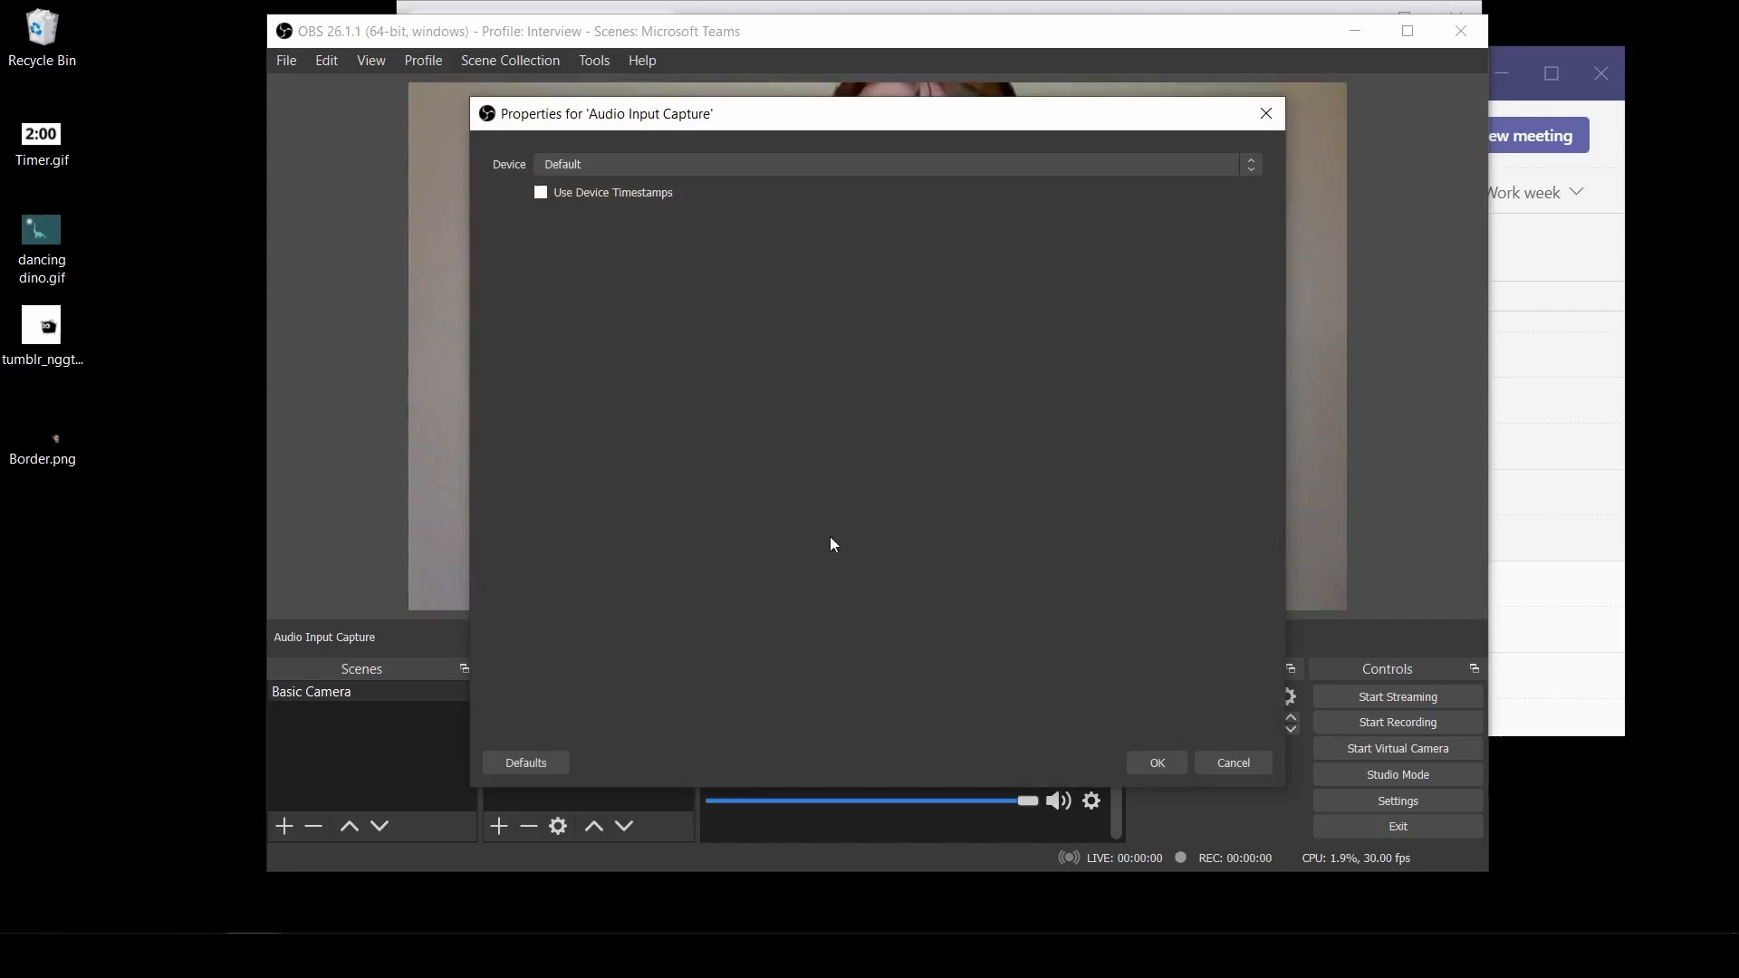
pyautogui.click(893, 165)
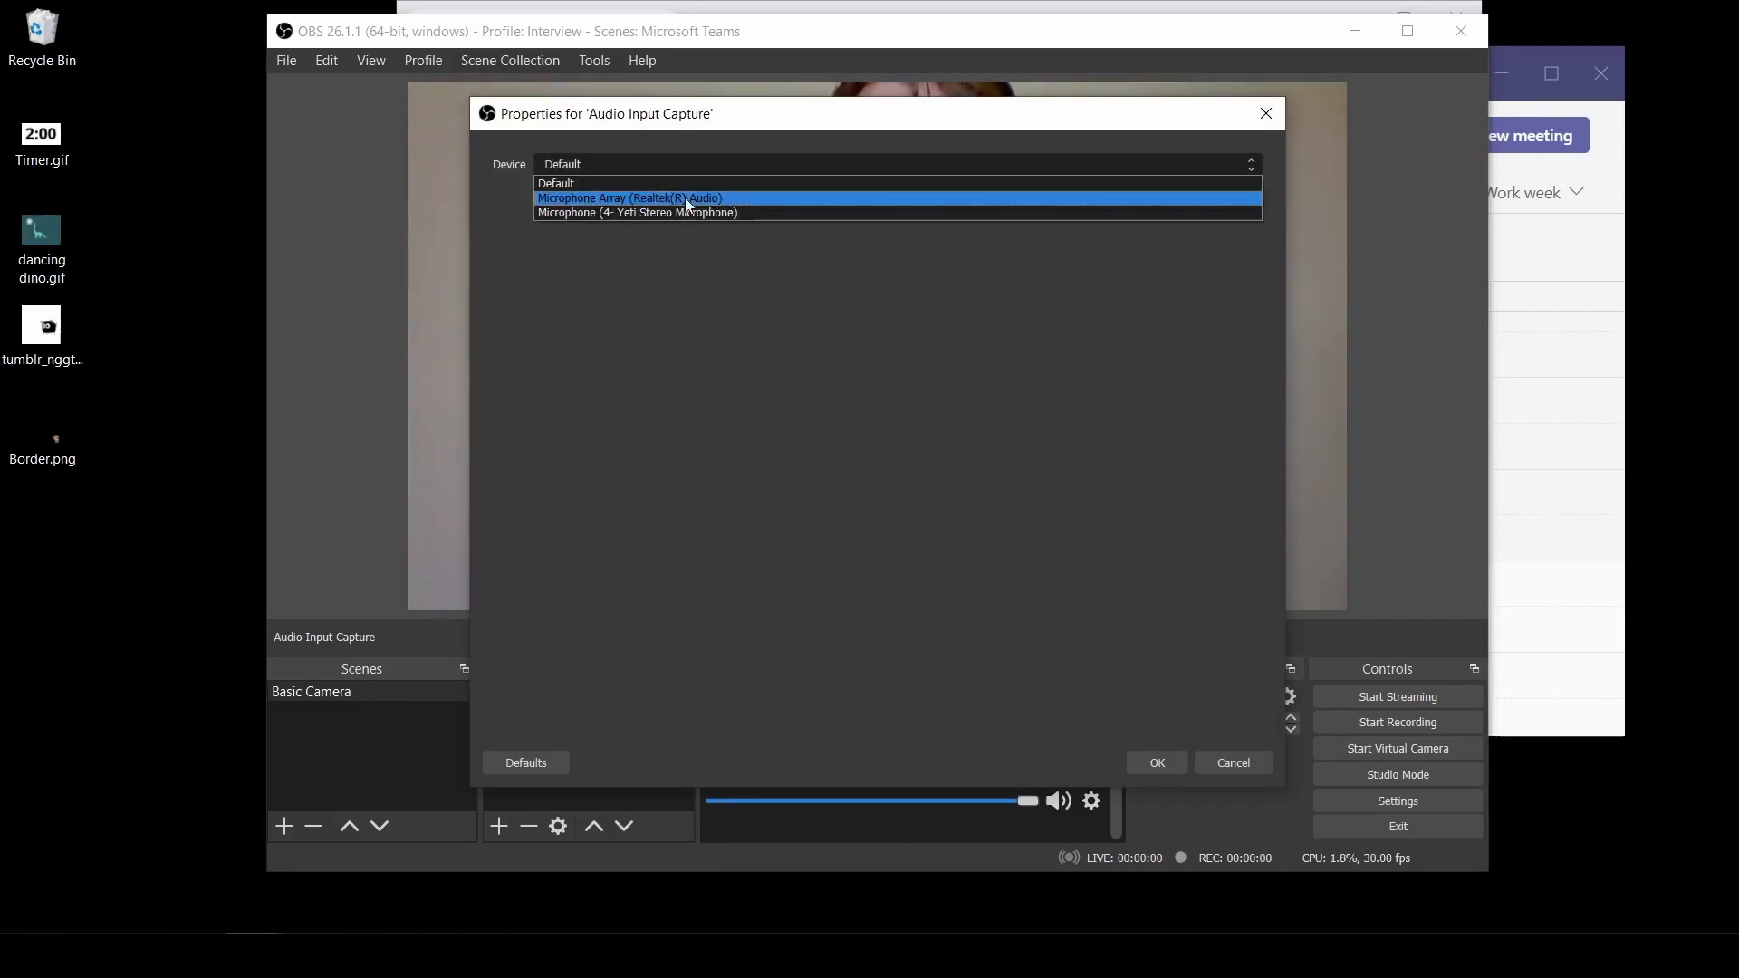
pyautogui.click(556, 183)
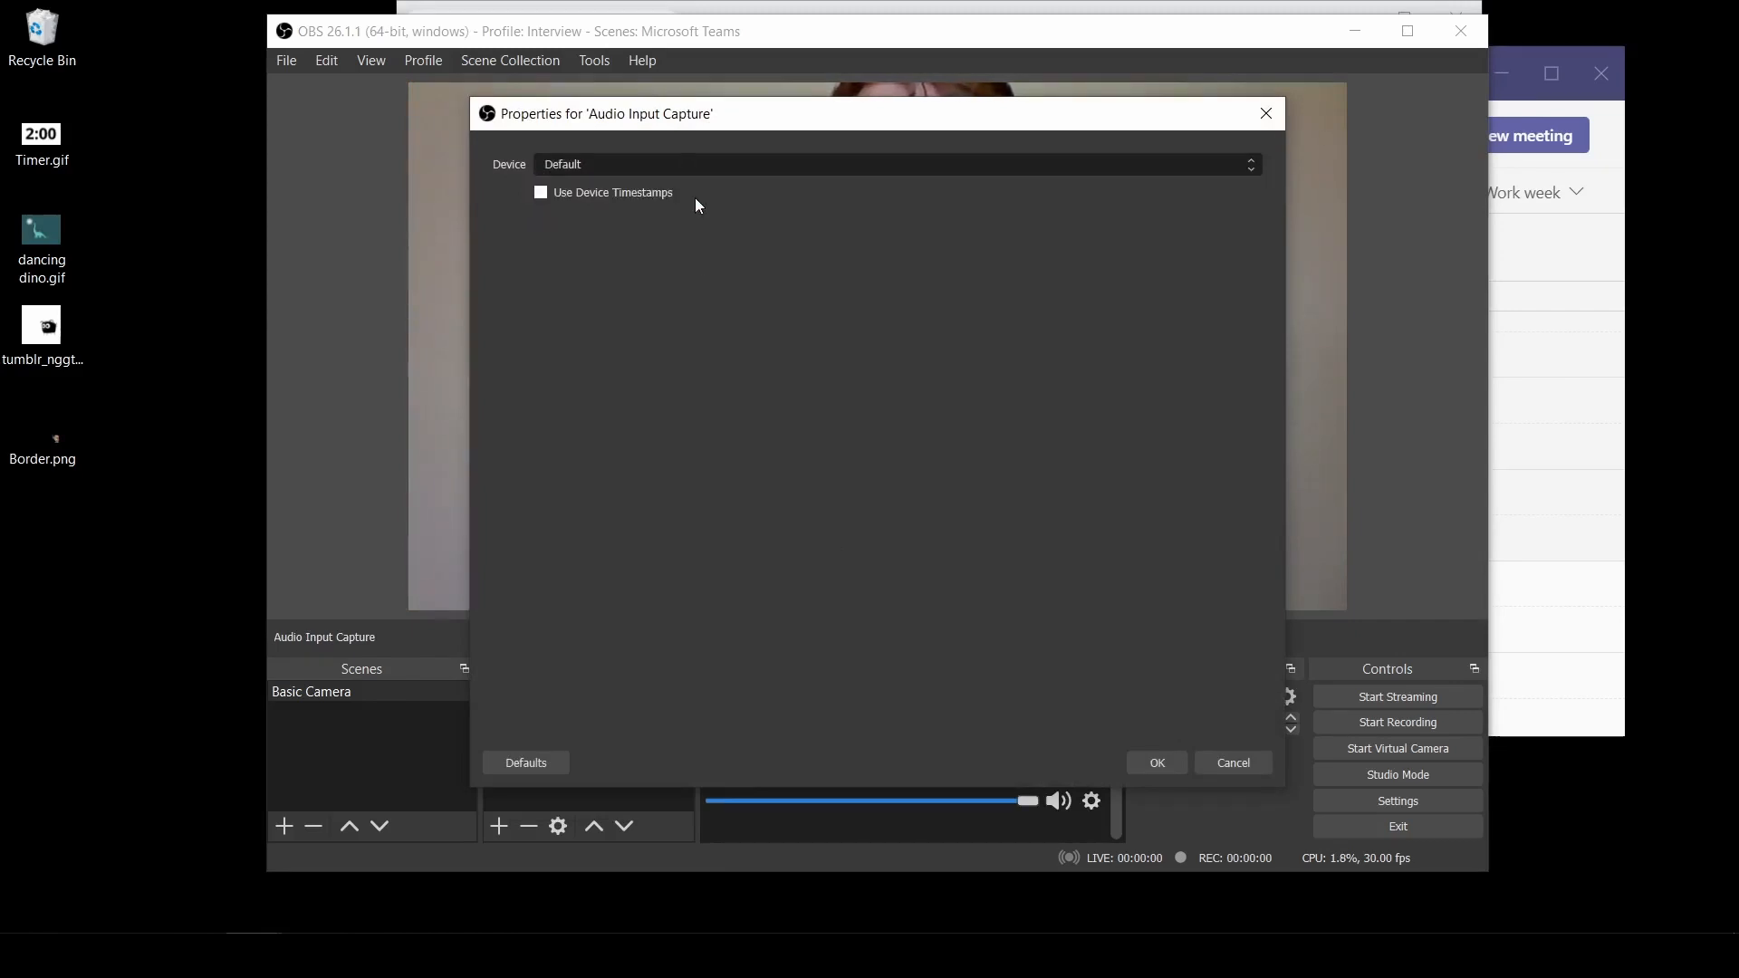
pyautogui.click(1155, 763)
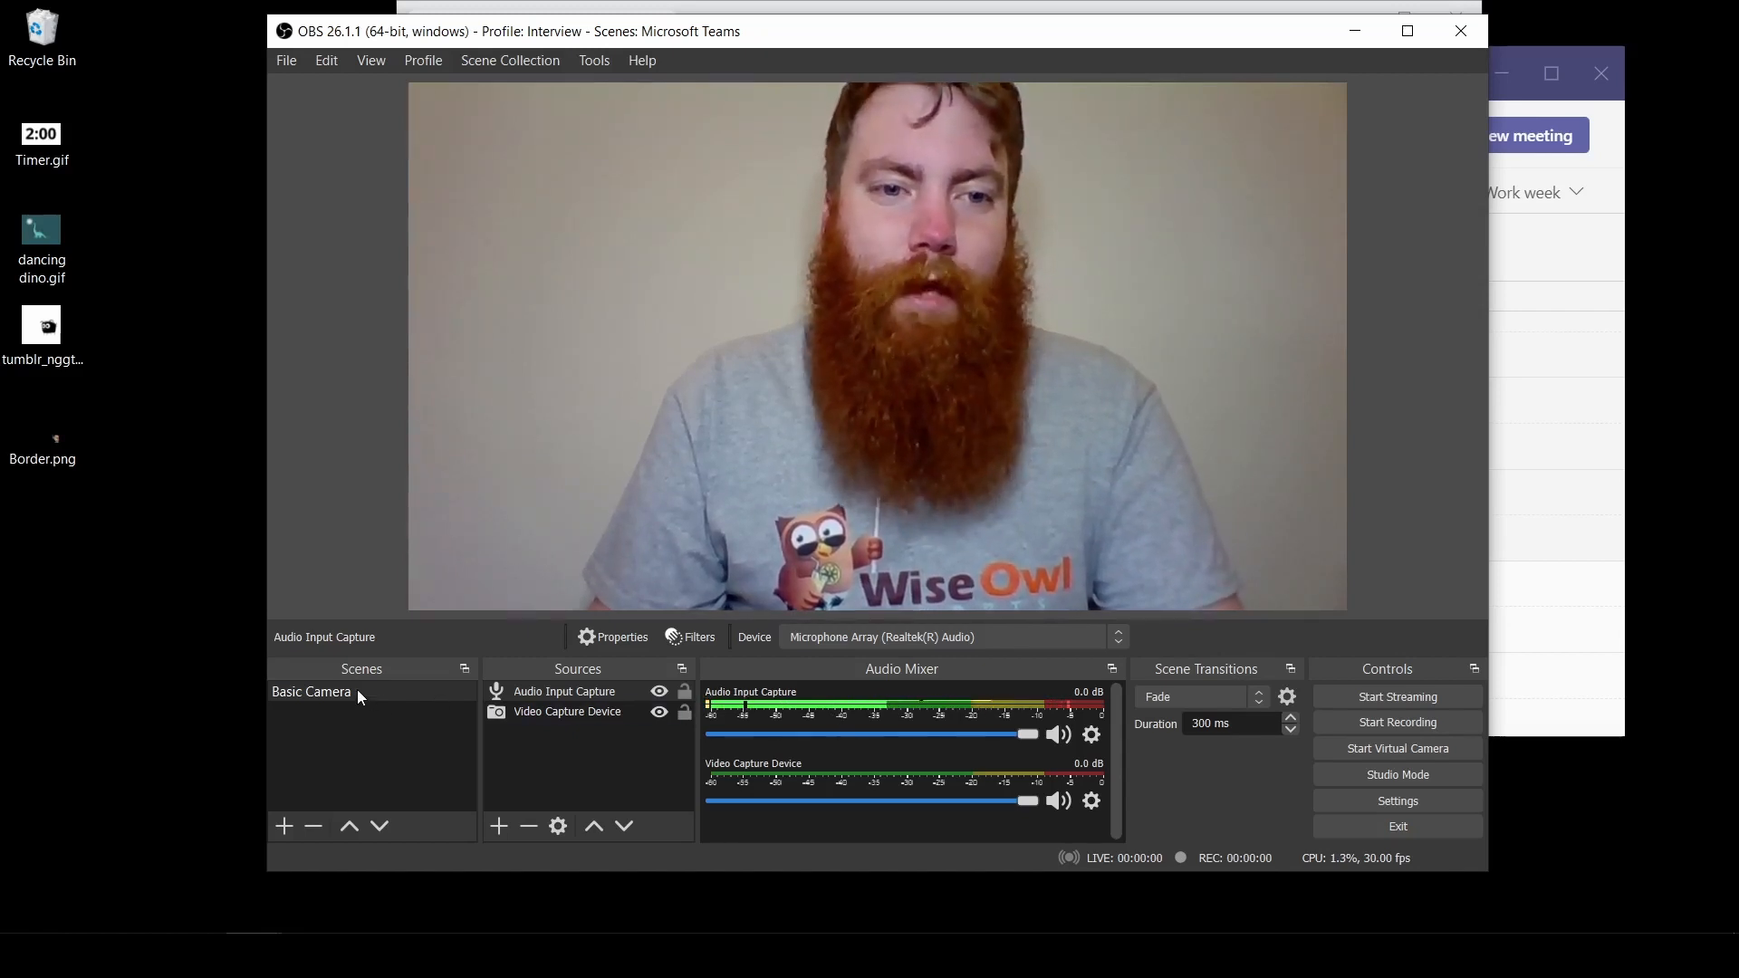
# - Create a new scene named 'Extra Camera' and start adding a source to it
pyautogui.rightClick(312, 690)
pyautogui.write('Extra Camera')
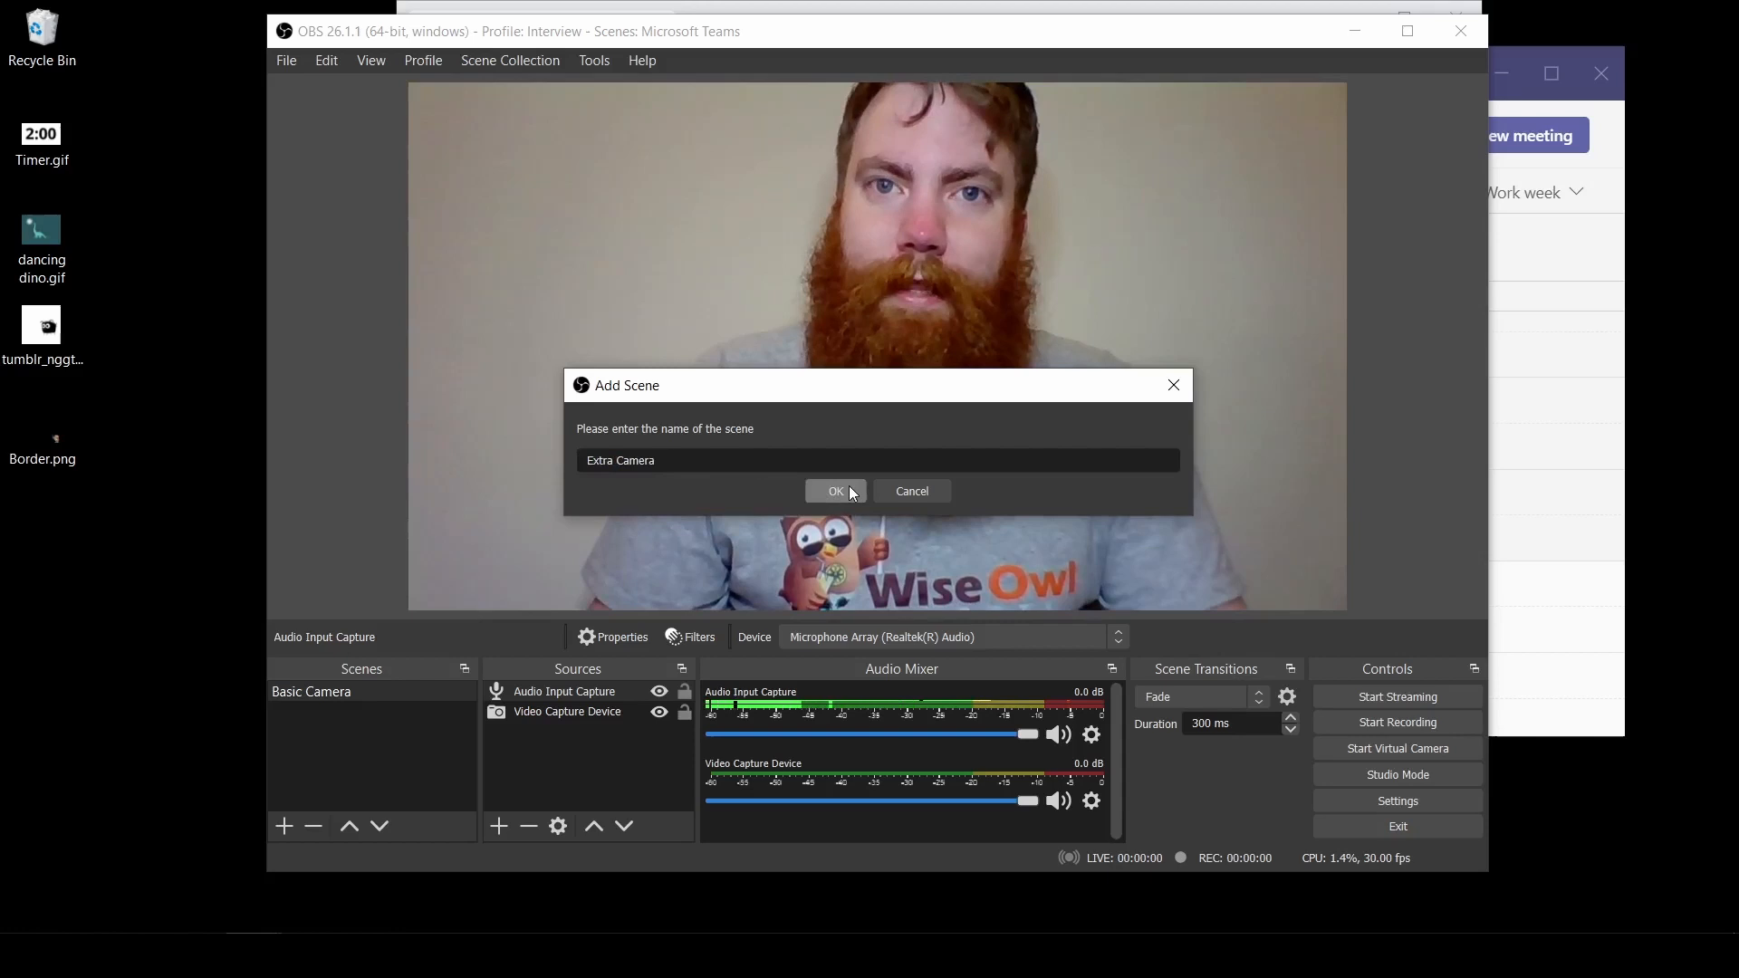
pyautogui.click(835, 491)
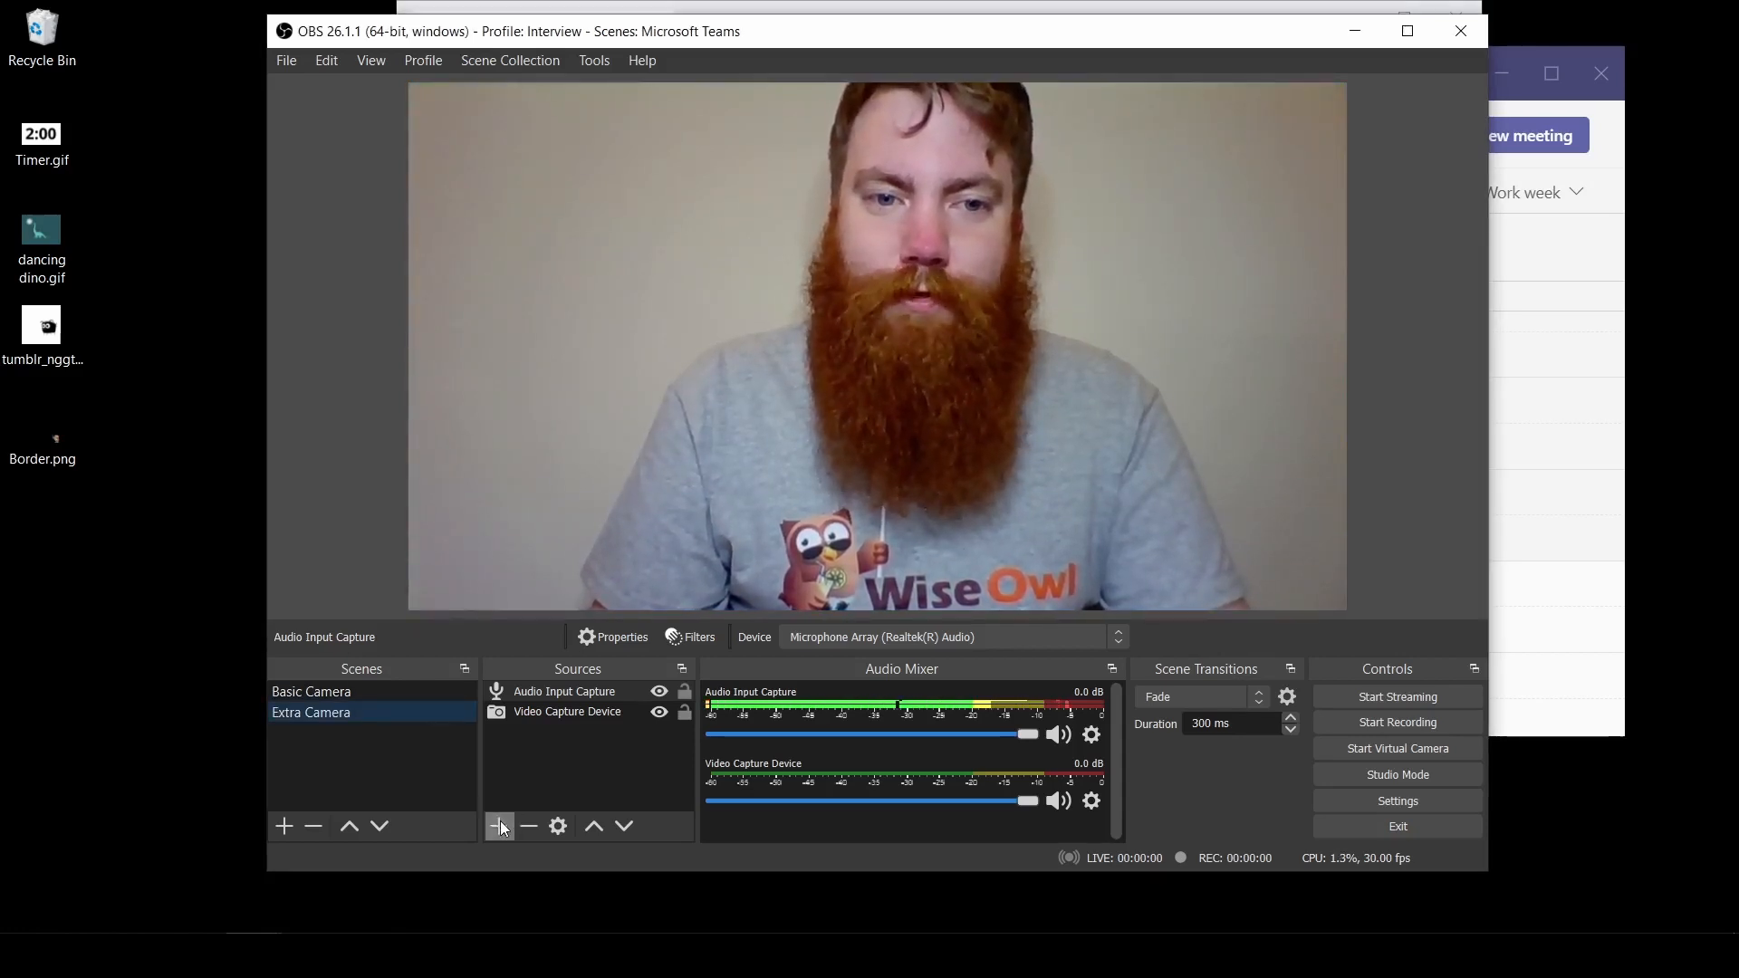
pyautogui.click(500, 826)
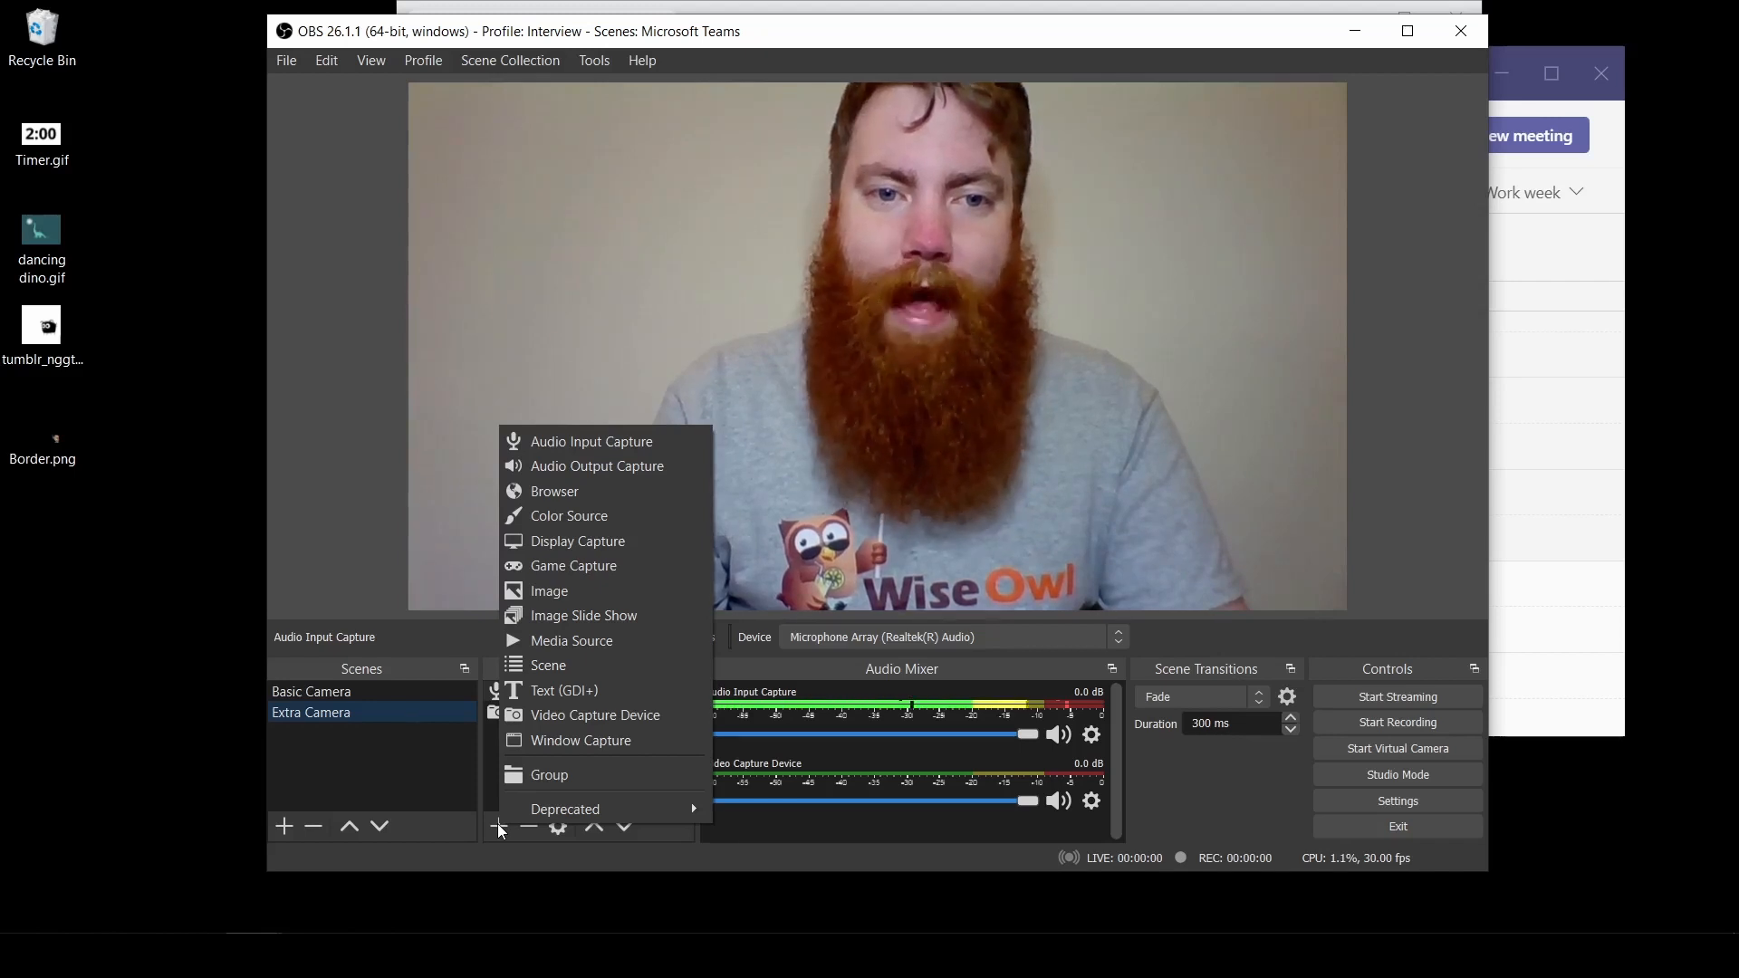
pyautogui.moveTo(548, 591)
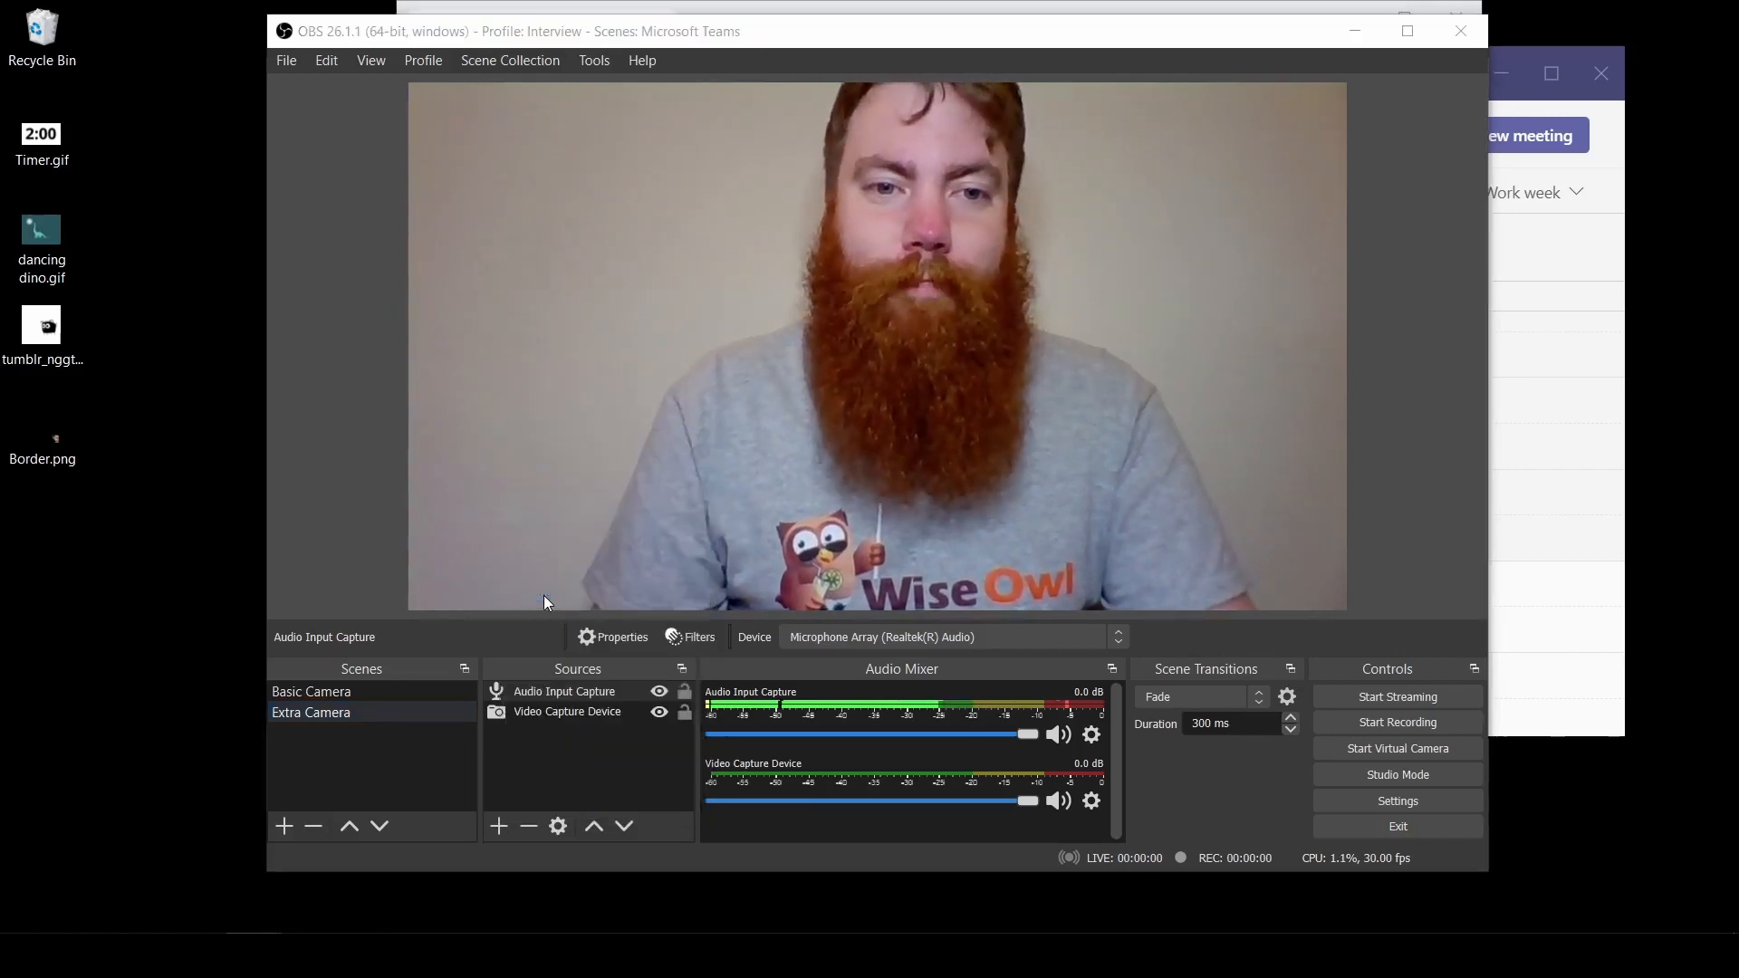
# - Add an Image source named 'Border' to the Extra Camera scene
pyautogui.click(498, 826)
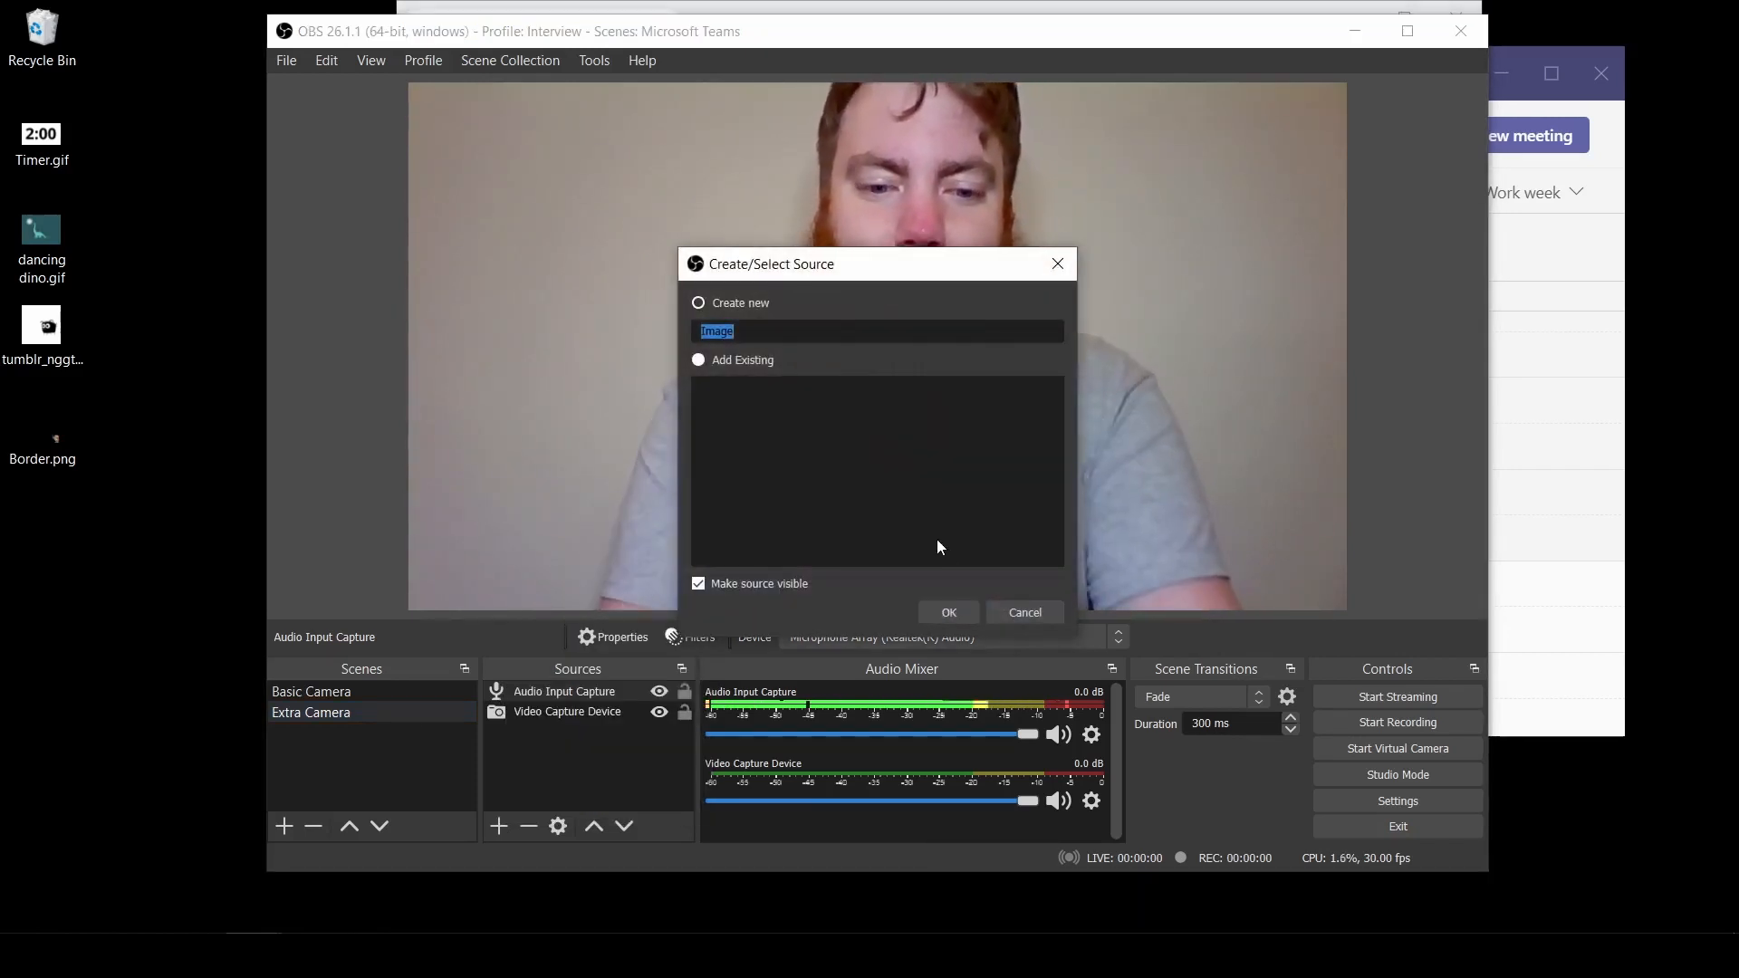
pyautogui.write('Border')
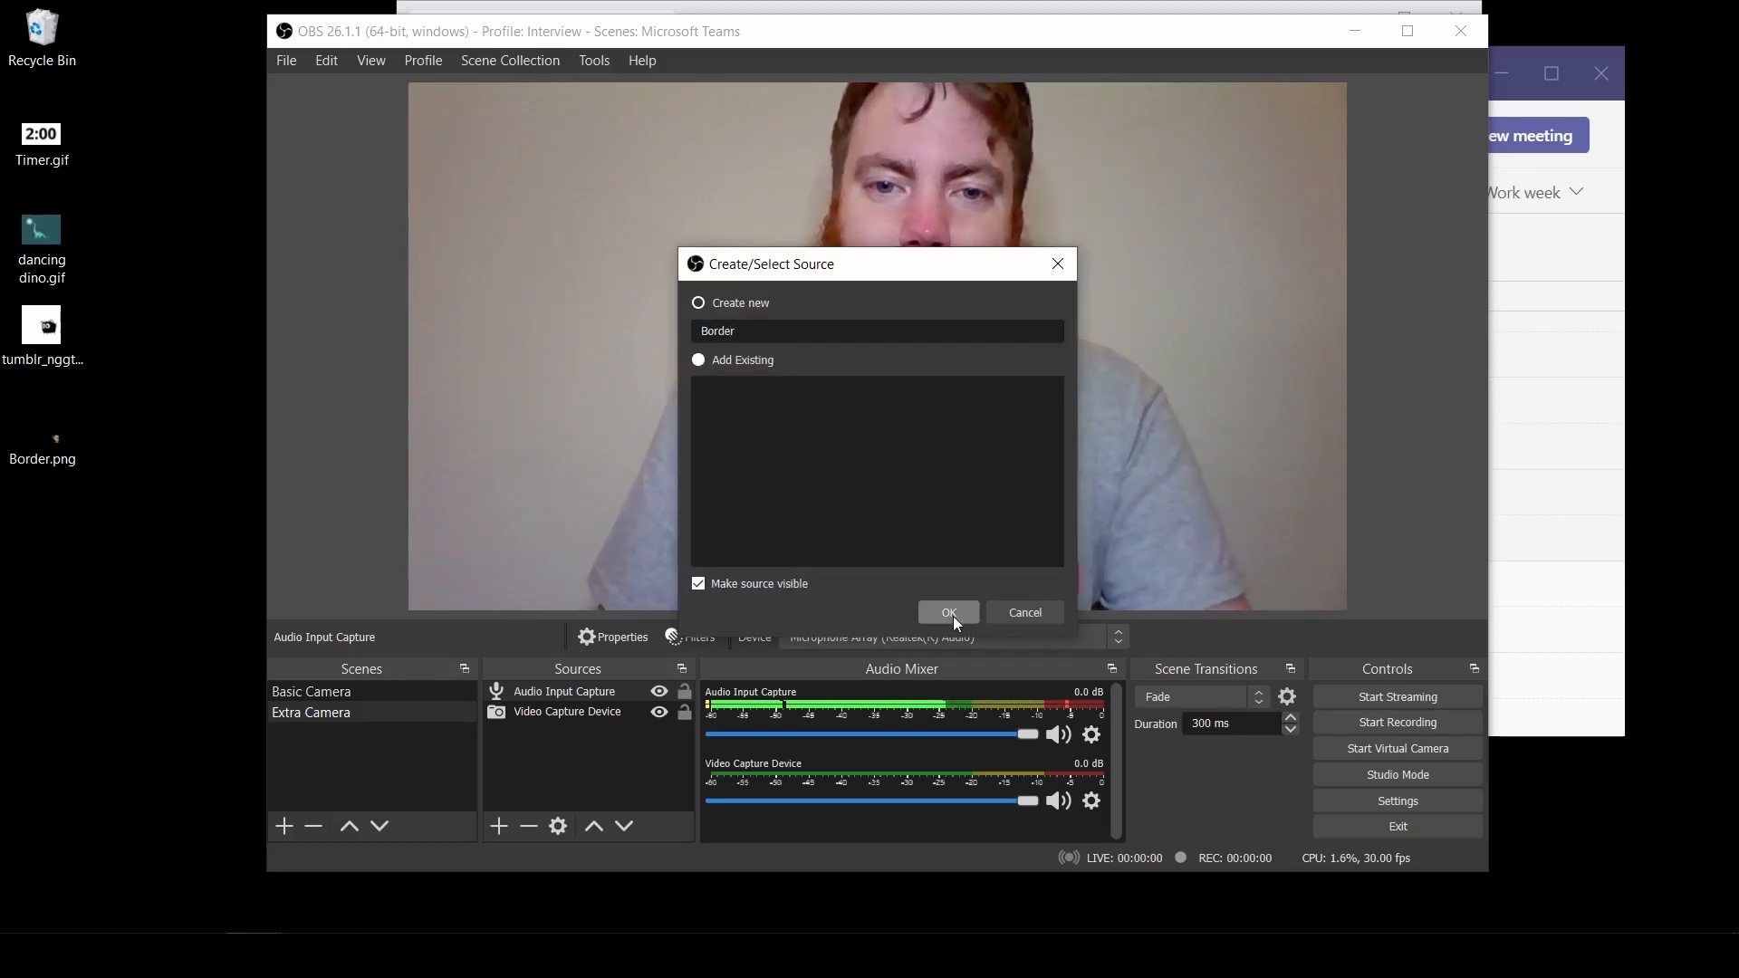
pyautogui.click(948, 612)
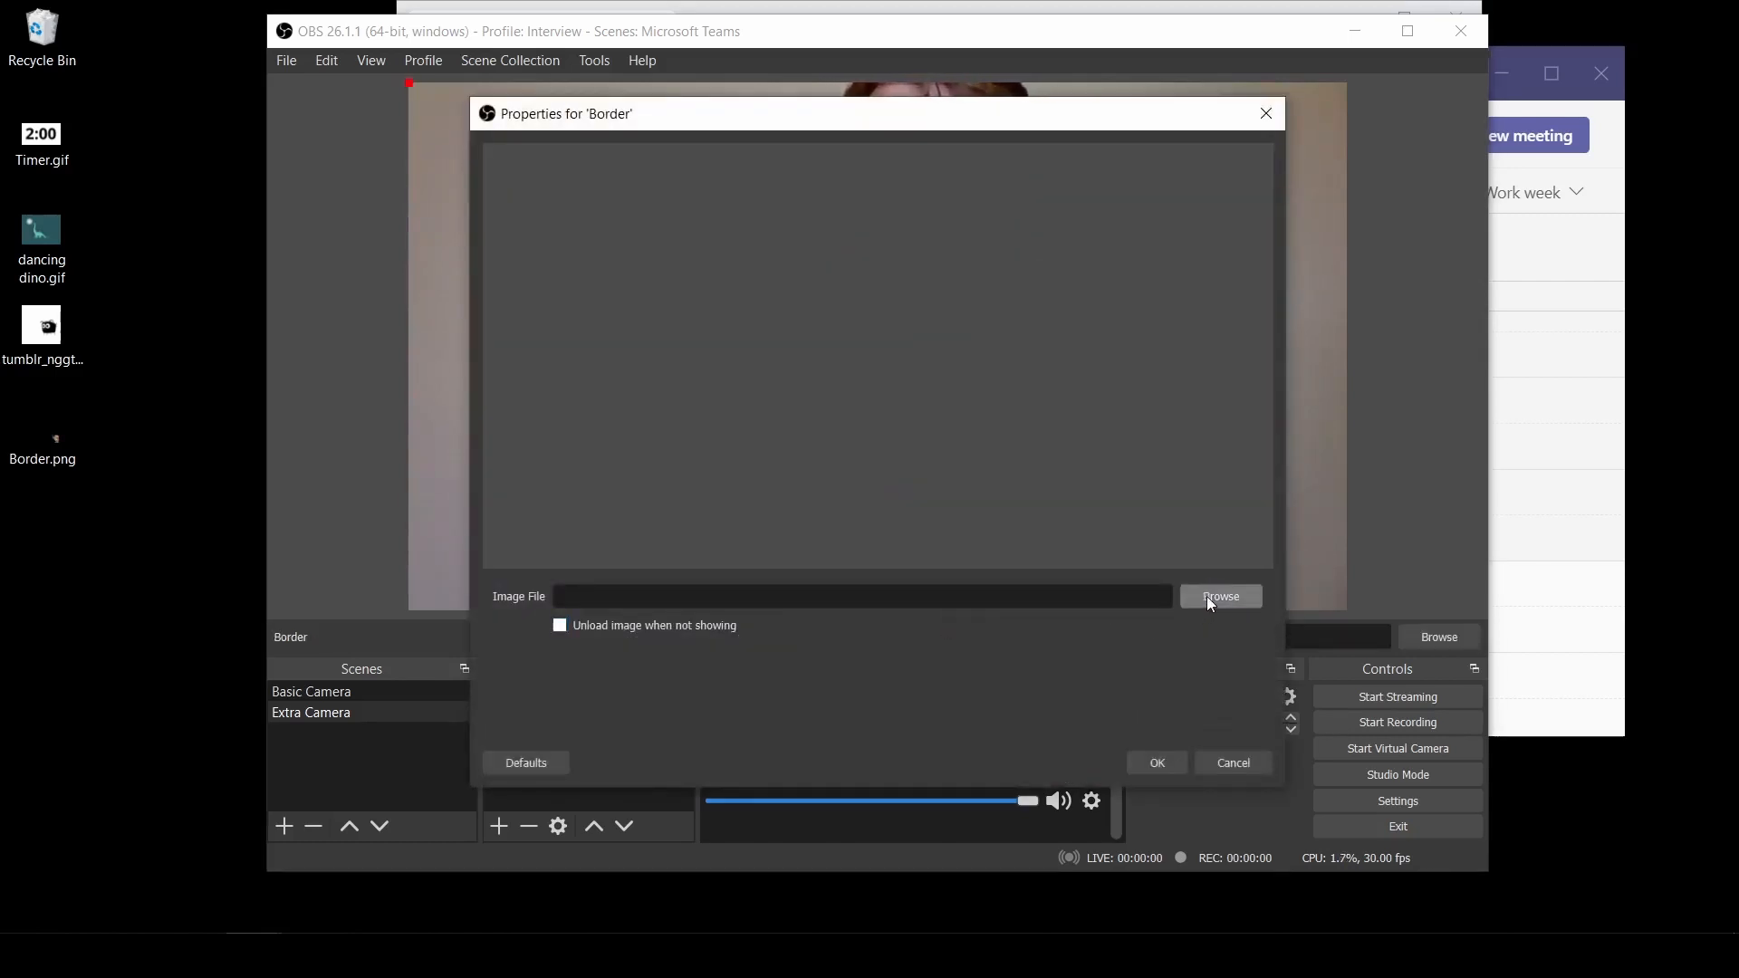
# - Load Border.png from the Desktop into the Border image source
pyautogui.click(1218, 596)
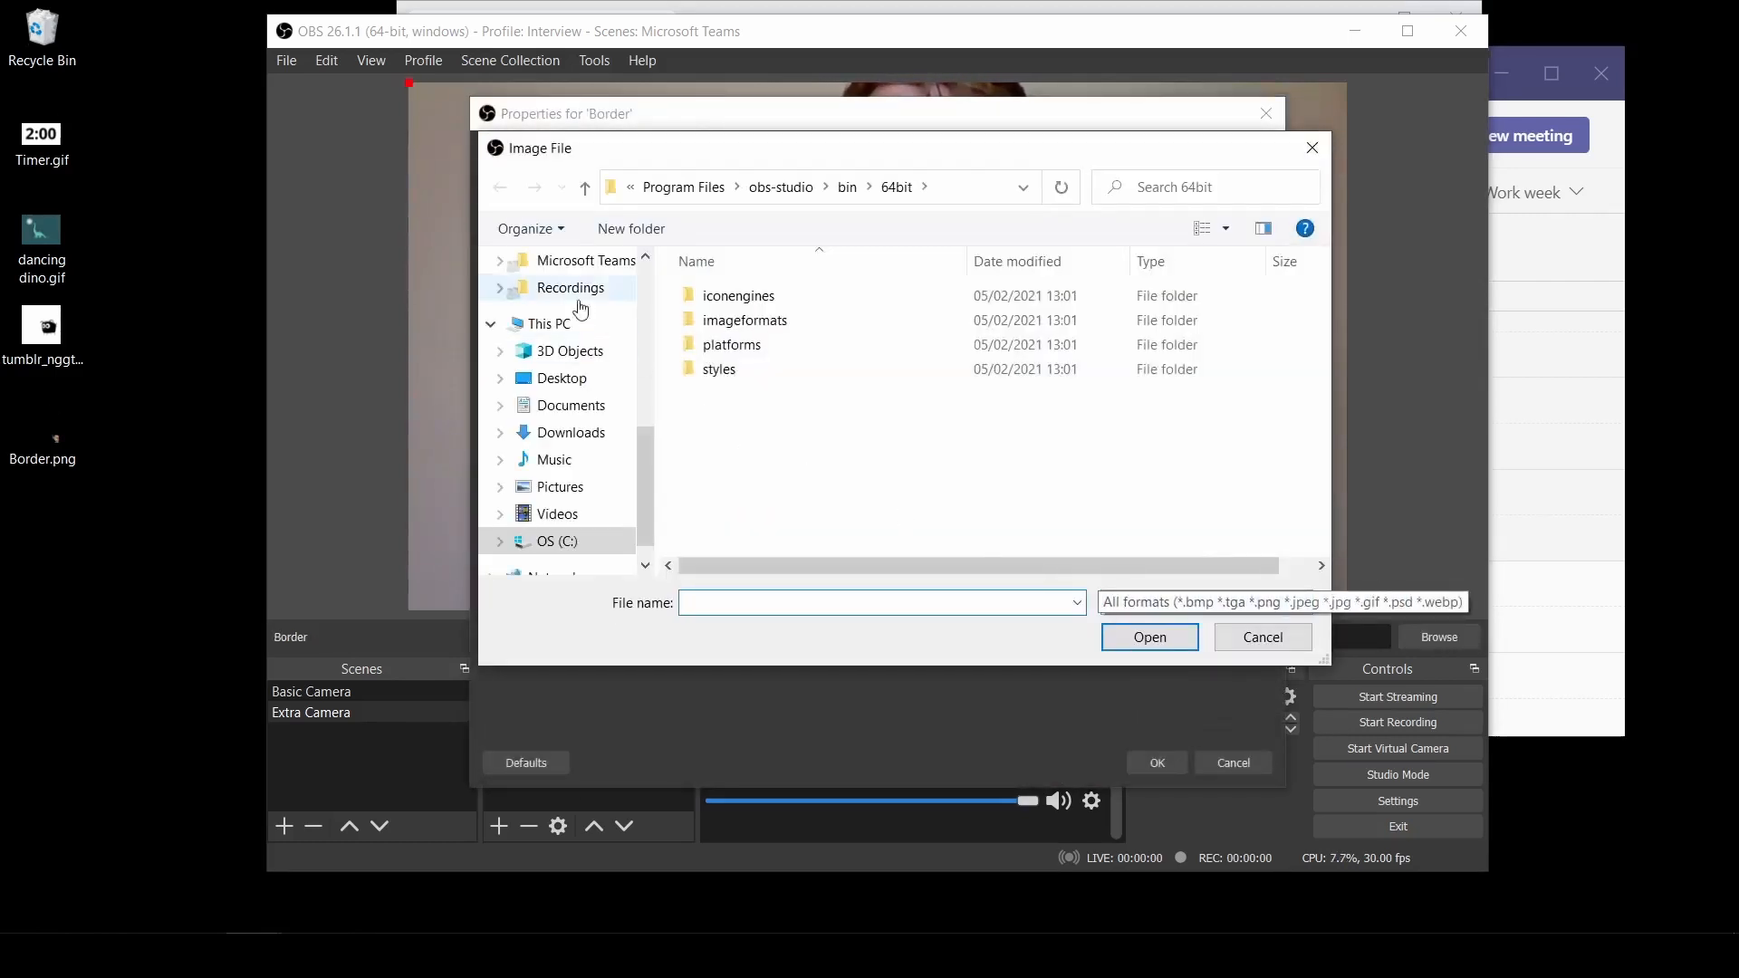
pyautogui.click(561, 378)
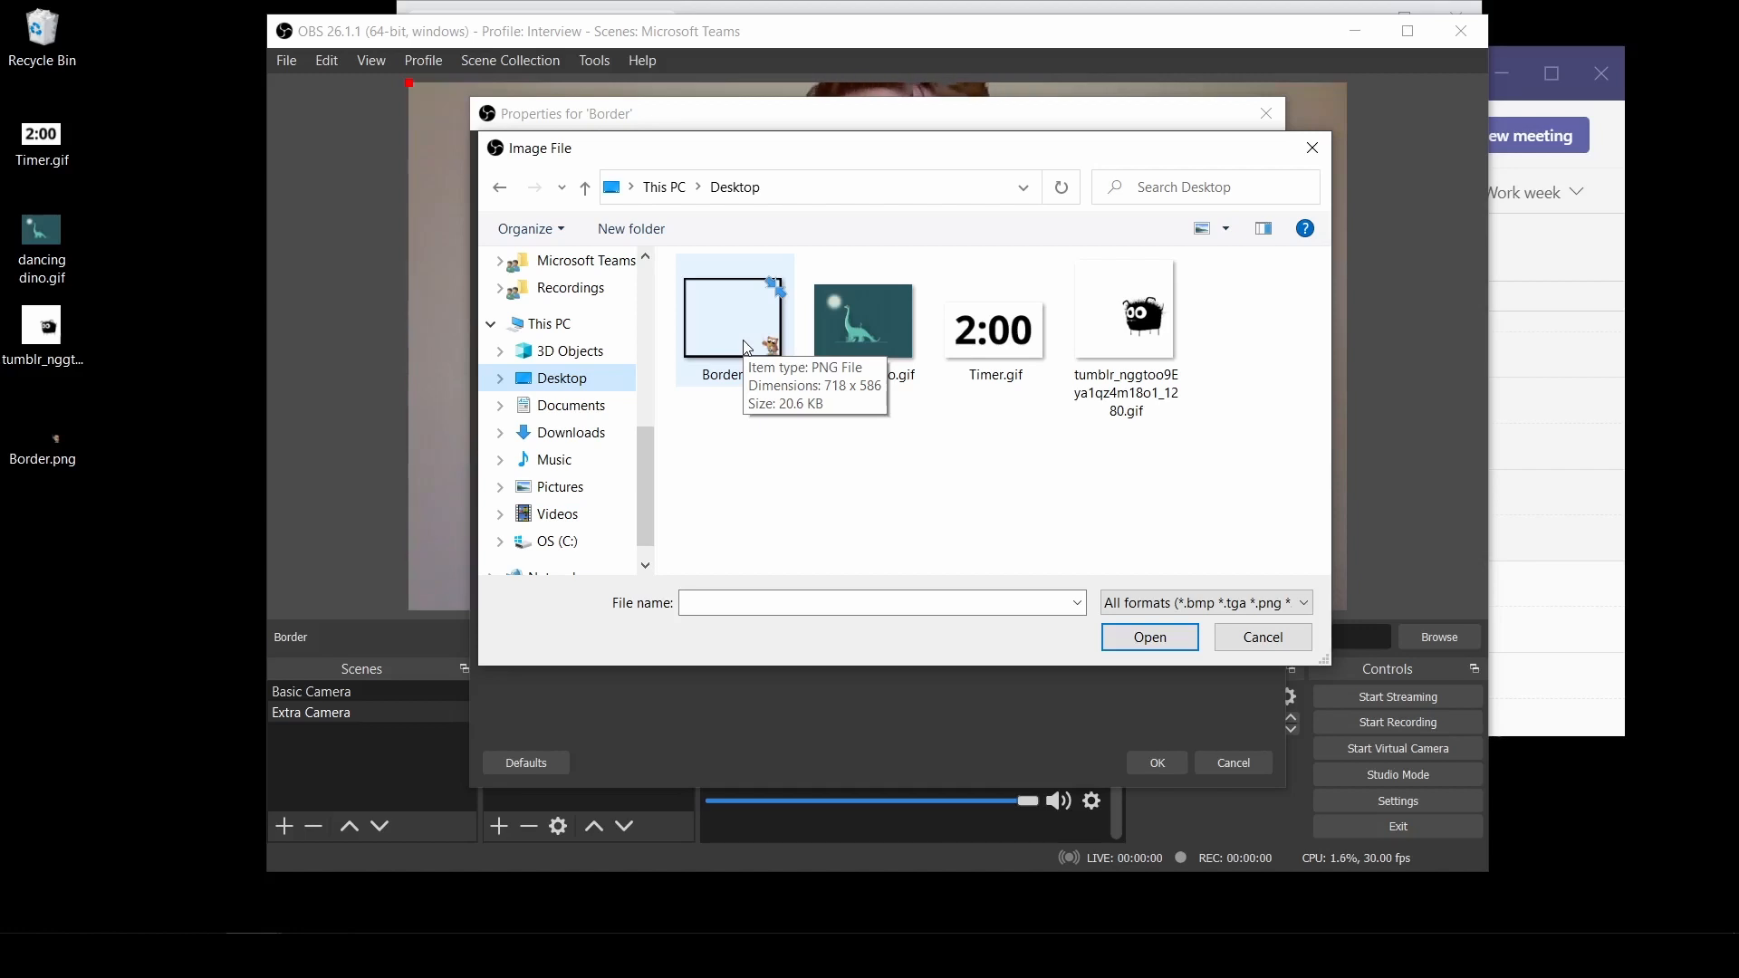
pyautogui.click(733, 319)
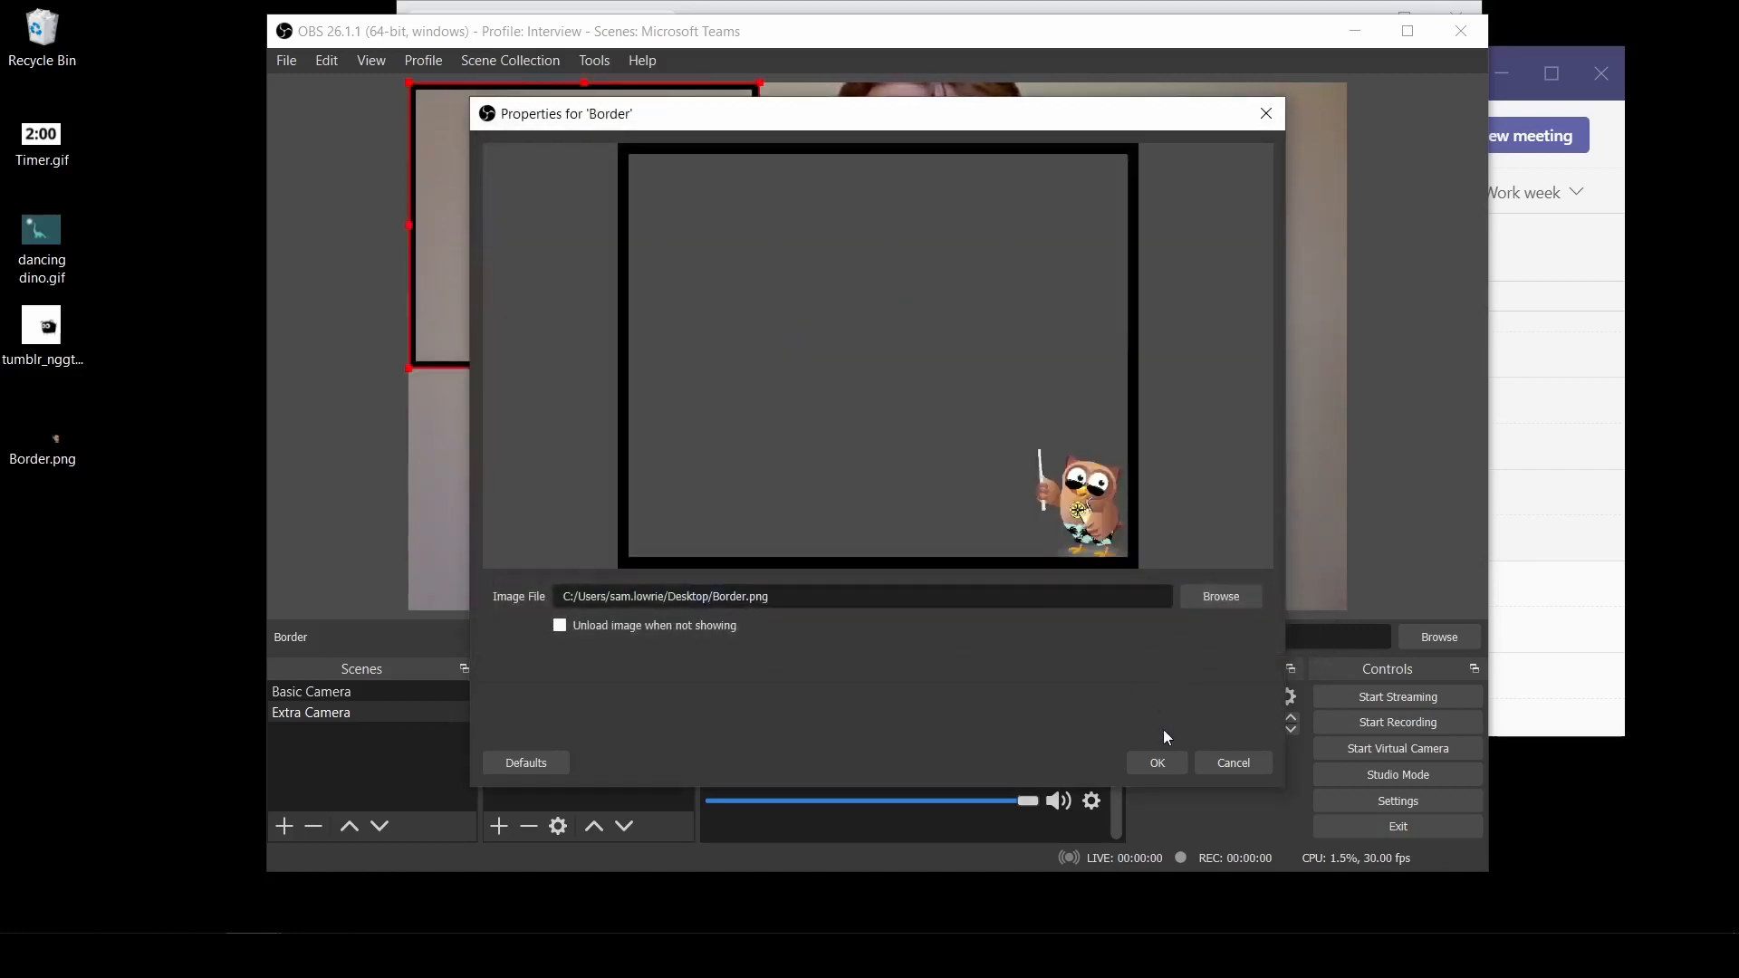
pyautogui.click(1157, 763)
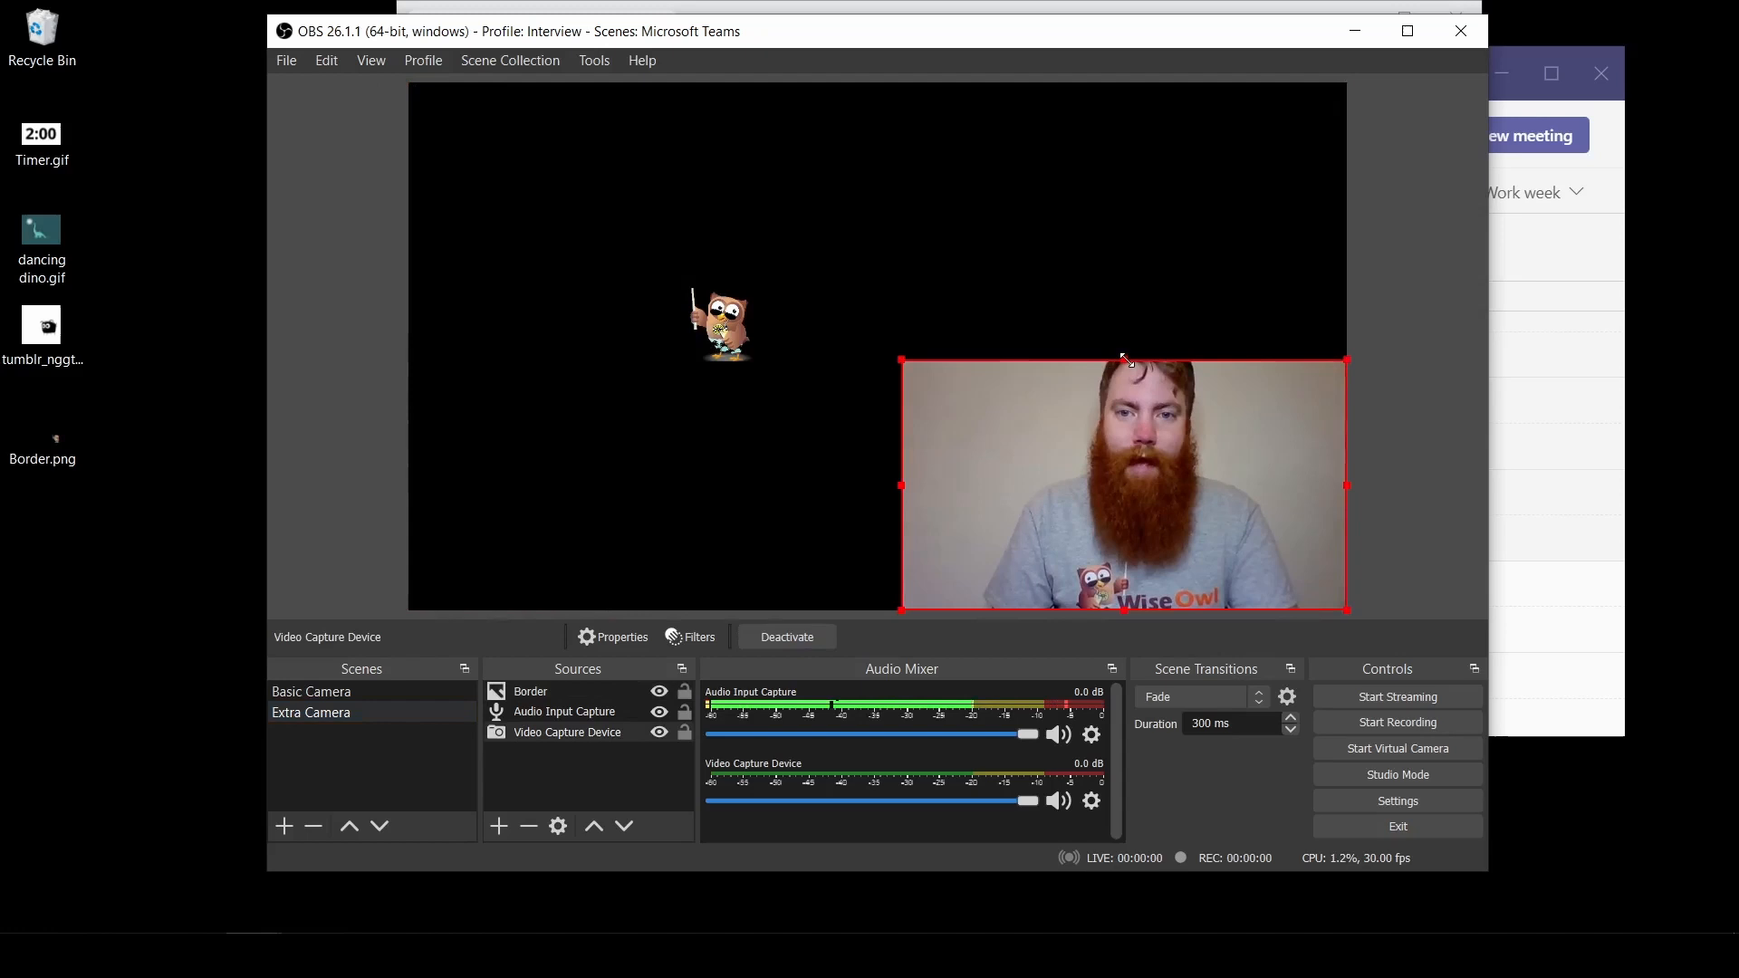
# - Select the Border source to resize it around the webcam in the bottom-right
pyautogui.click(531, 690)
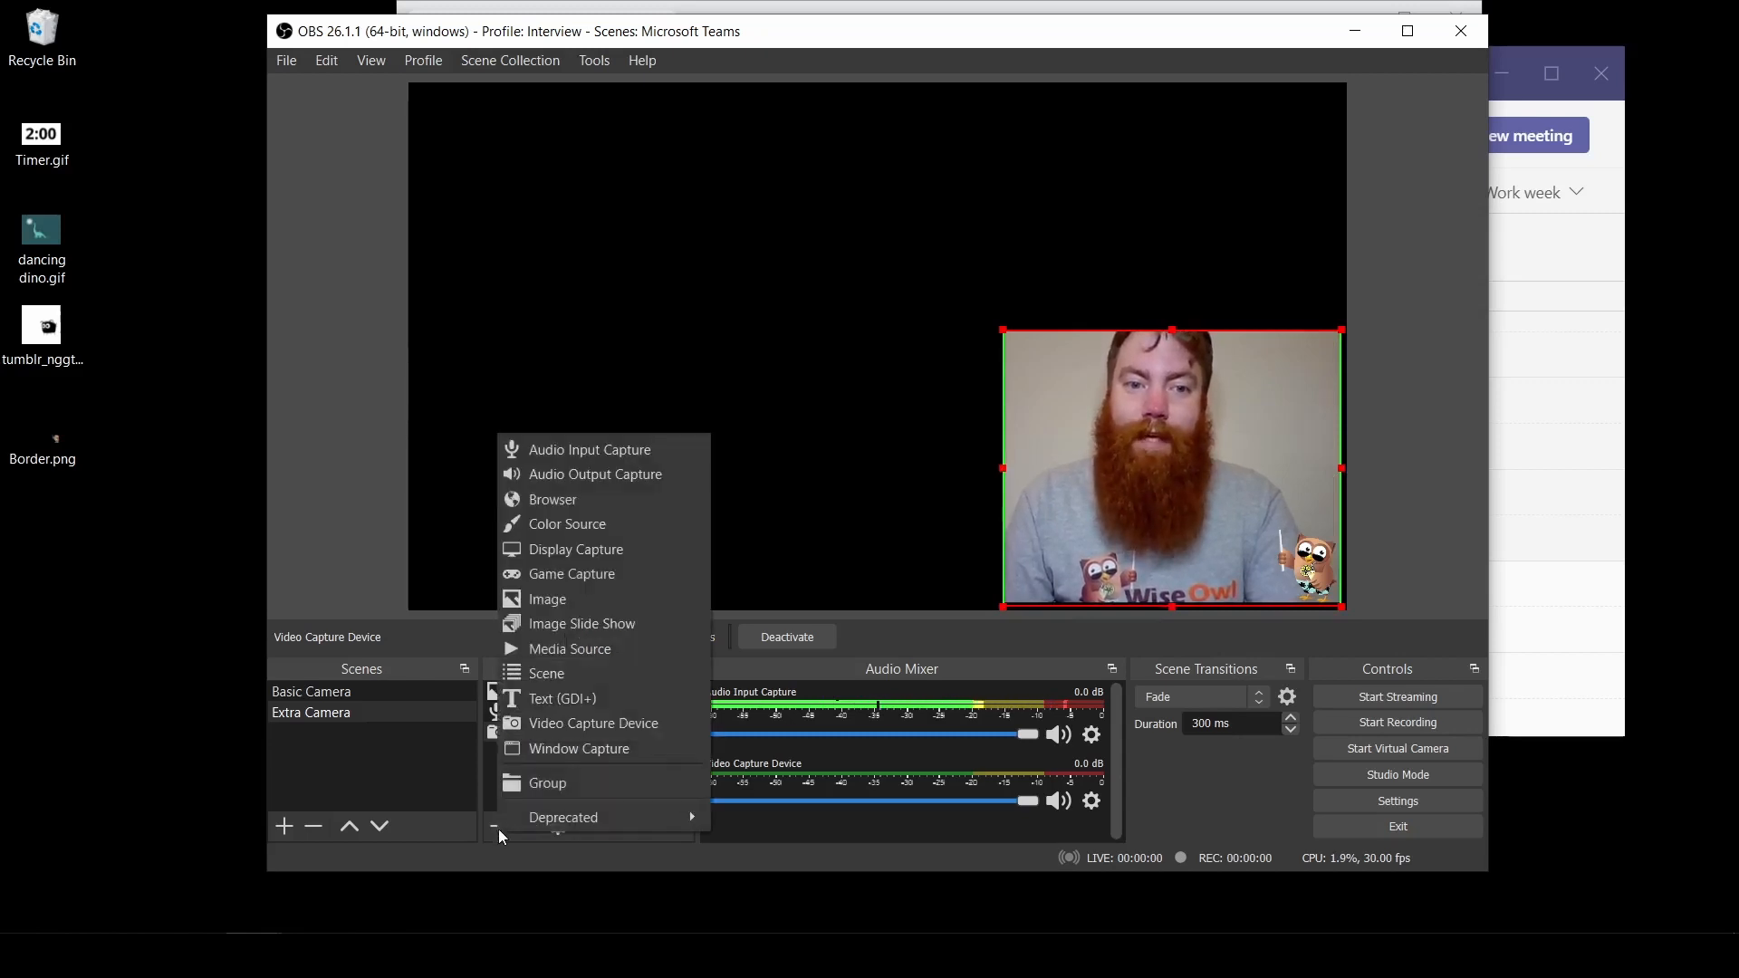
# - Add a Text (GDI+) source reading 'Sam Lowrie'
pyautogui.click(561, 697)
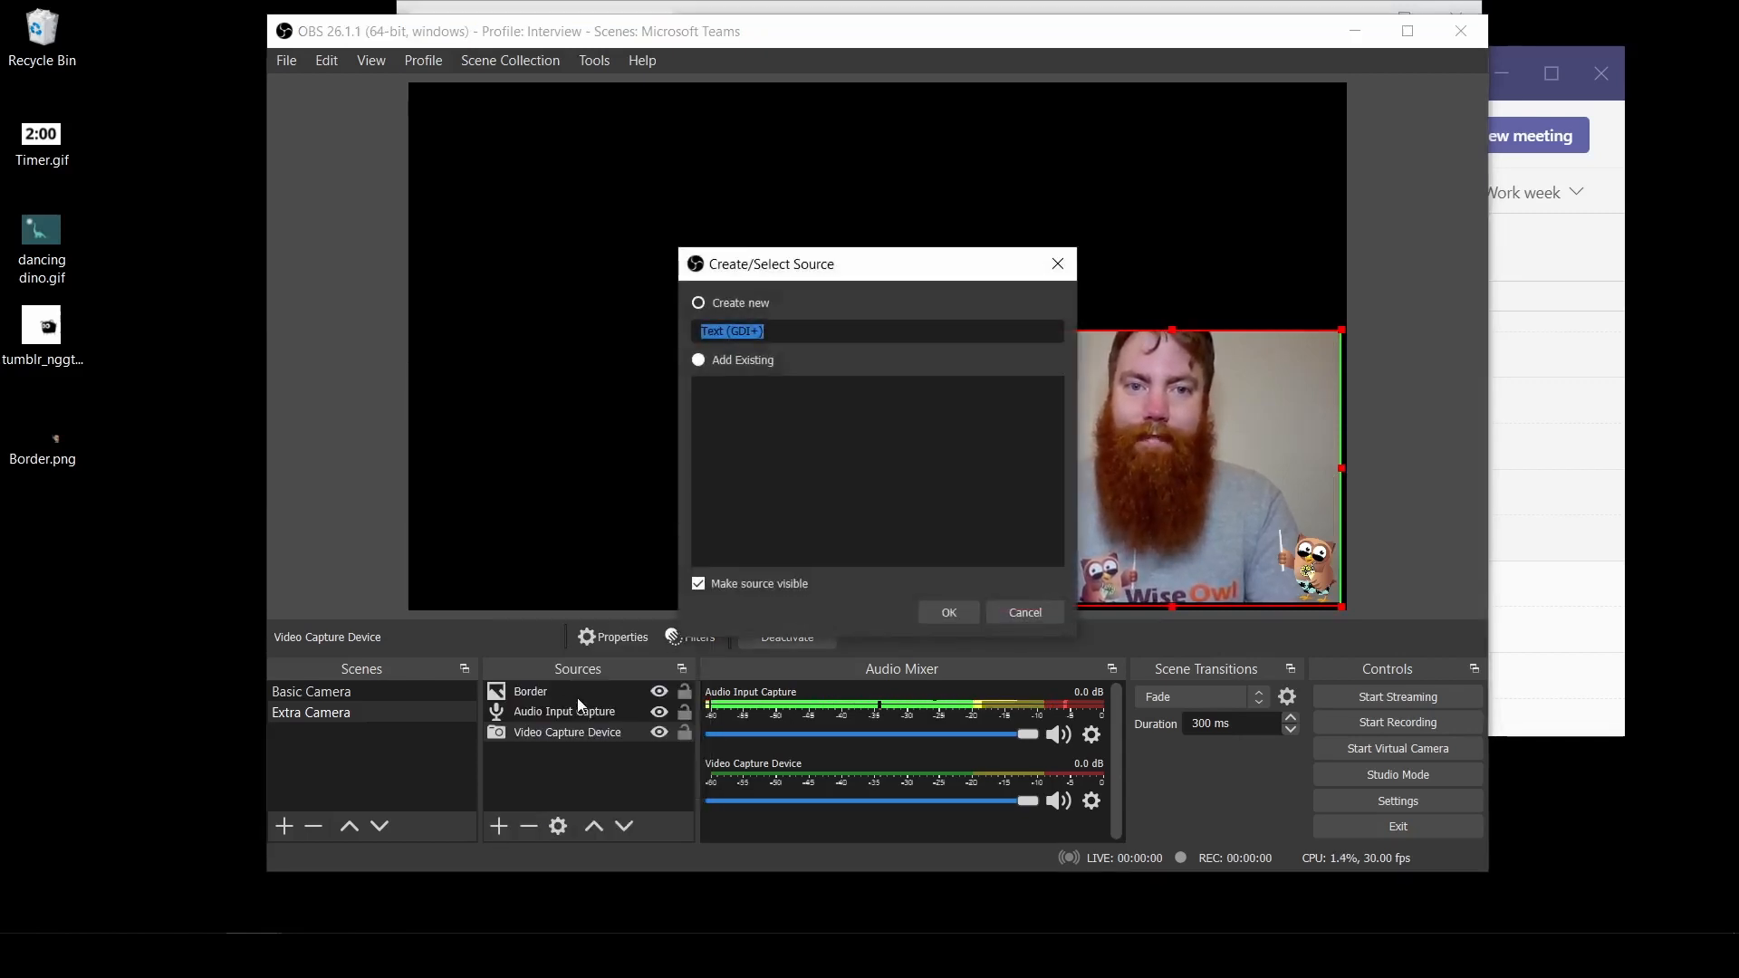
pyautogui.click(947, 612)
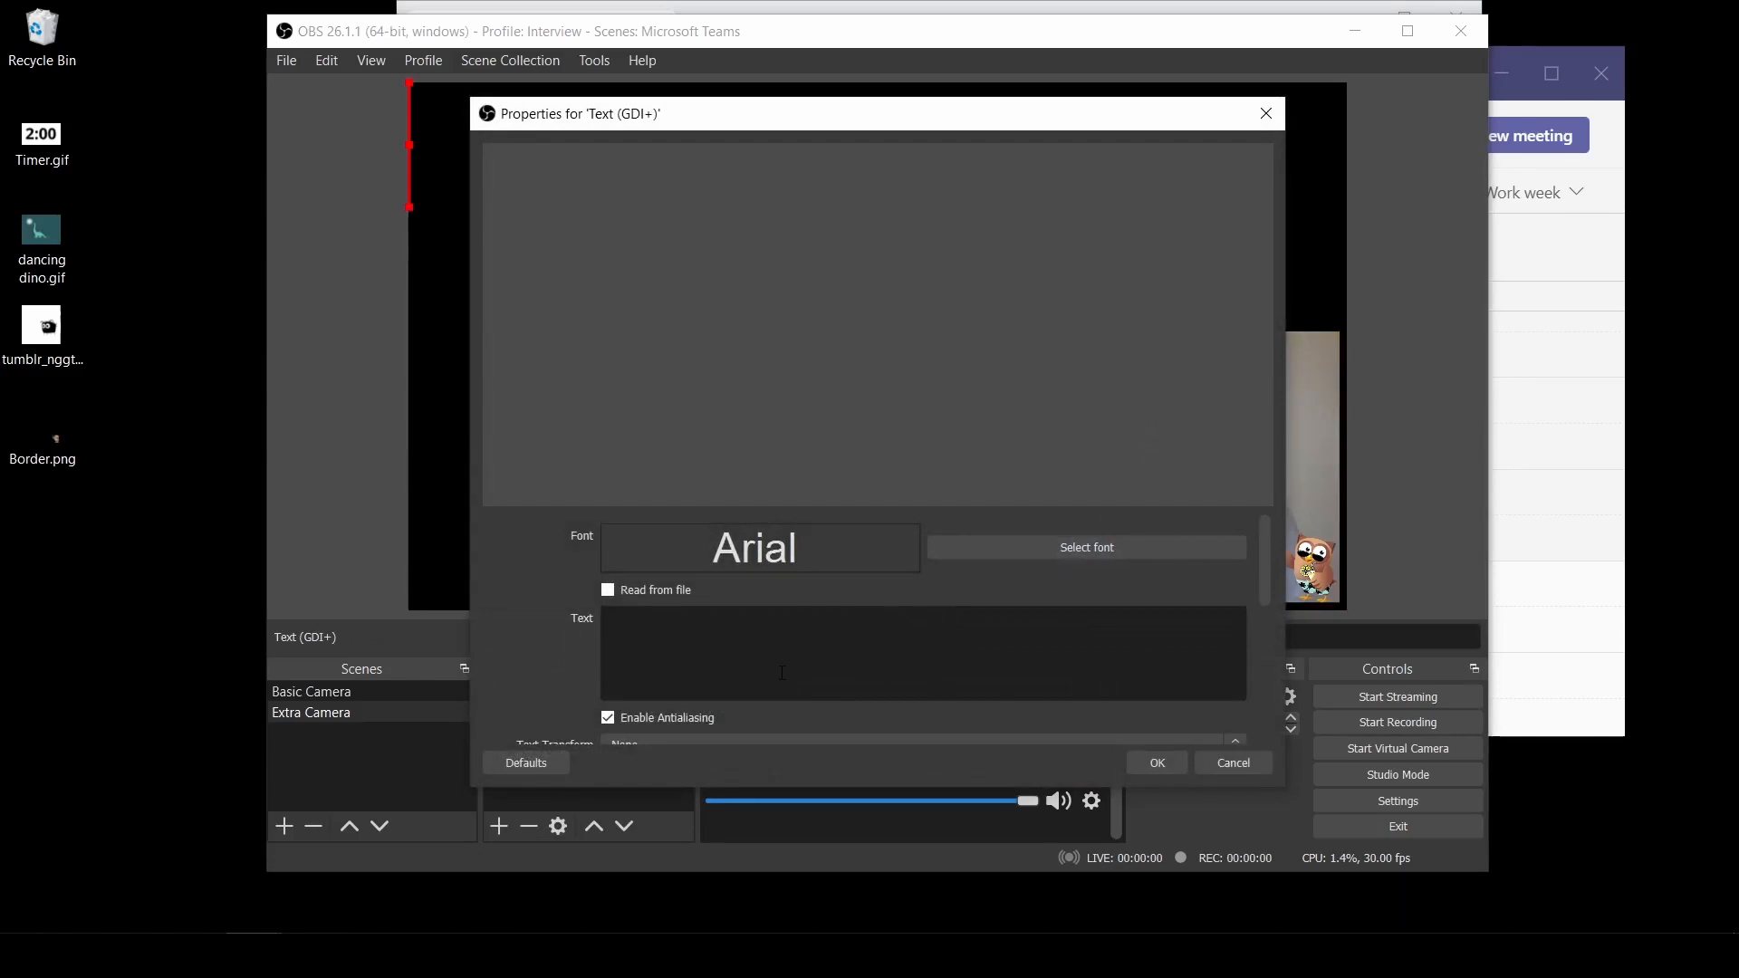
pyautogui.write('Sam L')
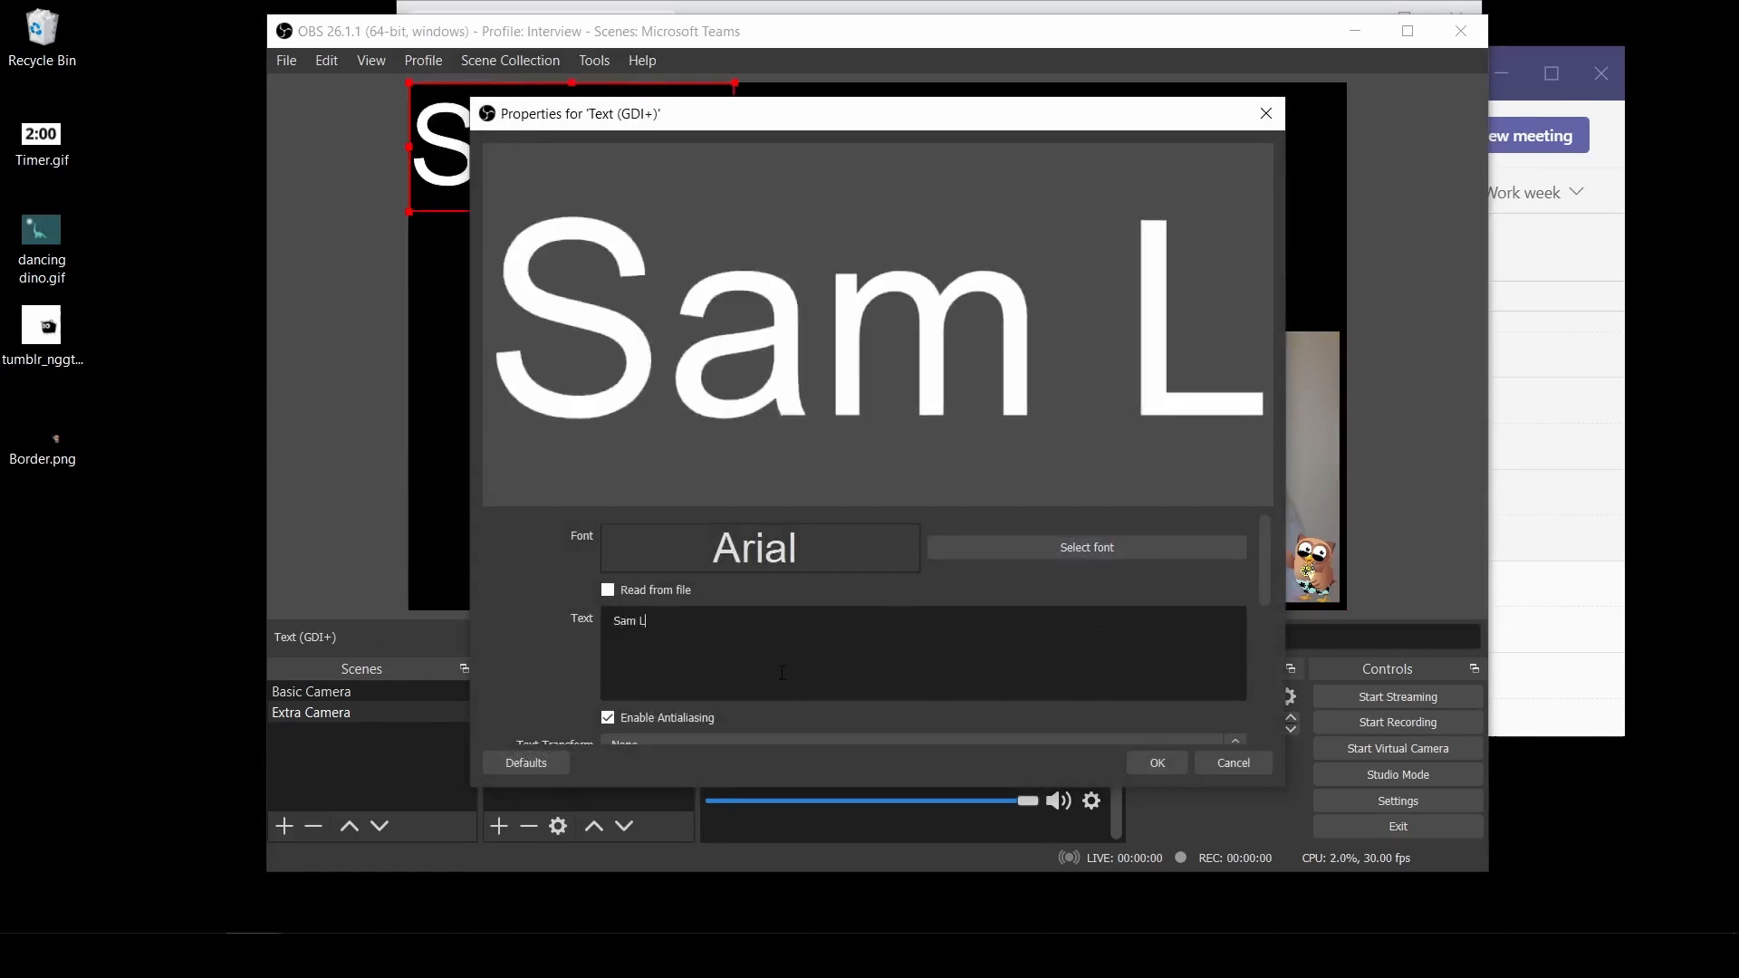
pyautogui.write('owrie')
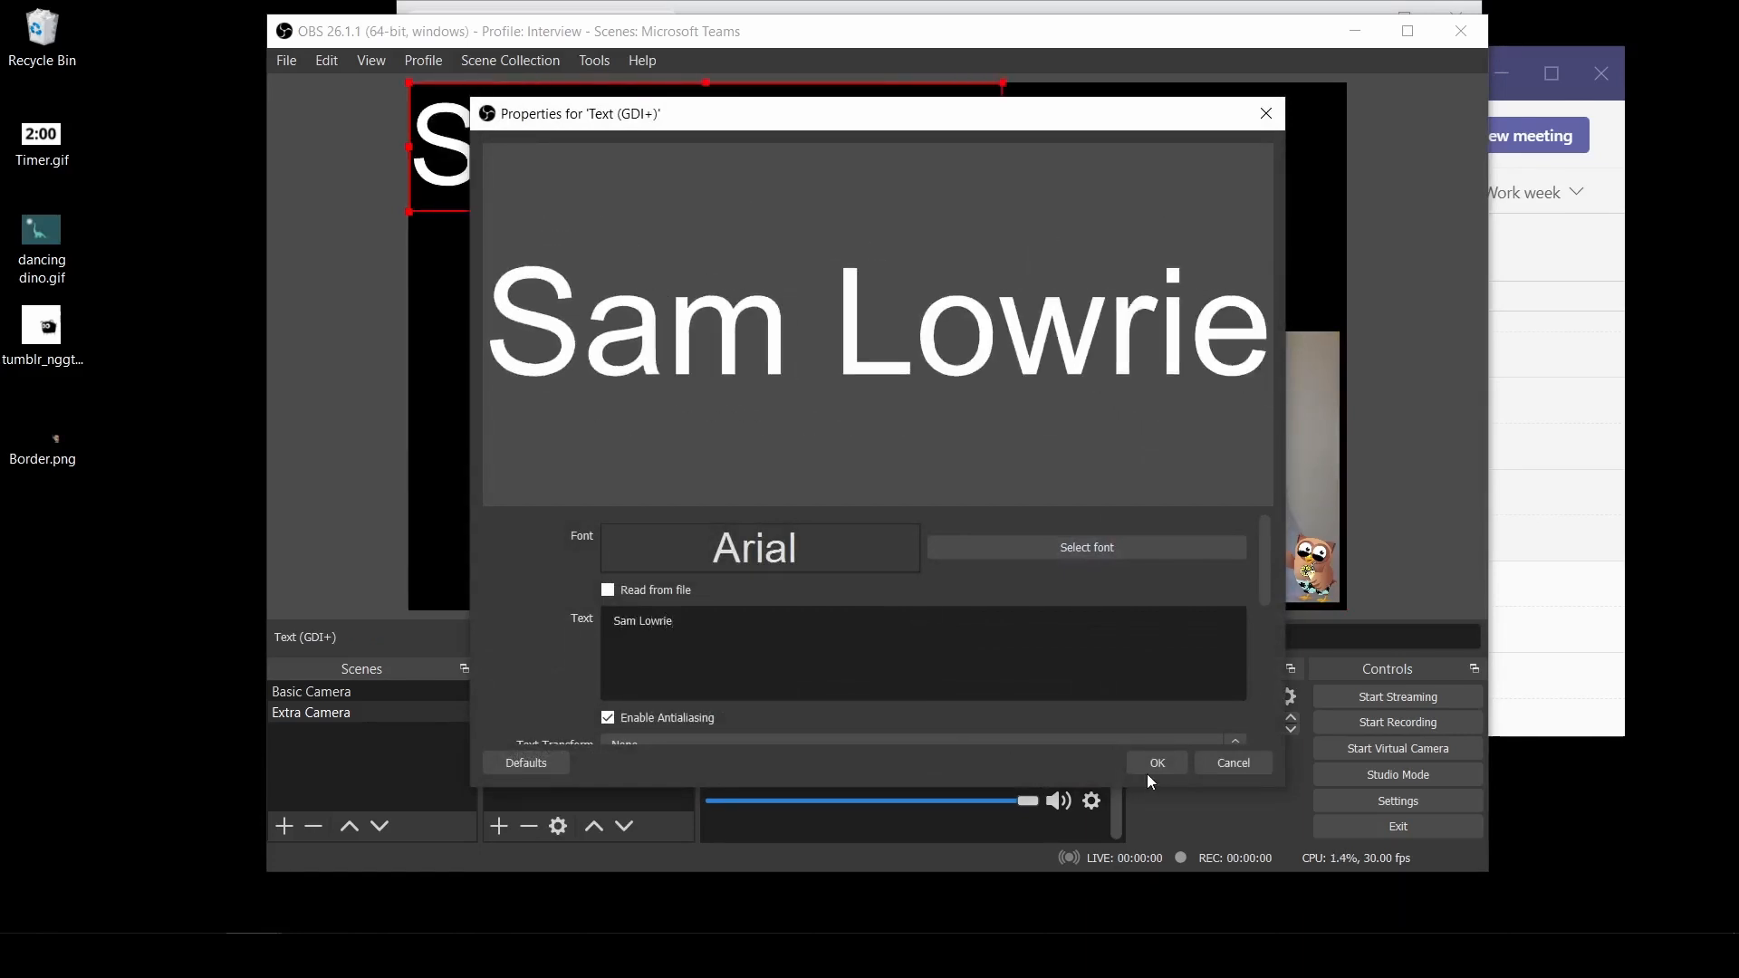
pyautogui.click(1154, 762)
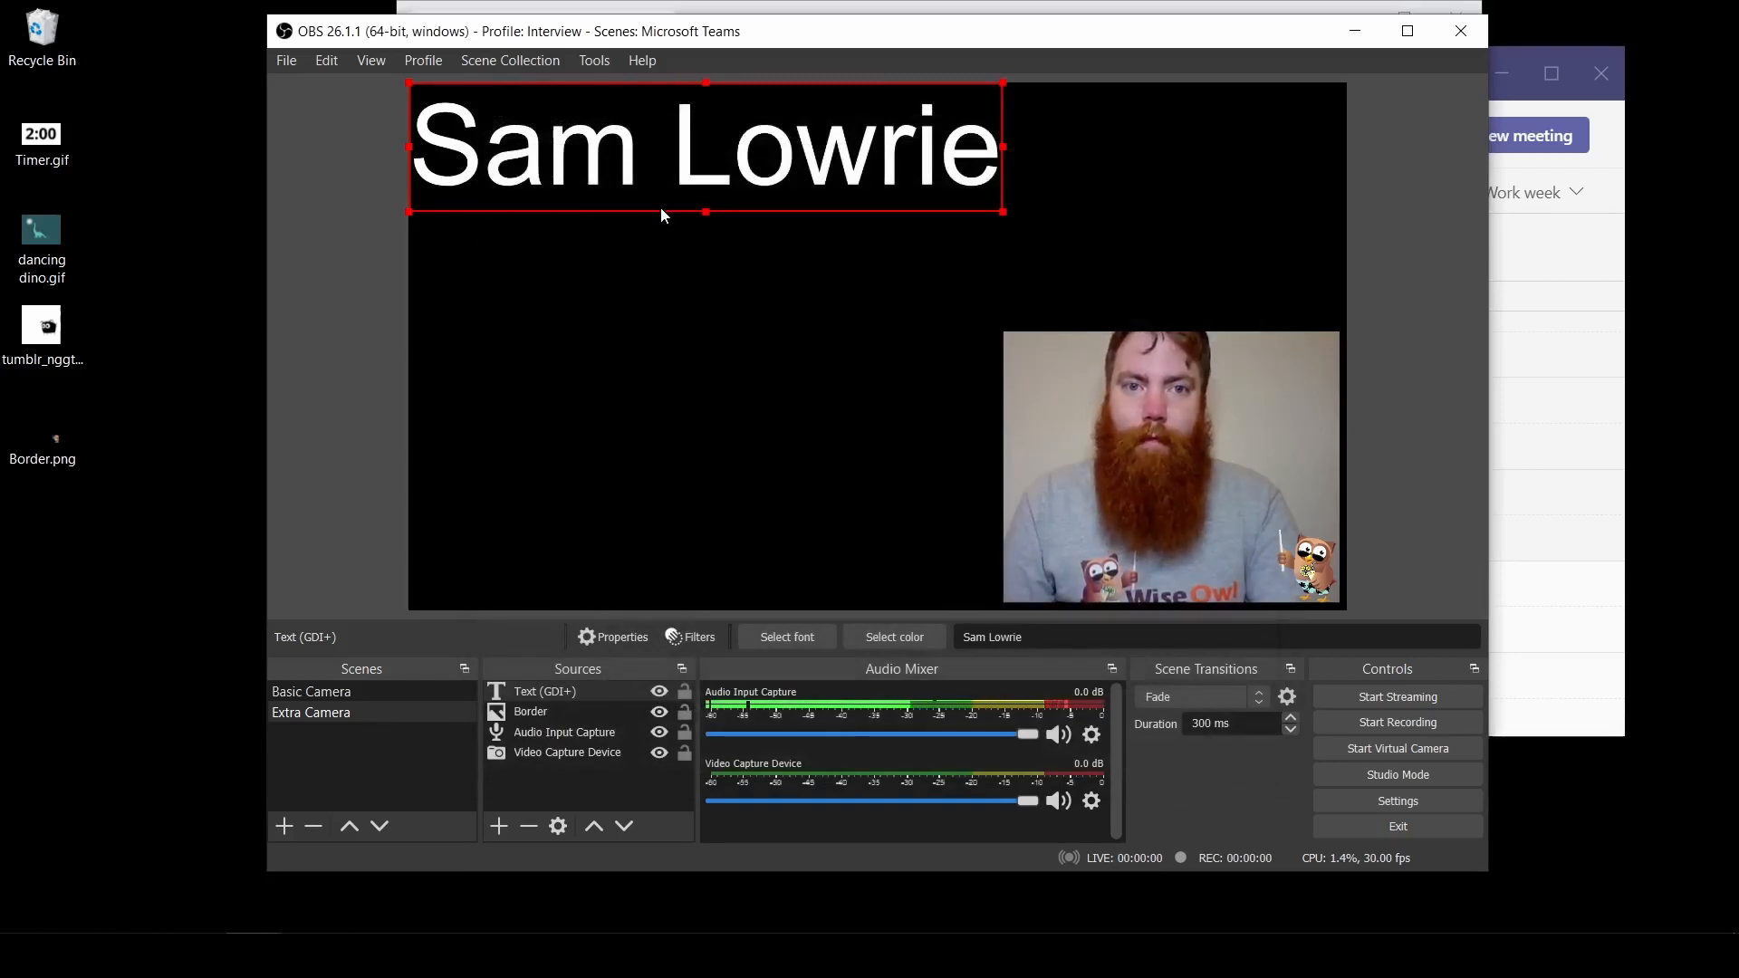
# - Move and shrink the name caption to fit along the webcam's bottom edge
pyautogui.moveTo(705, 146); pyautogui.dragTo(1070, 522)
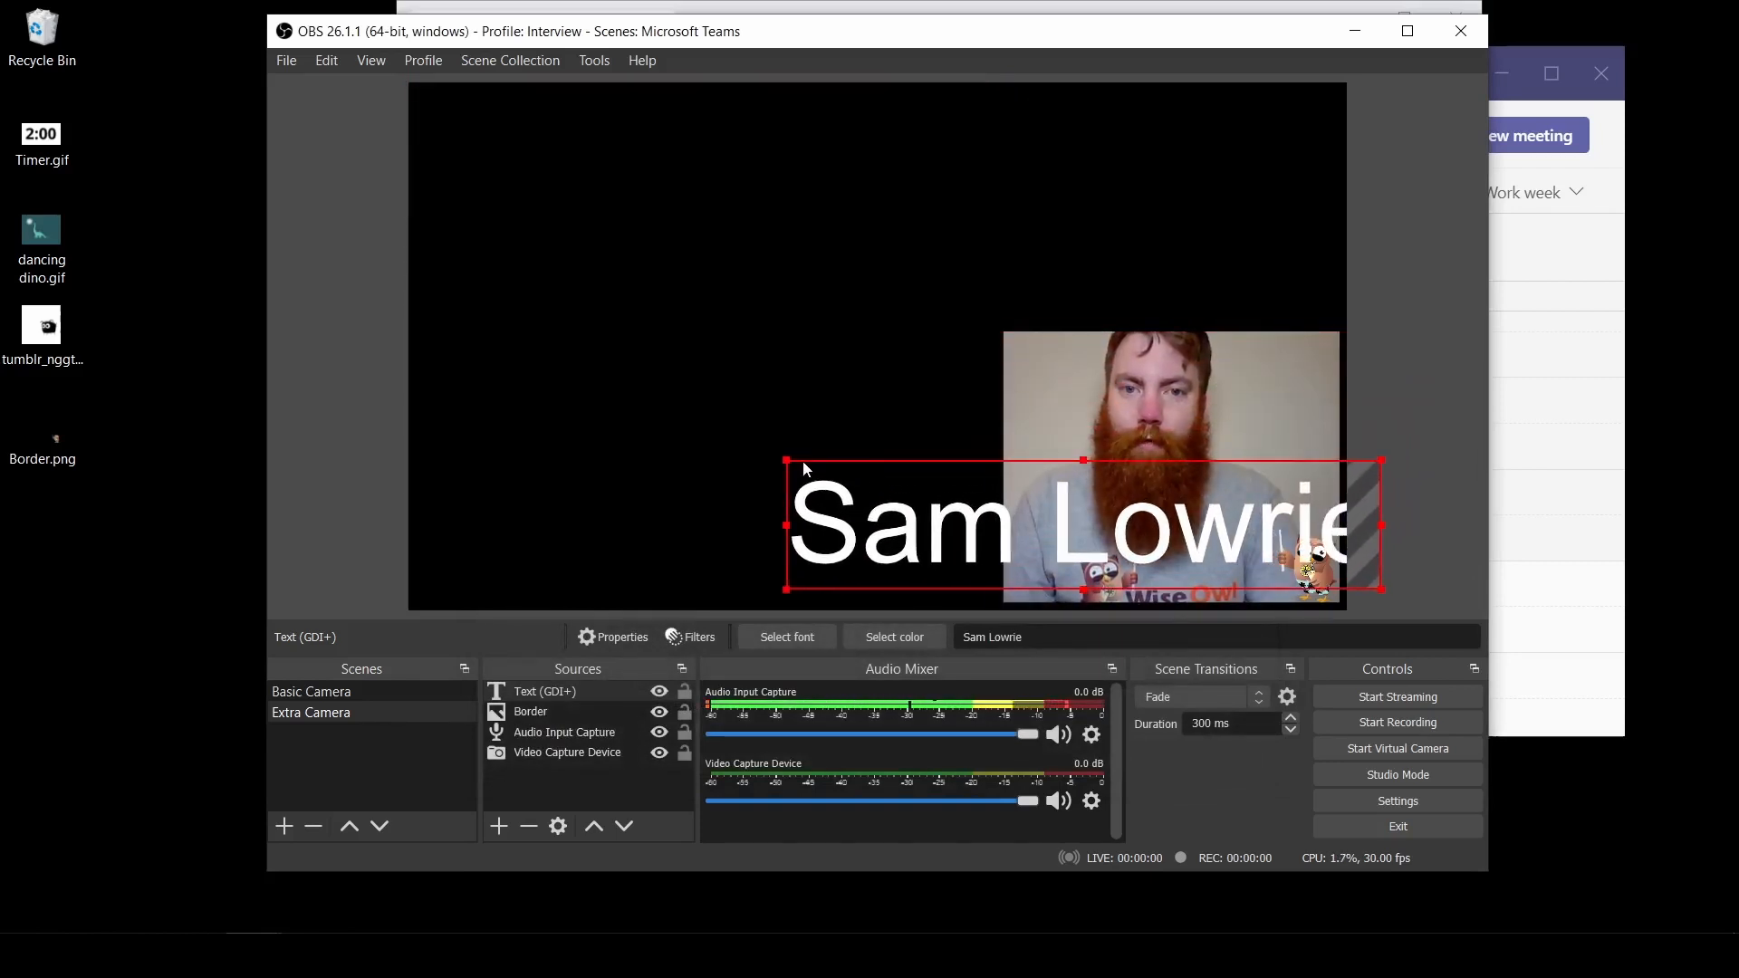
pyautogui.moveTo(804, 460); pyautogui.dragTo(1170, 549)
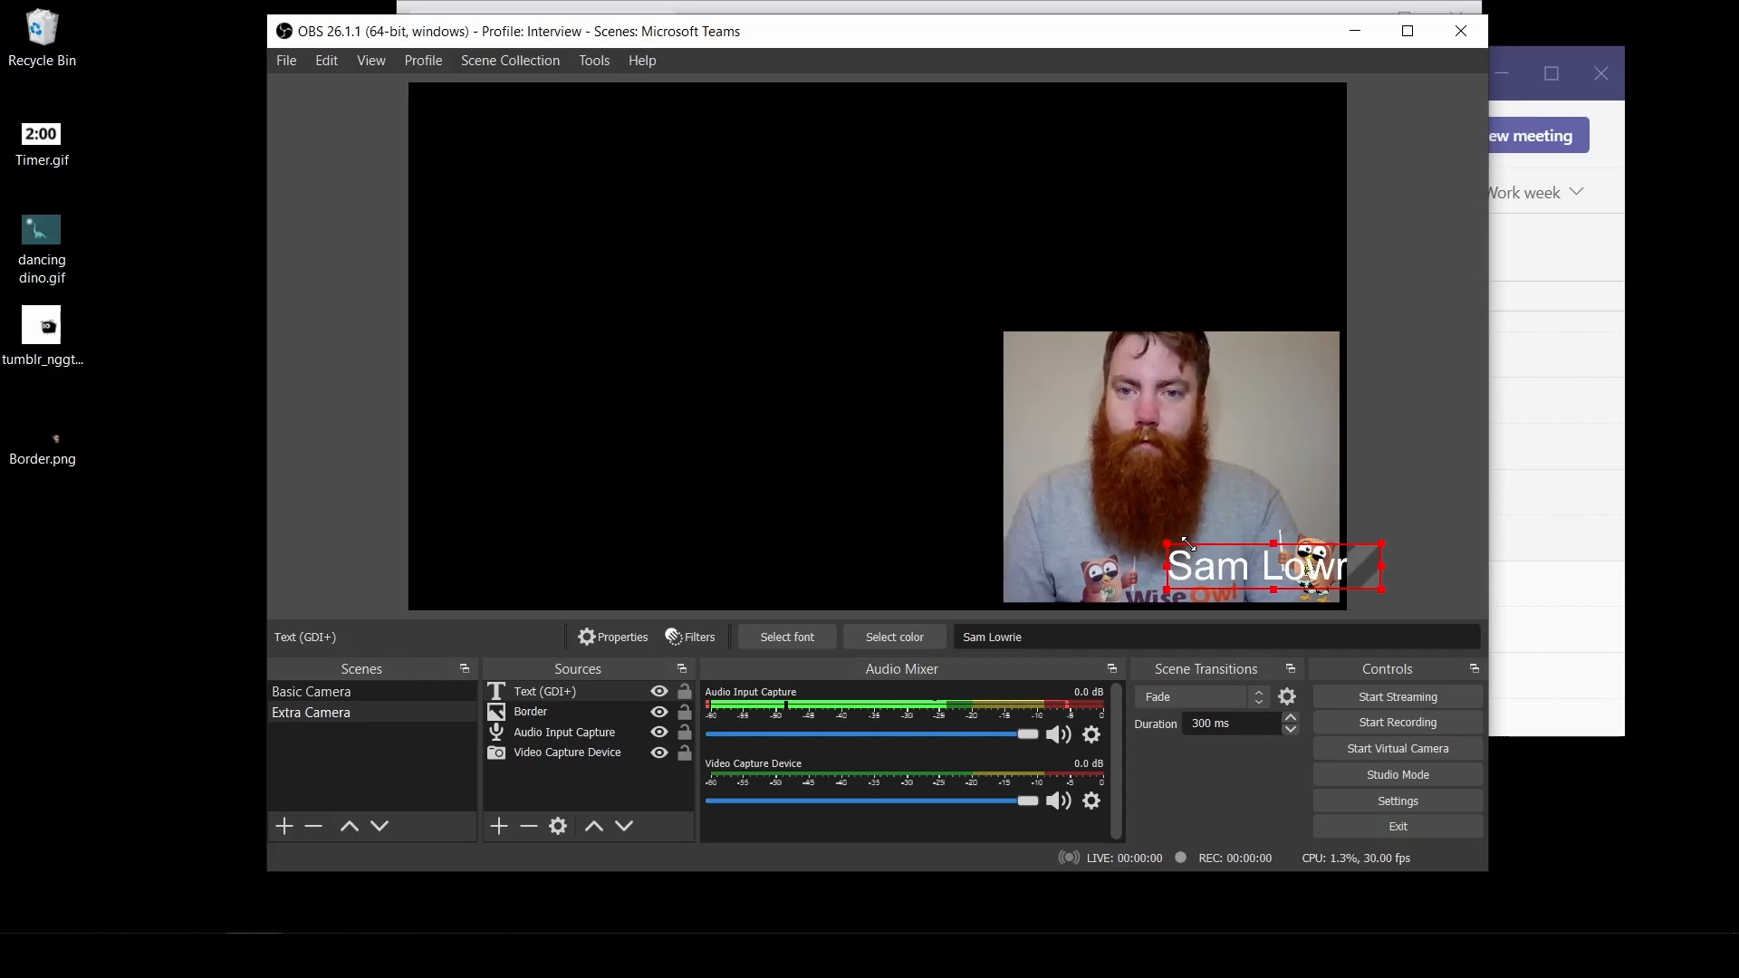
pyautogui.moveTo(1275, 565); pyautogui.dragTo(1139, 574)
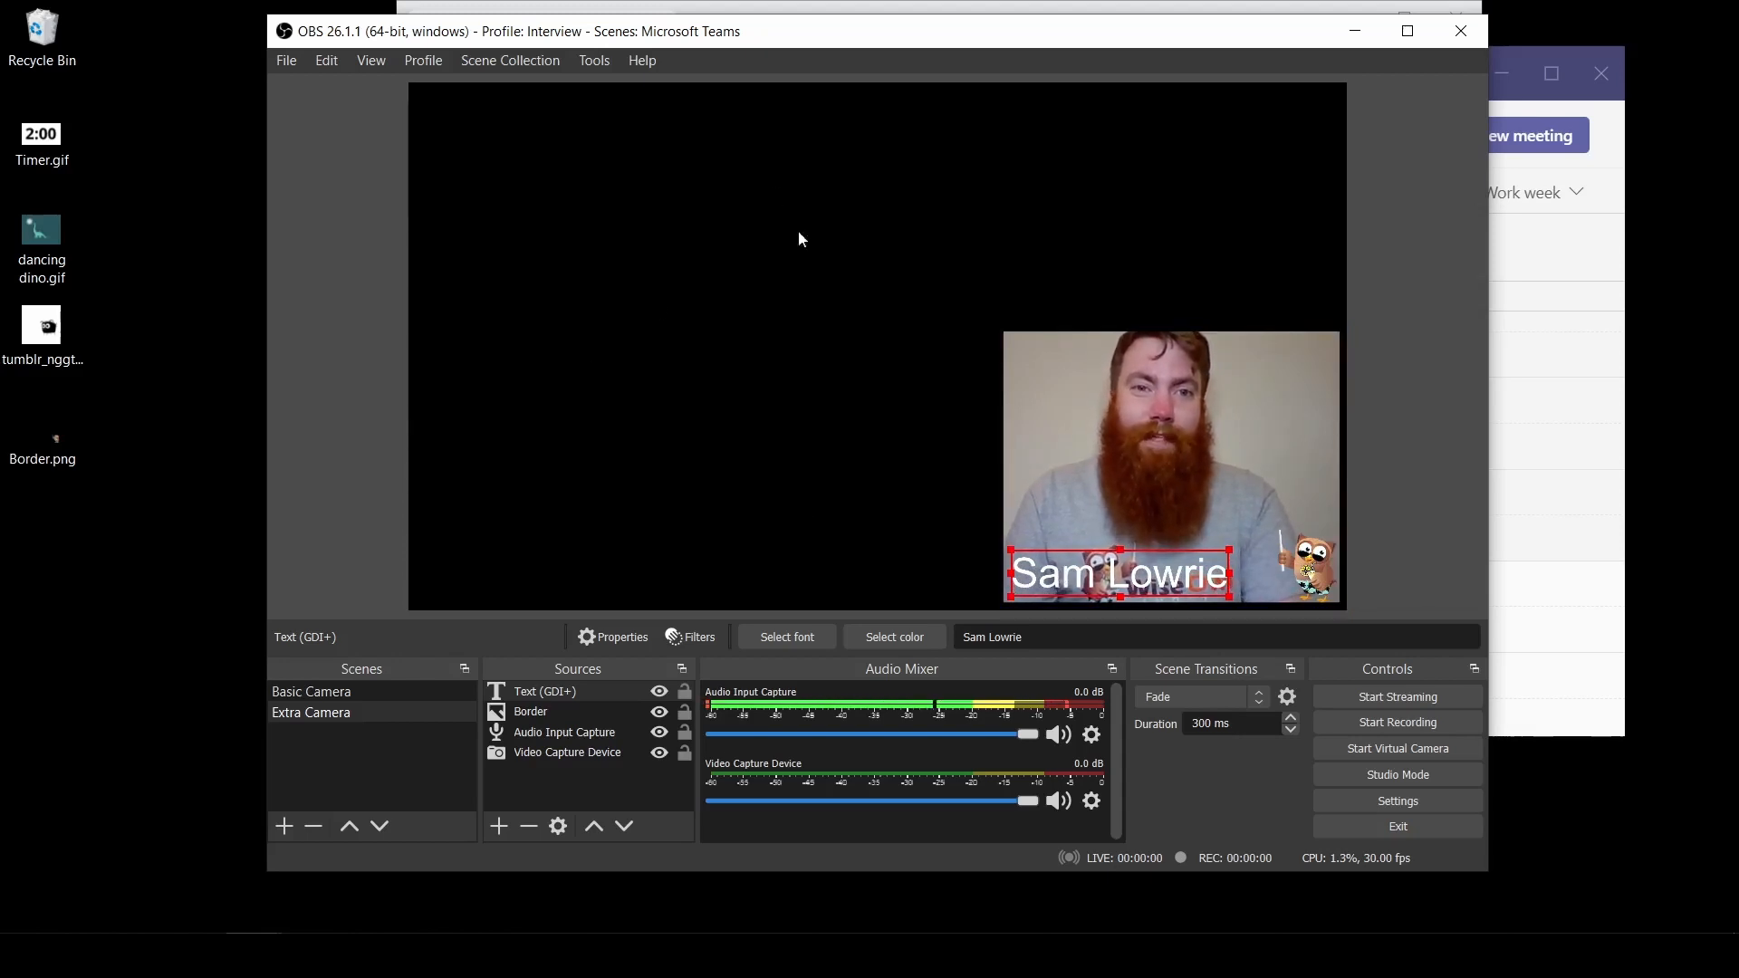
# - Add an Image source loading dancing dino.gif, filling the canvas
pyautogui.click(499, 826)
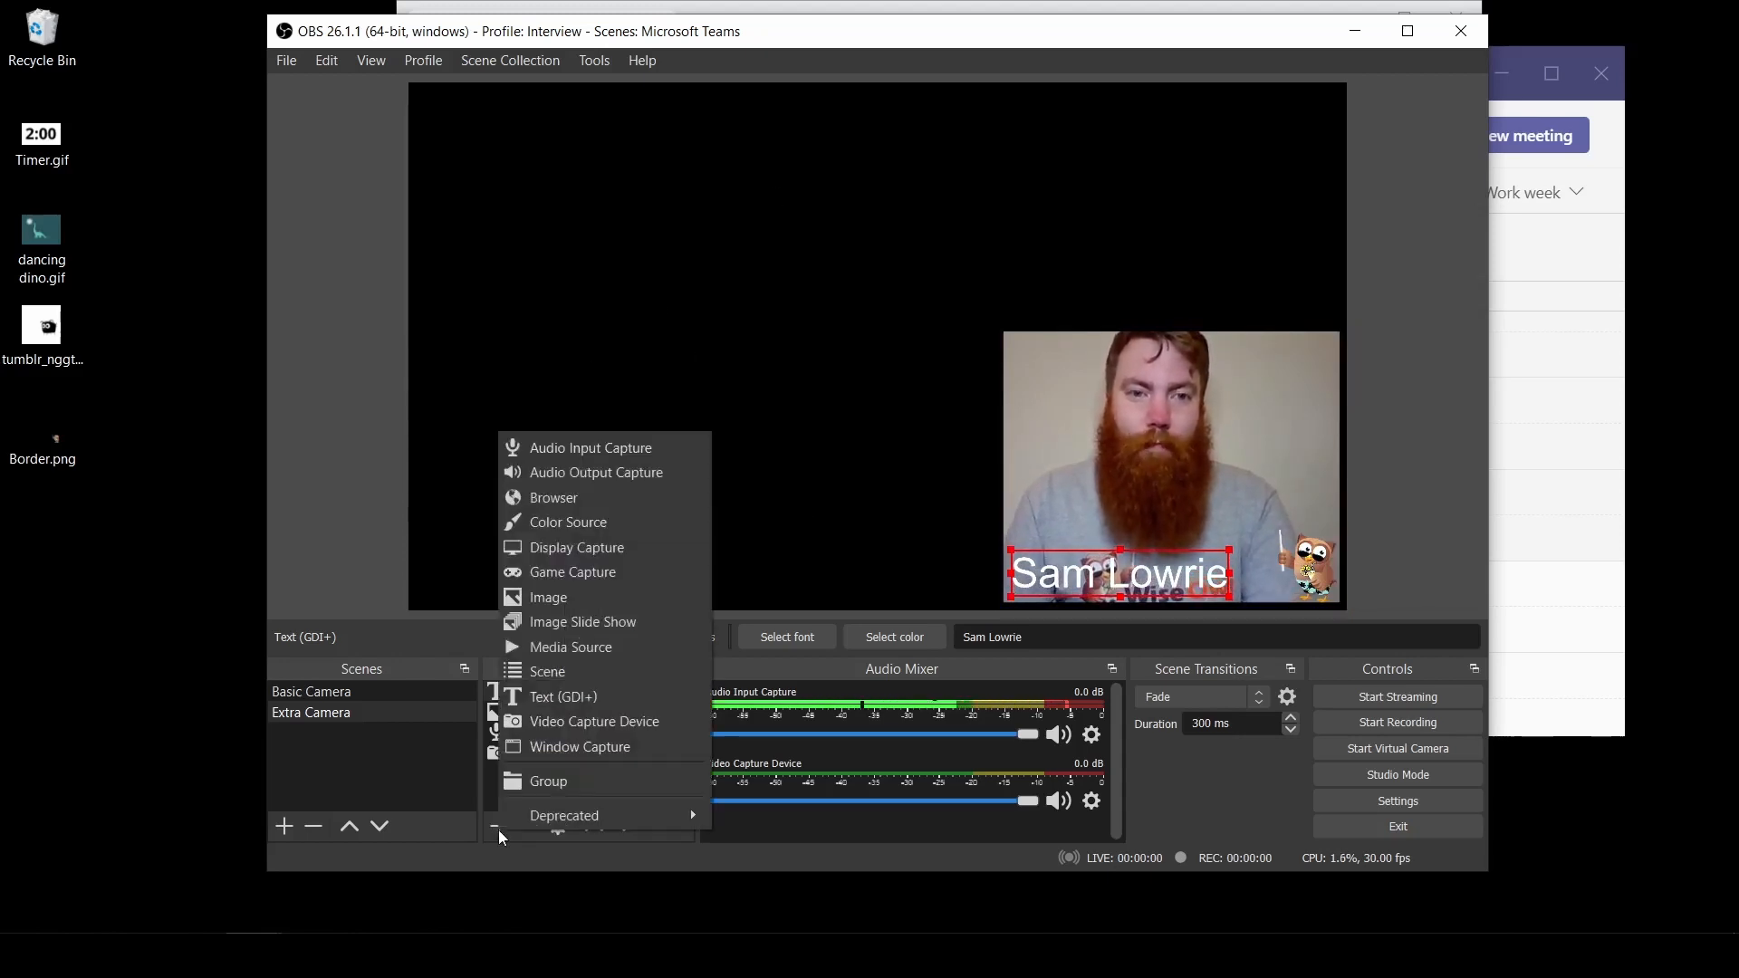
pyautogui.moveTo(582, 621)
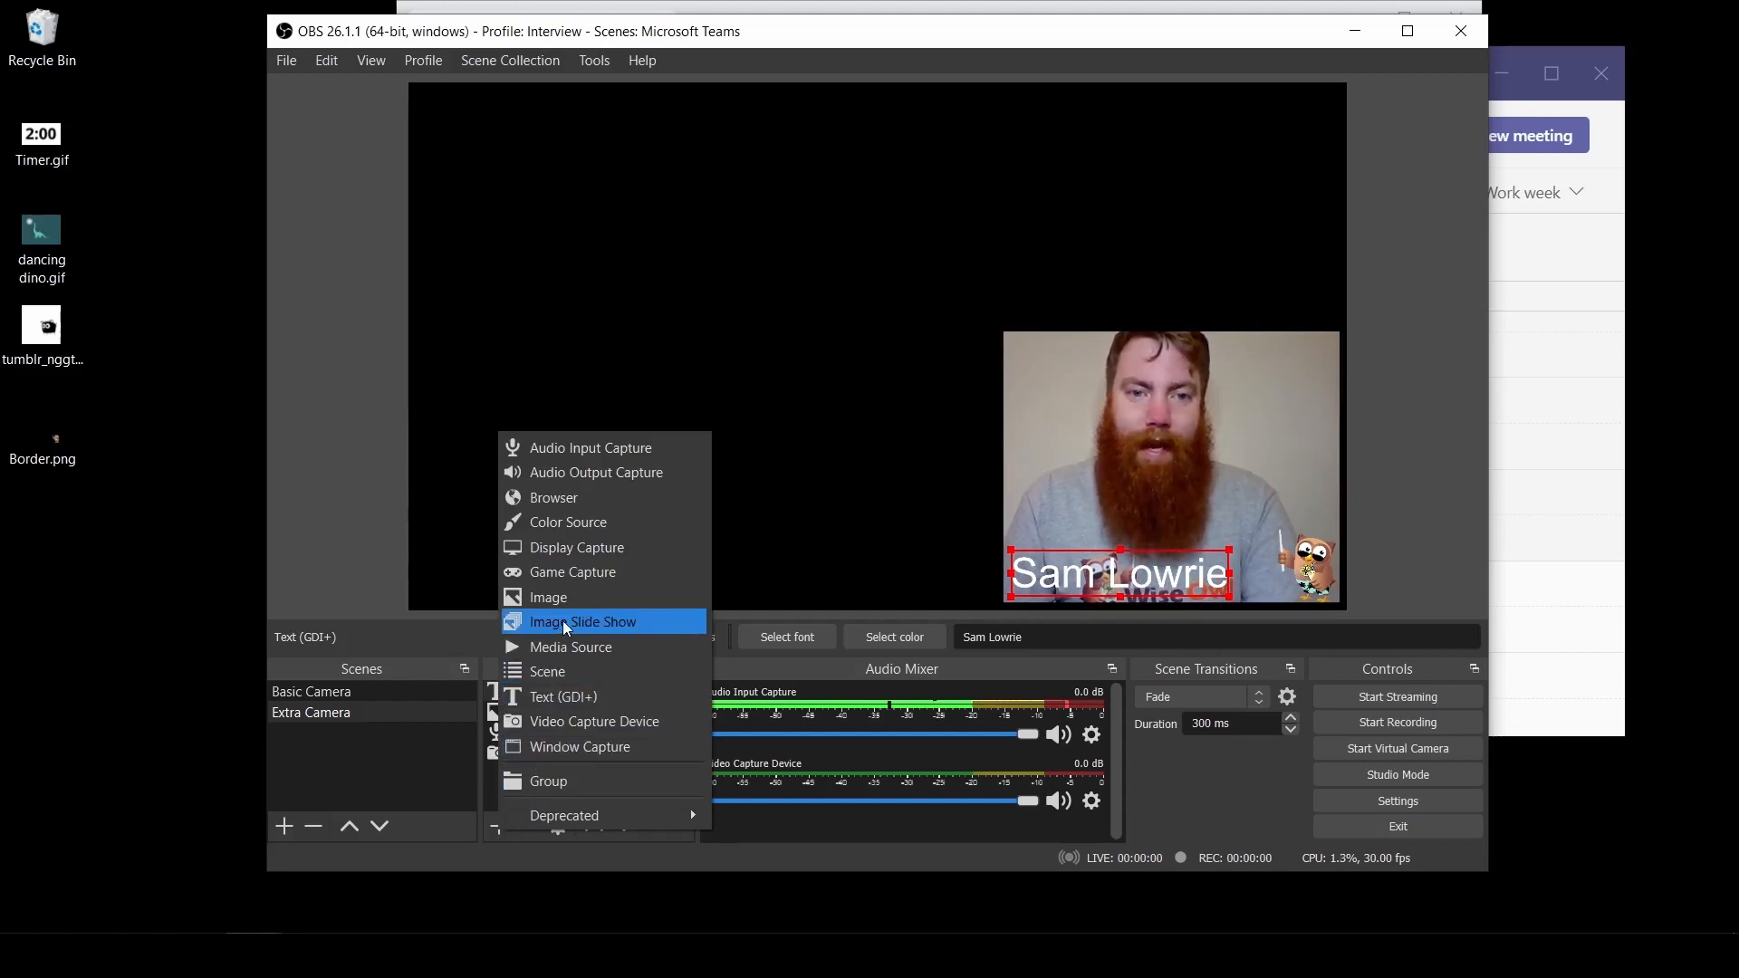
pyautogui.click(547, 596)
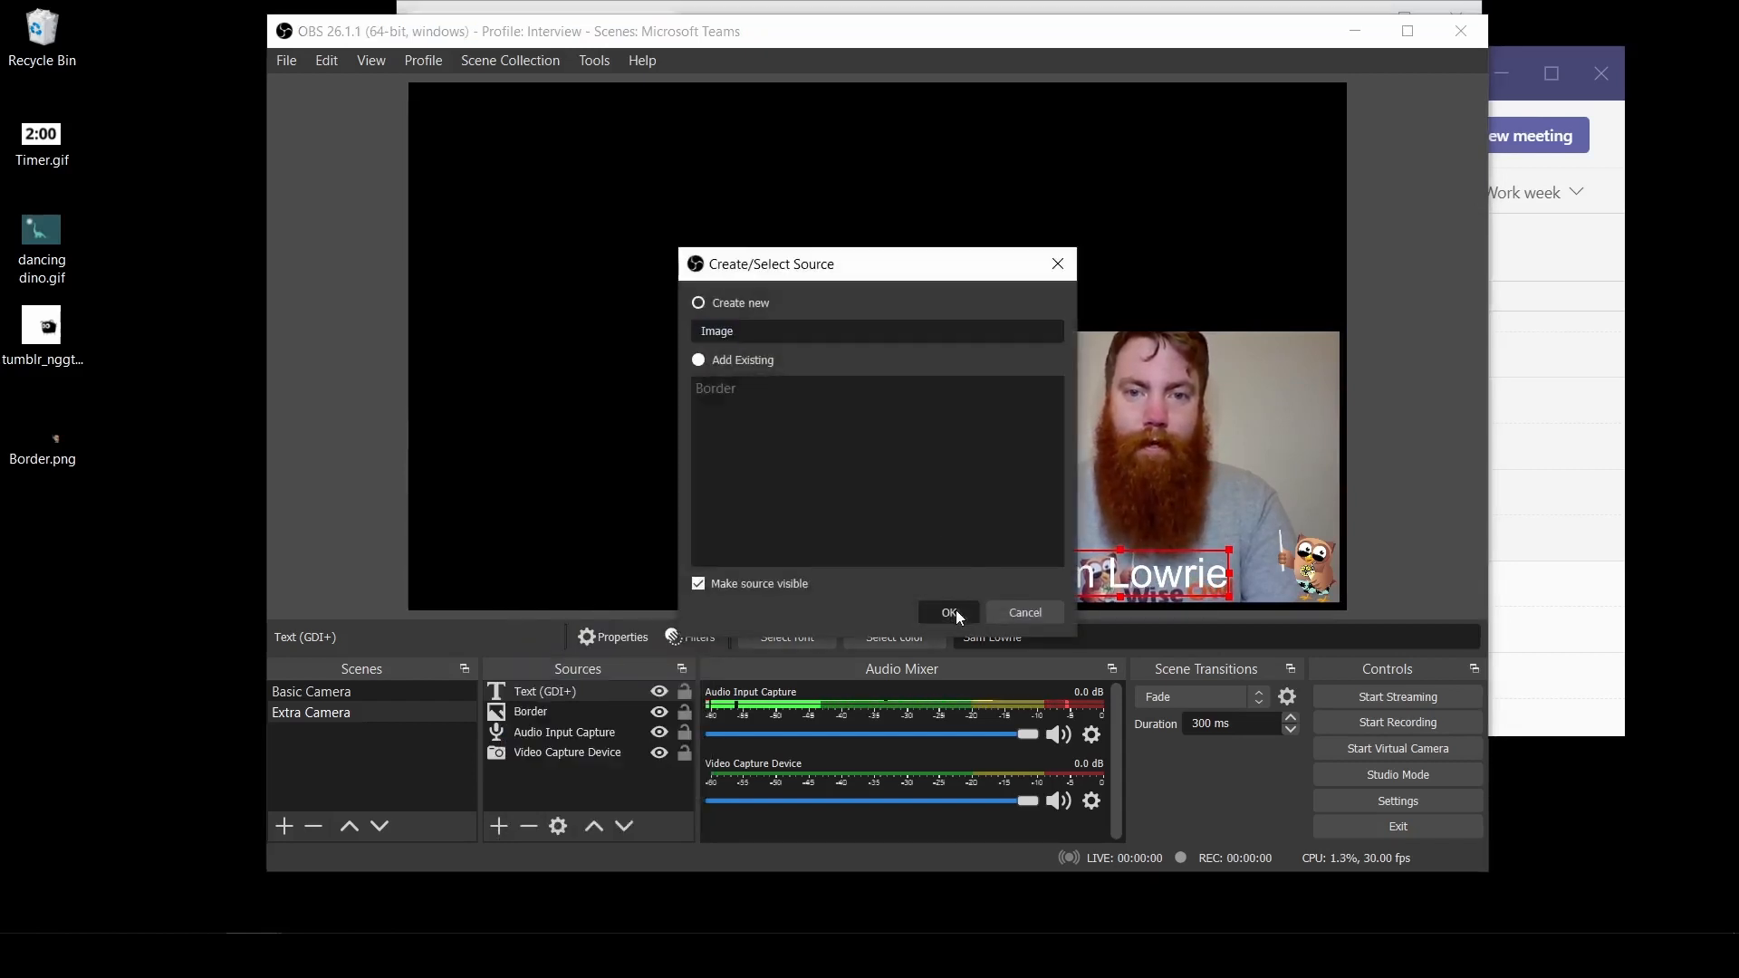
pyautogui.click(947, 612)
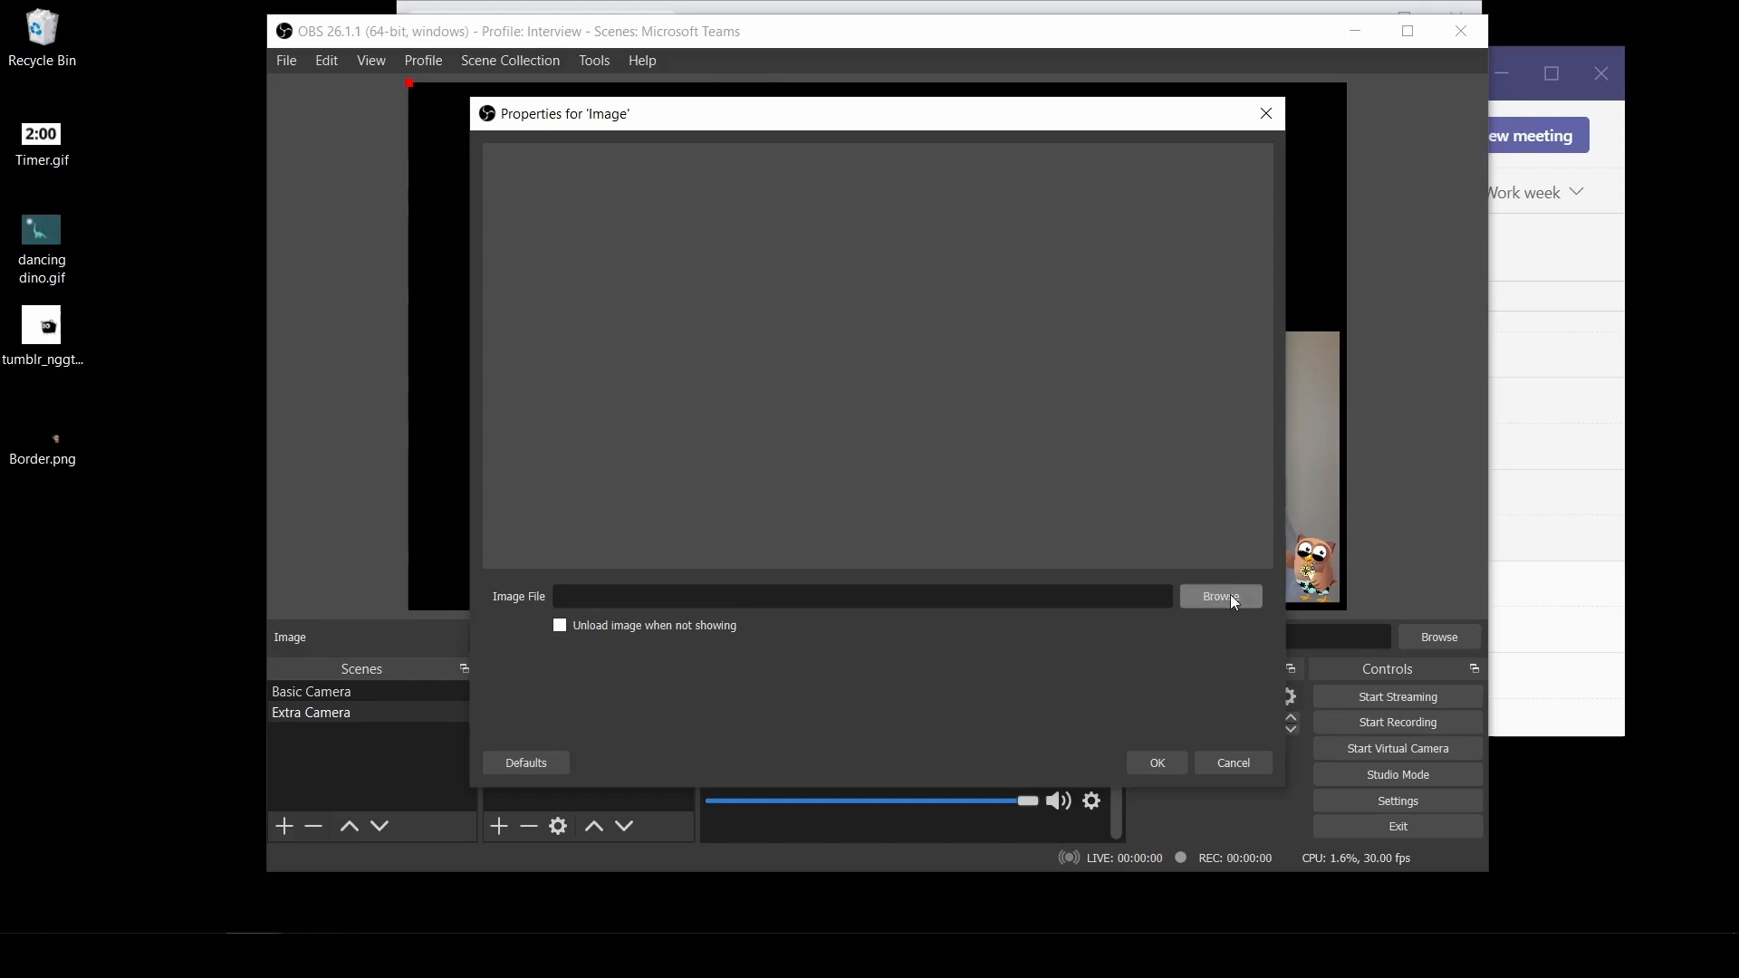
pyautogui.click(1219, 596)
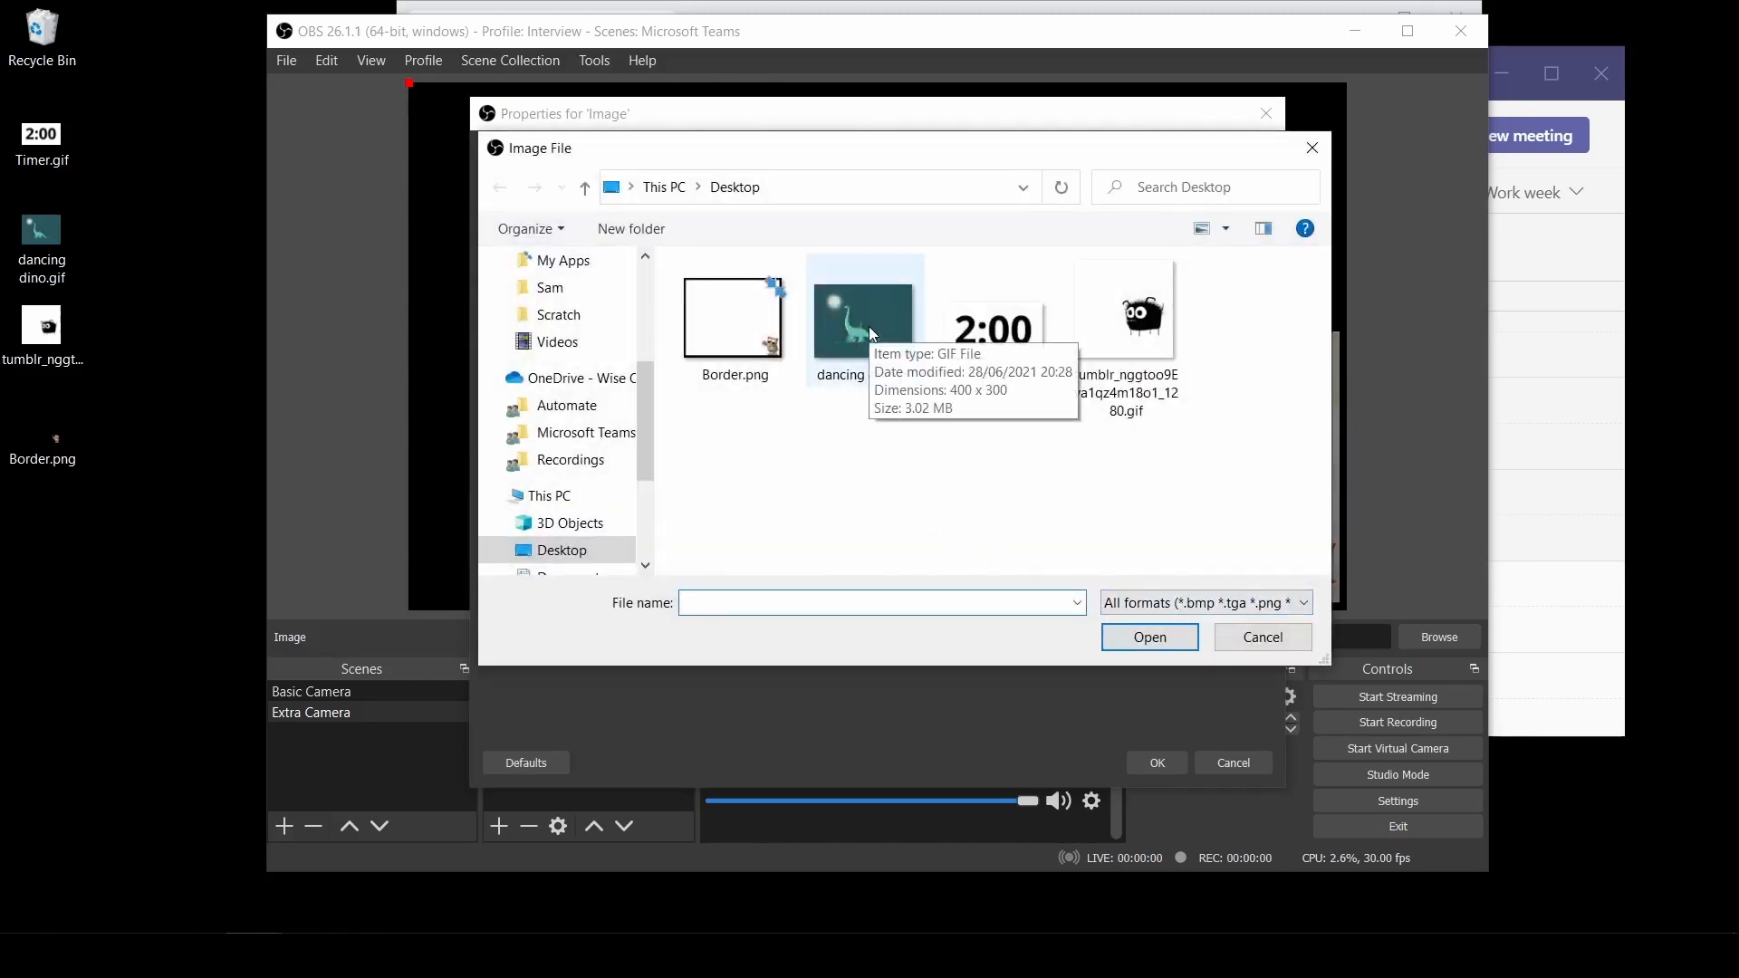
pyautogui.click(866, 310)
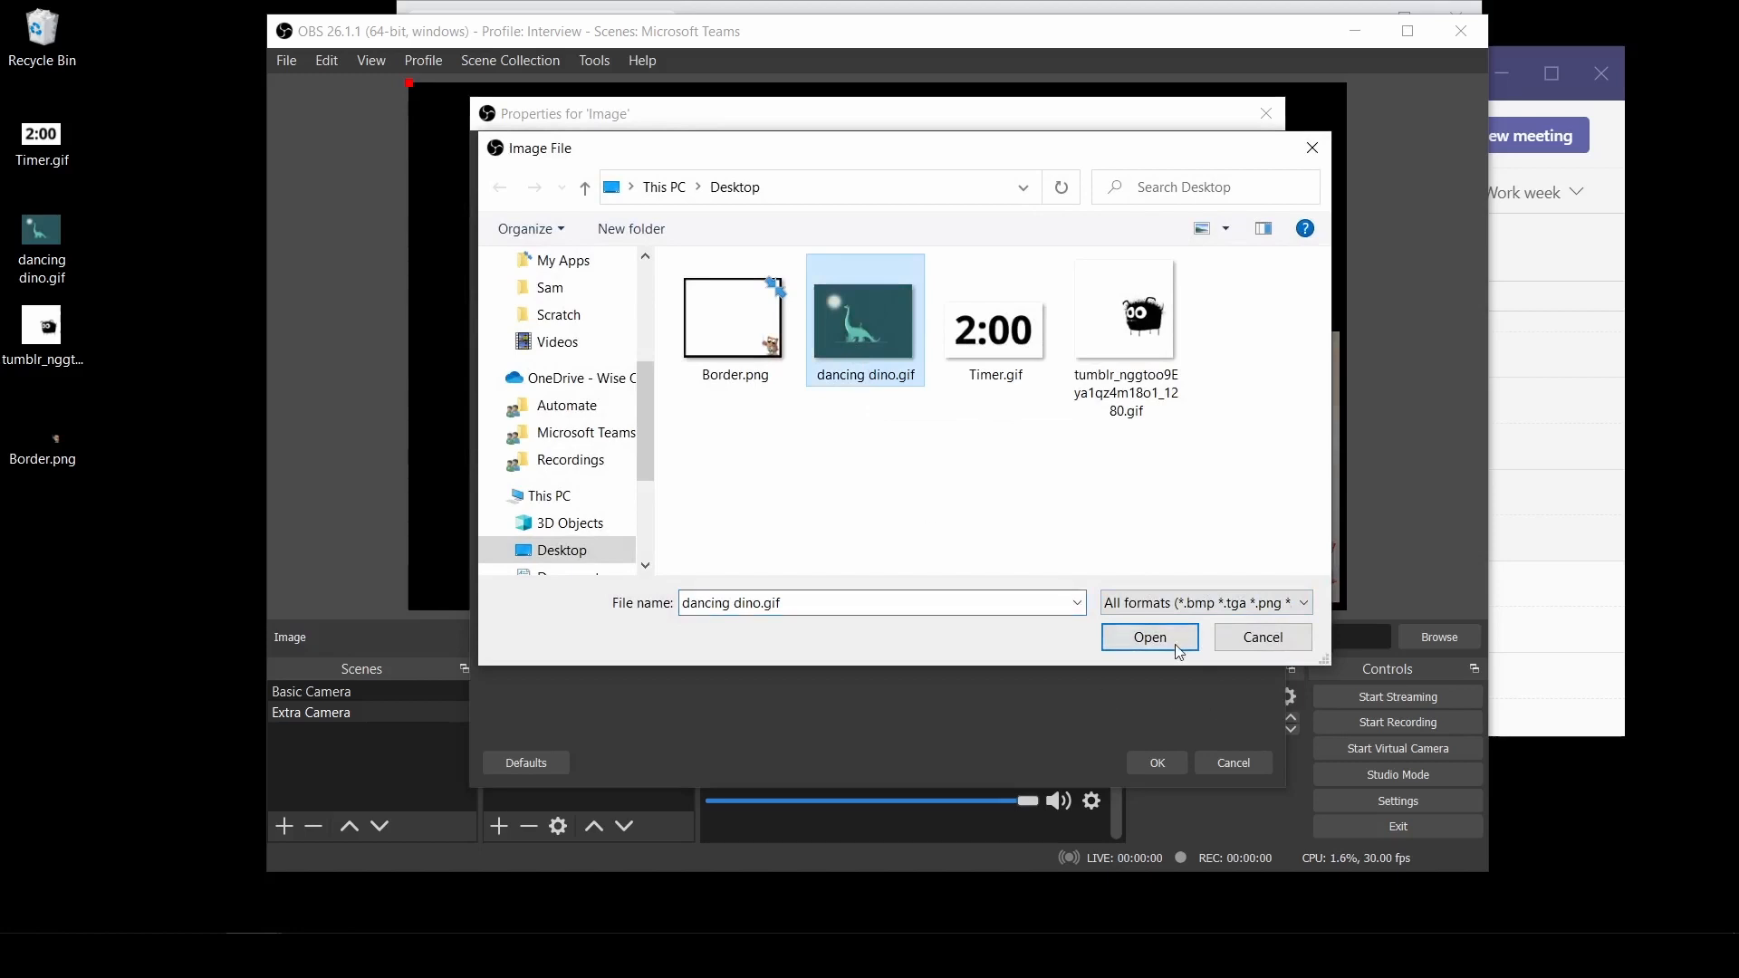
pyautogui.click(1148, 635)
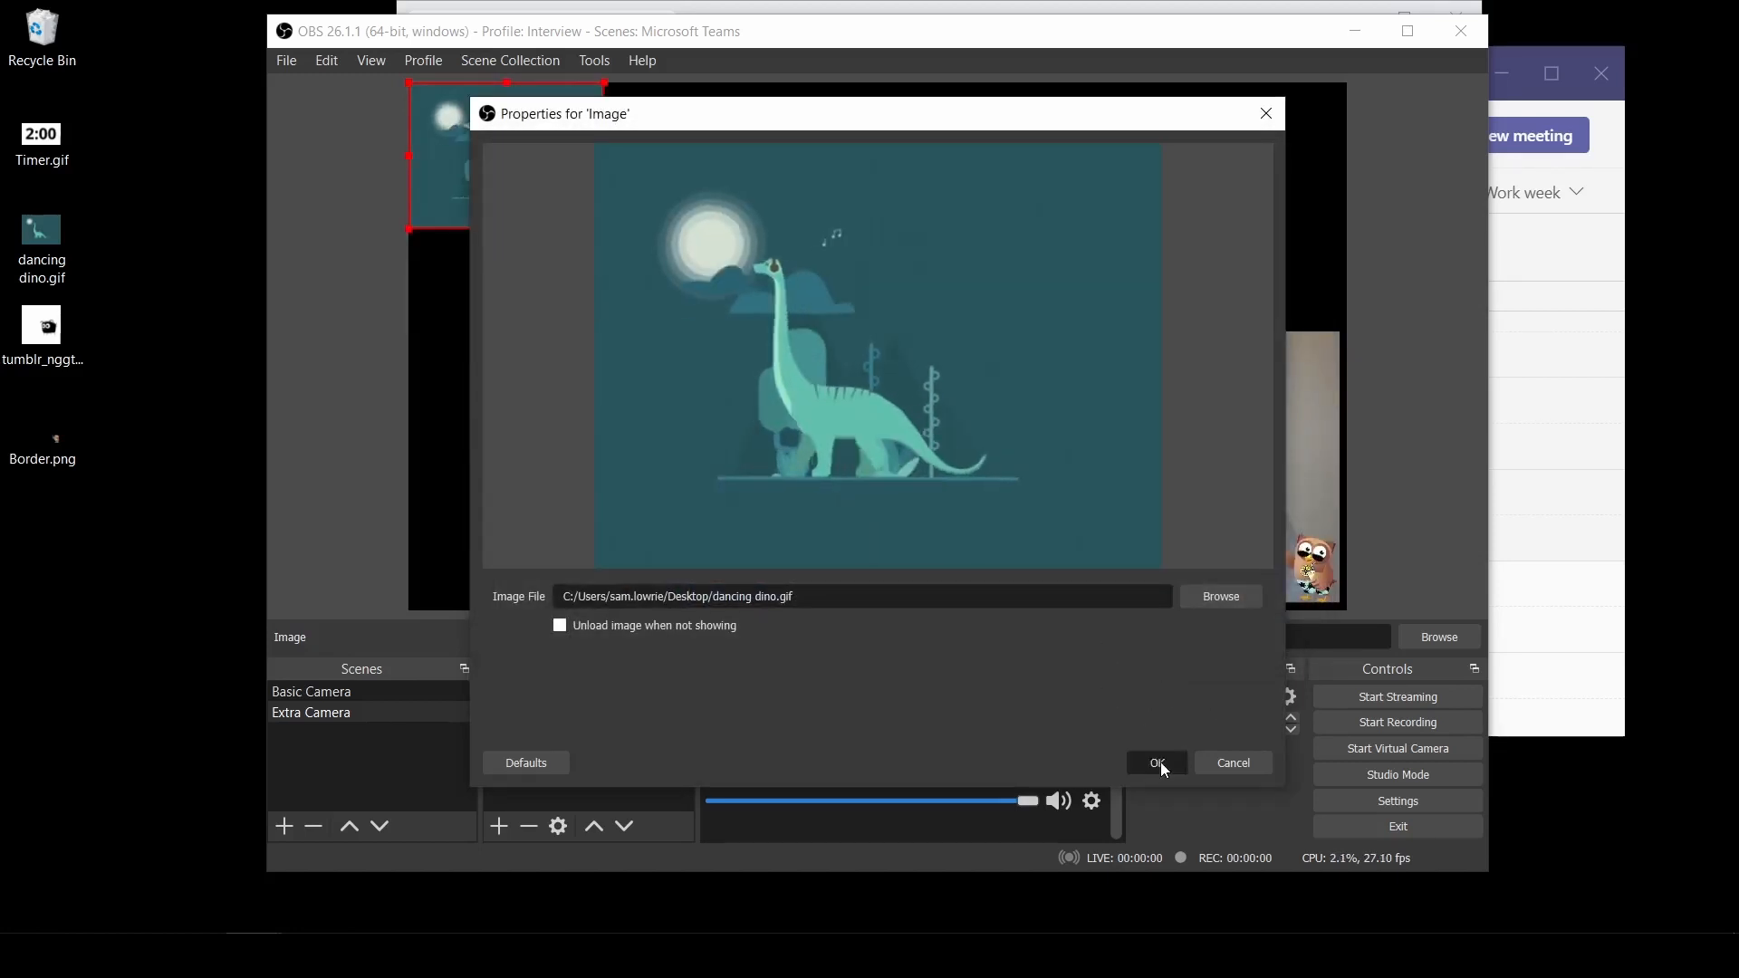
pyautogui.click(1156, 762)
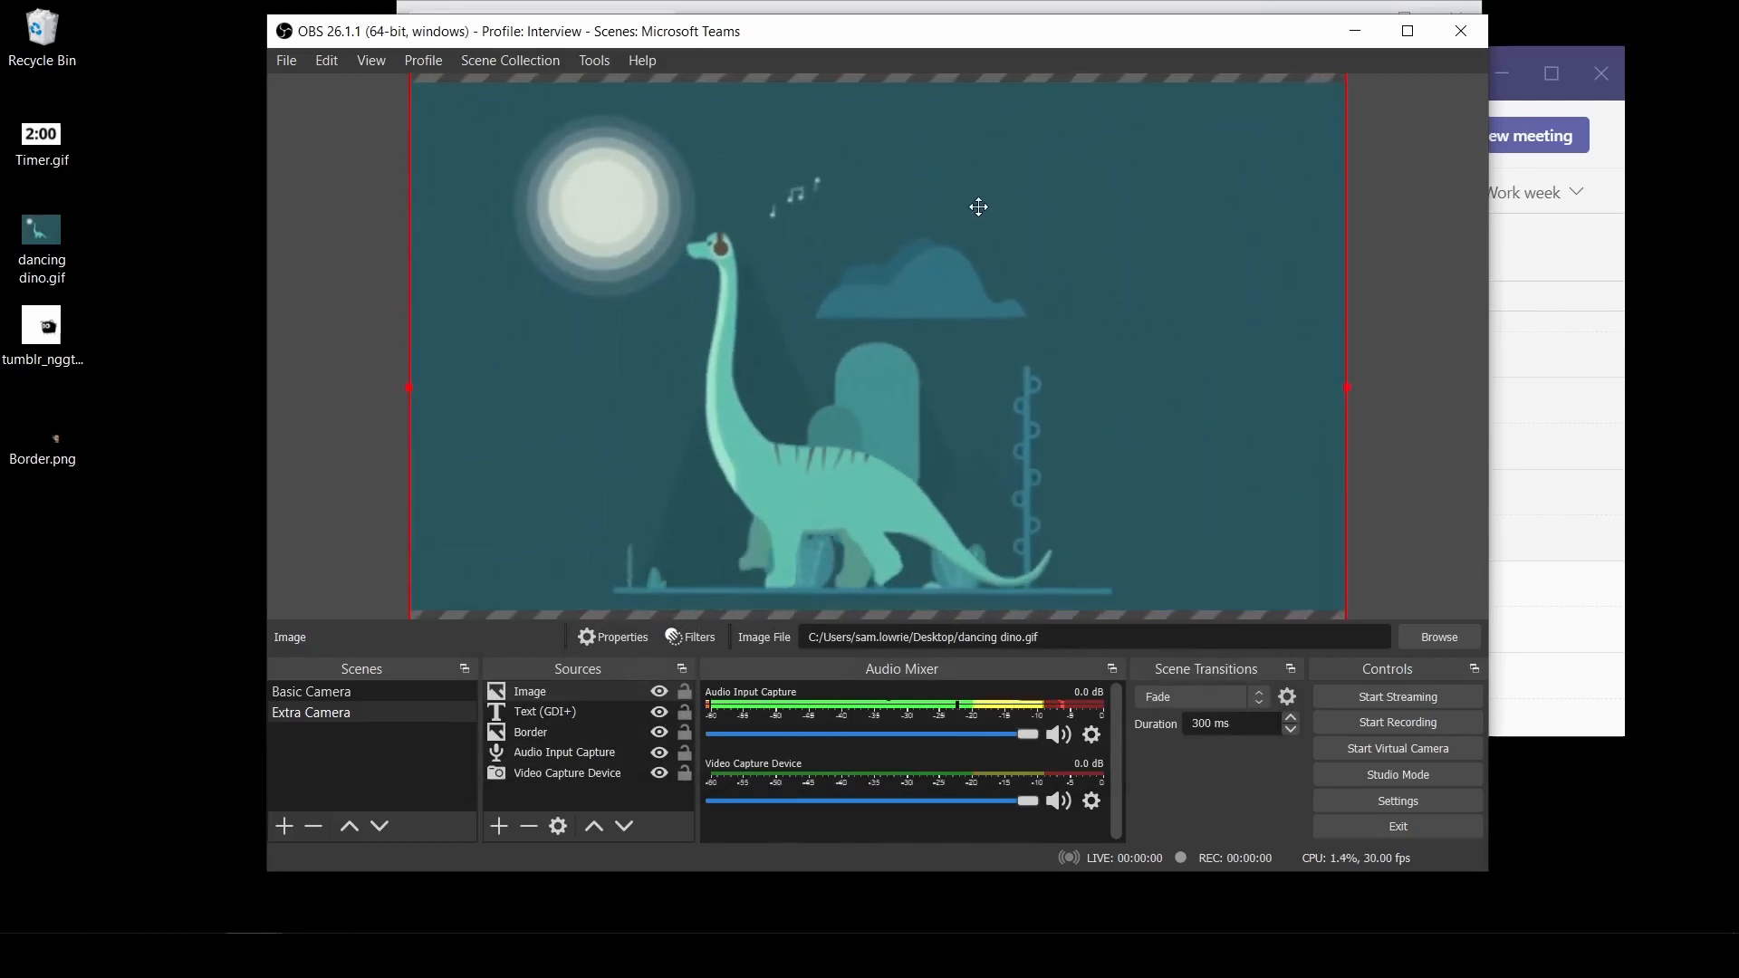
# - Move the dino image to the bottom of the Sources list as a background
pyautogui.click(531, 732)
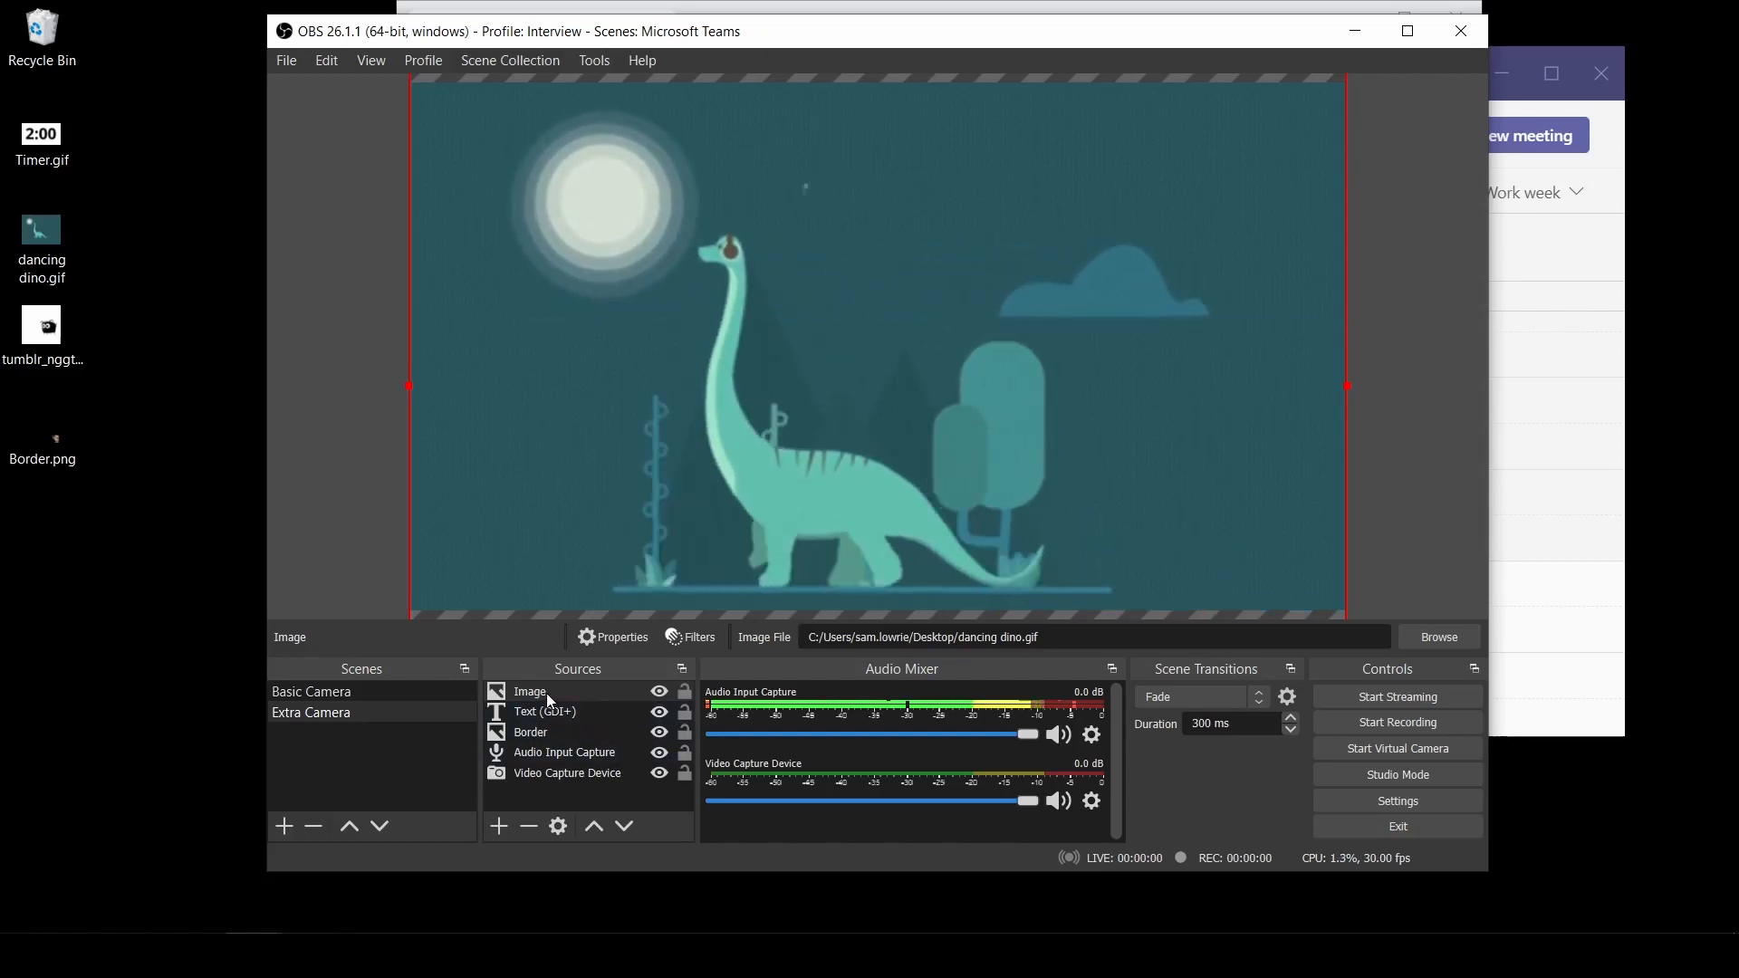
pyautogui.click(567, 773)
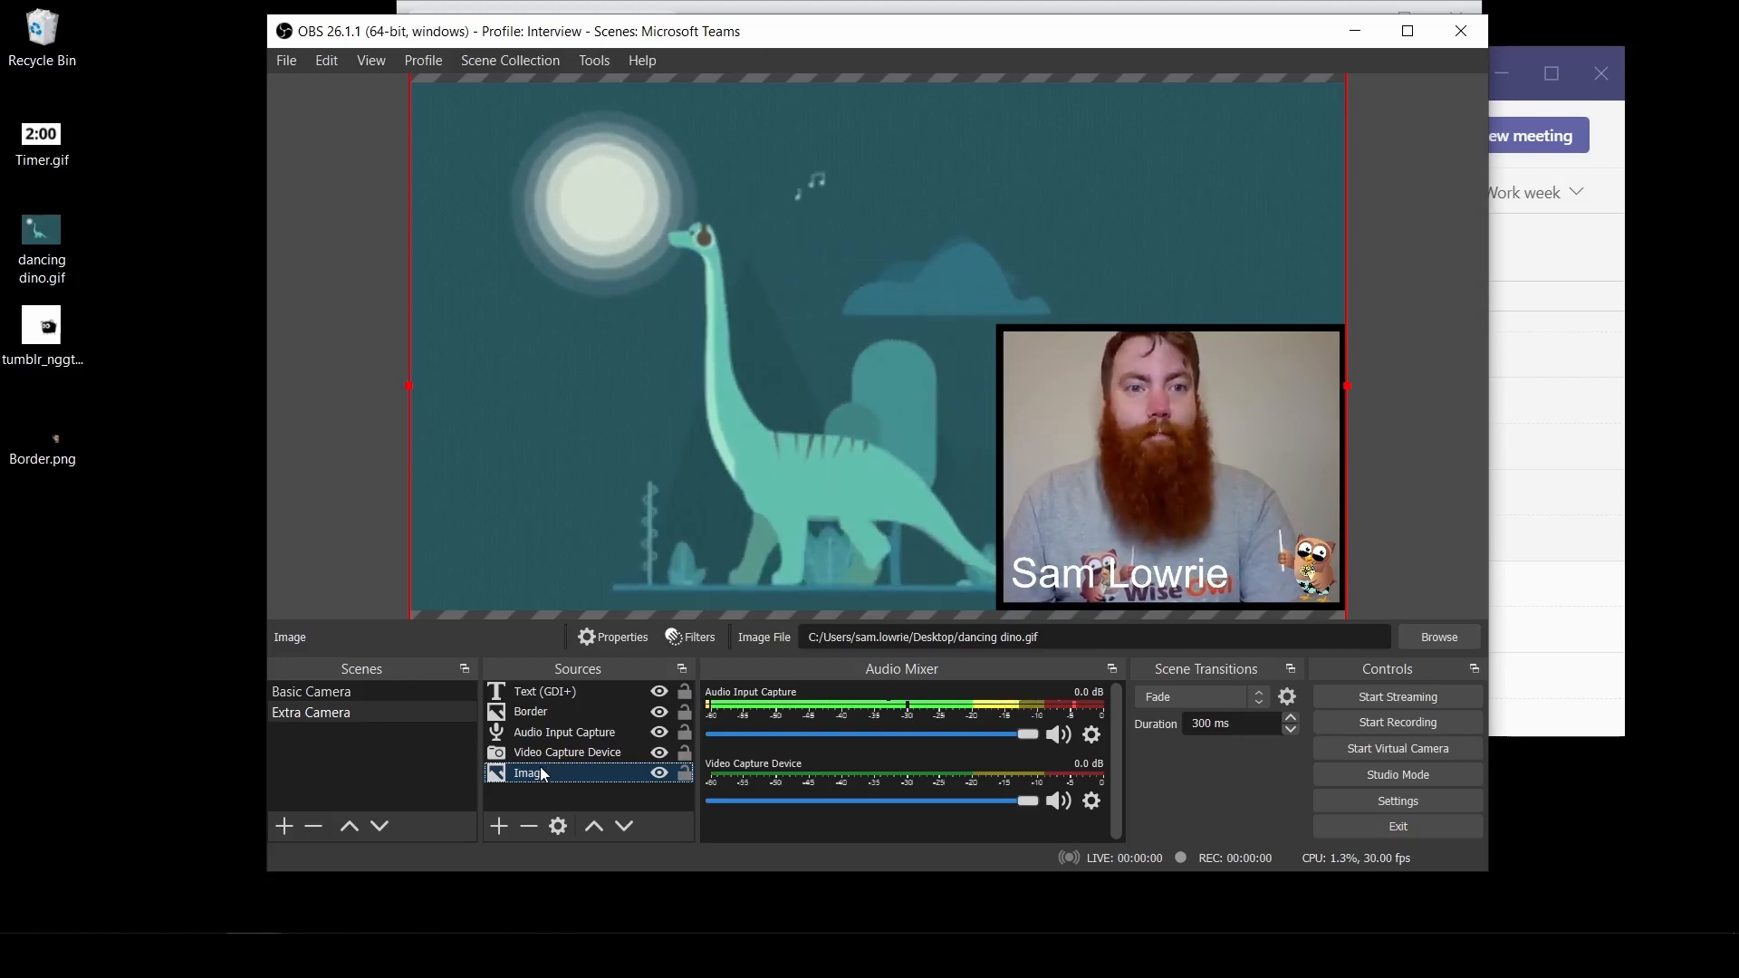
pyautogui.click(498, 826)
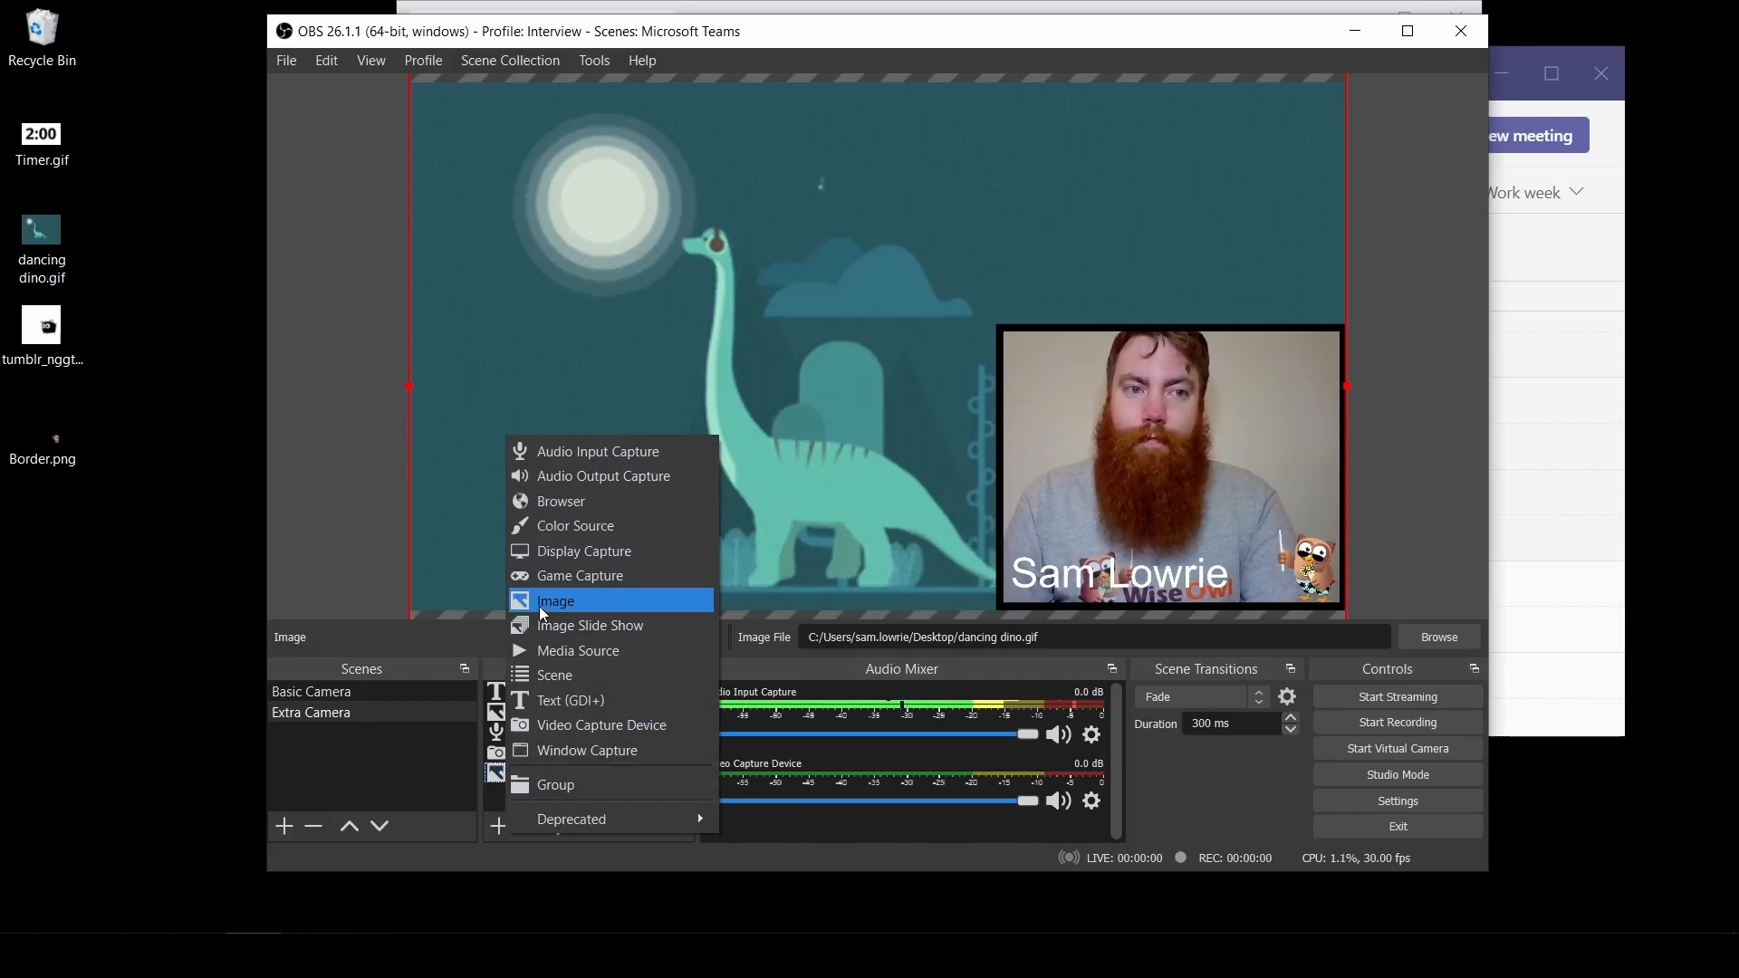
# - Add a 'Timer' image source from Timer.gif and place it in the top-right corner
pyautogui.click(556, 599)
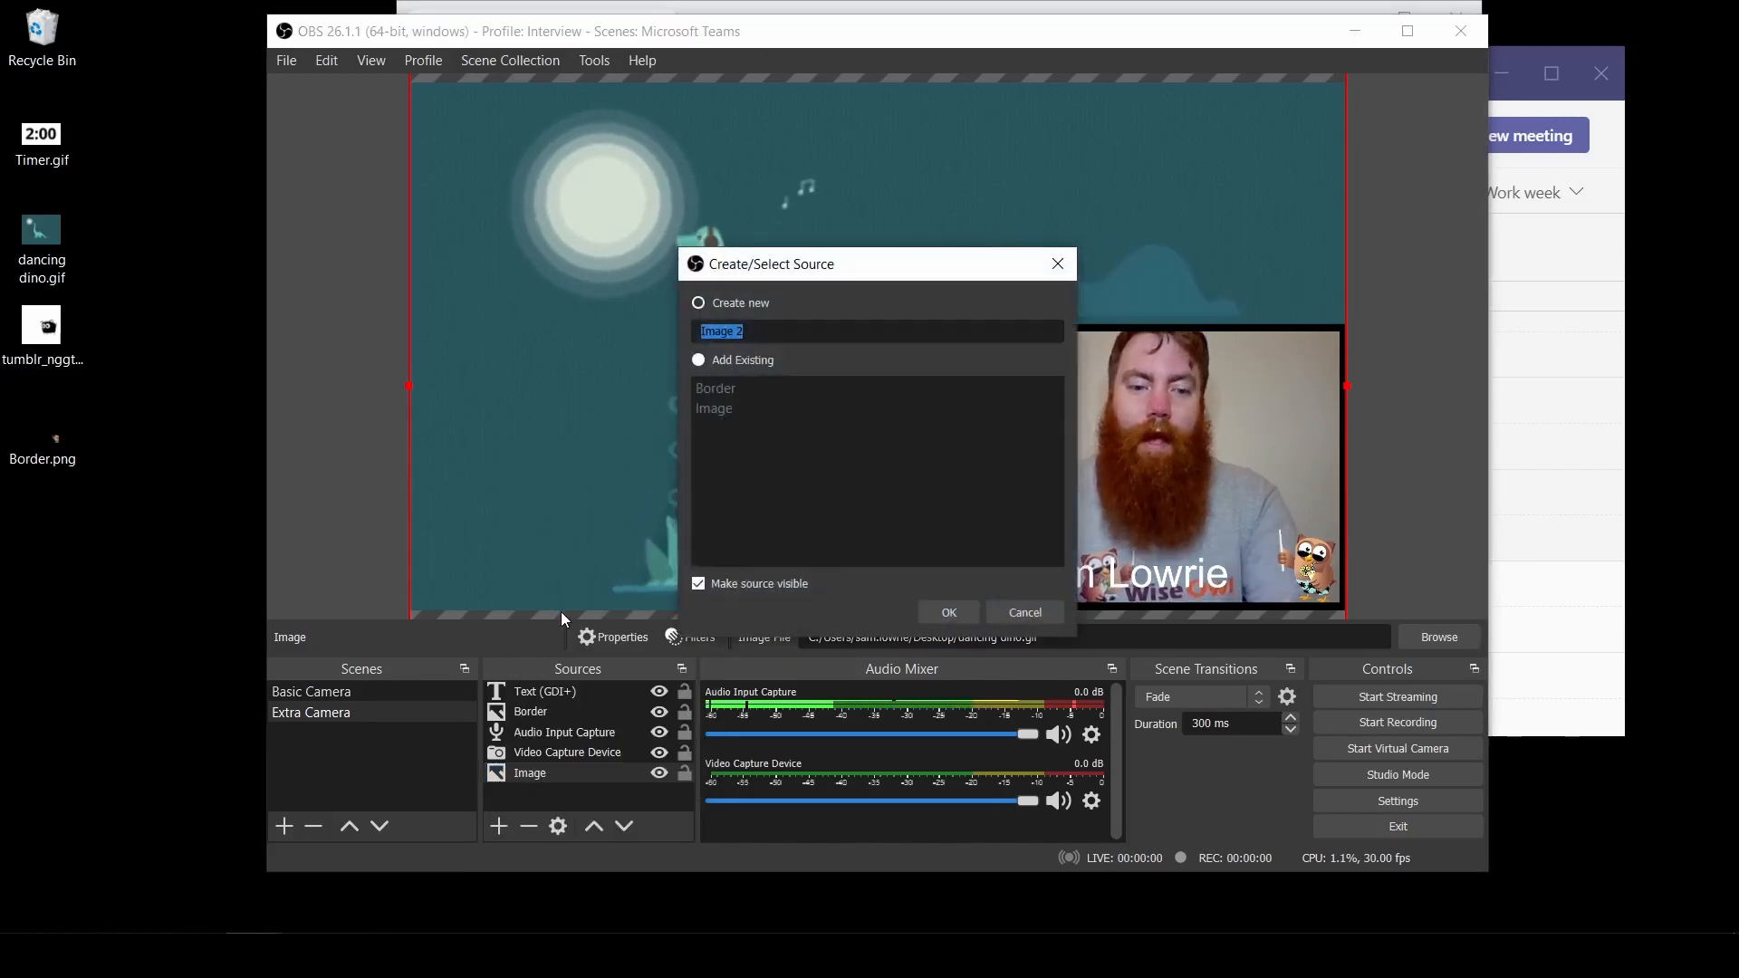
pyautogui.write('Timer')
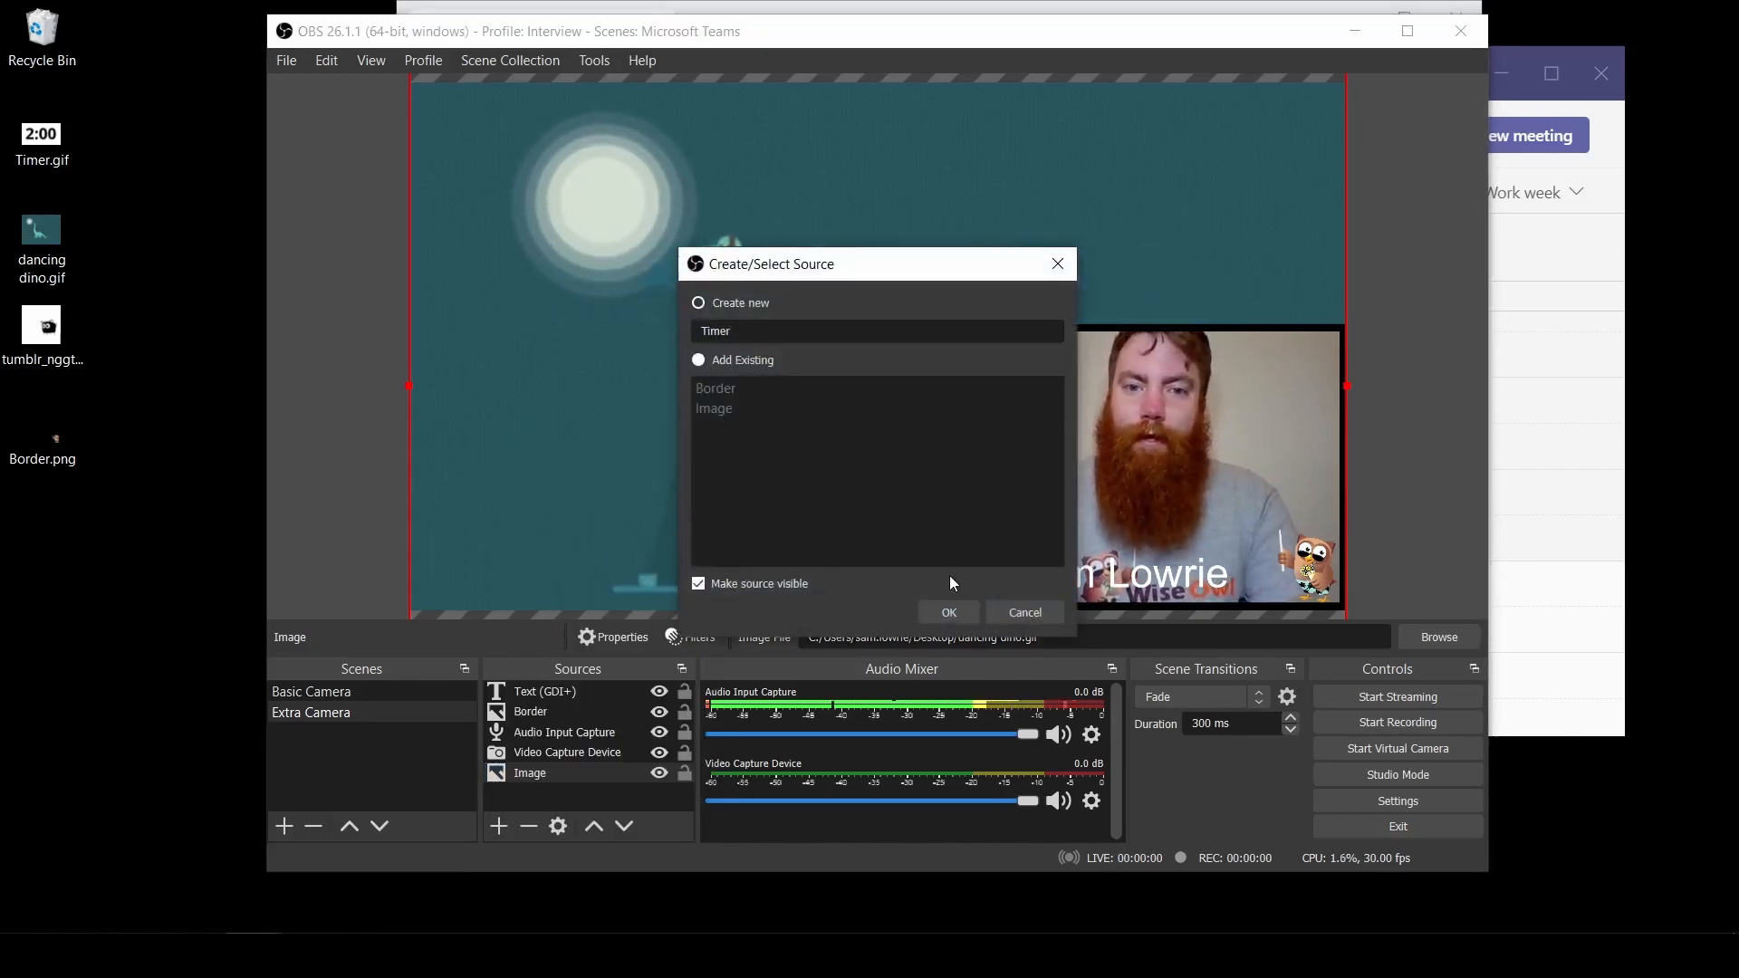
pyautogui.click(947, 612)
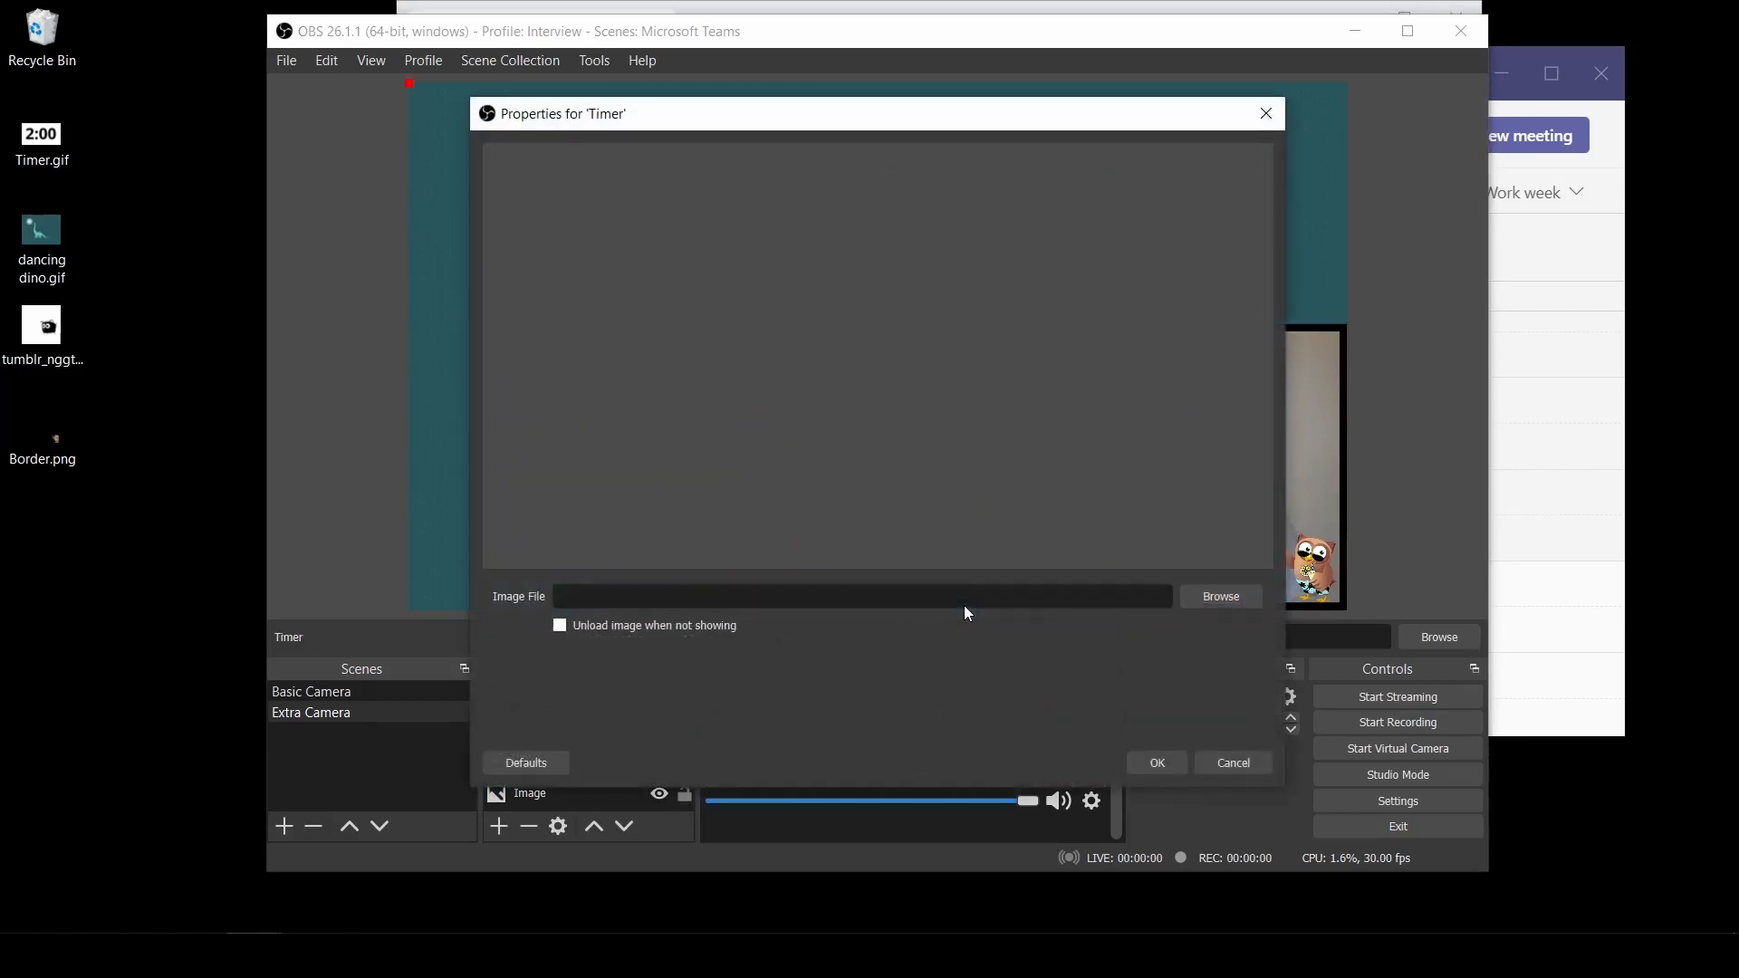
pyautogui.click(1218, 595)
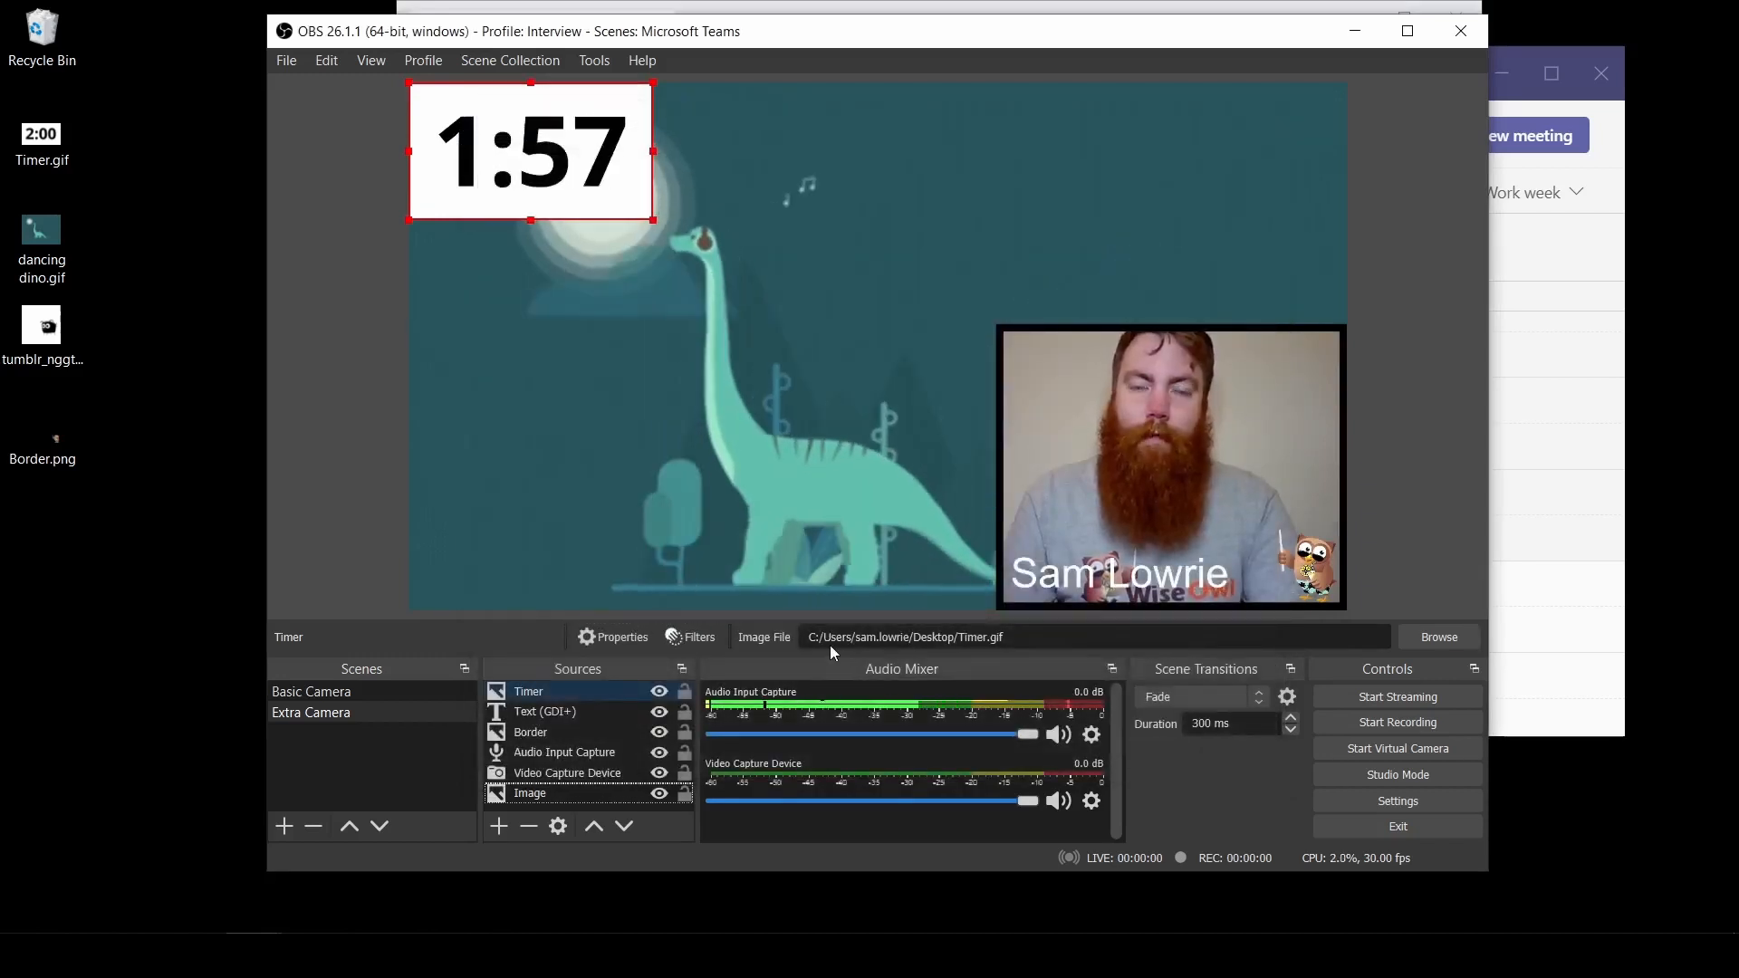
pyautogui.moveTo(530, 152); pyautogui.dragTo(1181, 152)
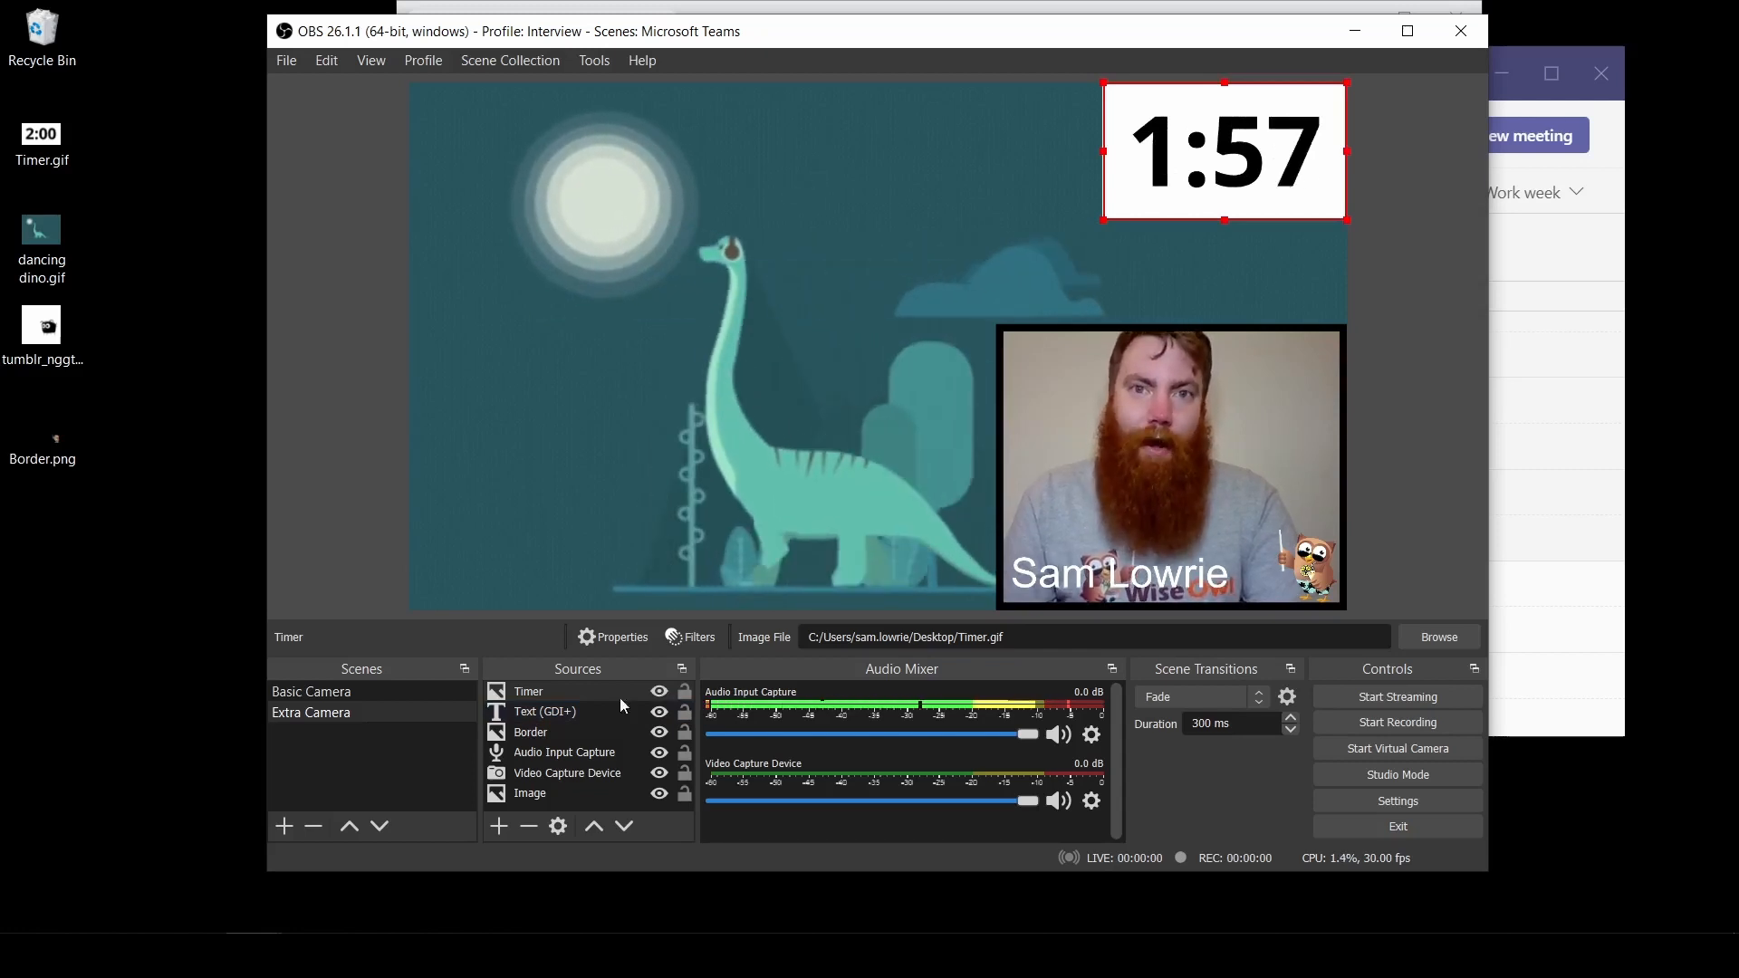
# - Switch to the Basic Camera scene and bring up the File menu commands
pyautogui.click(311, 711)
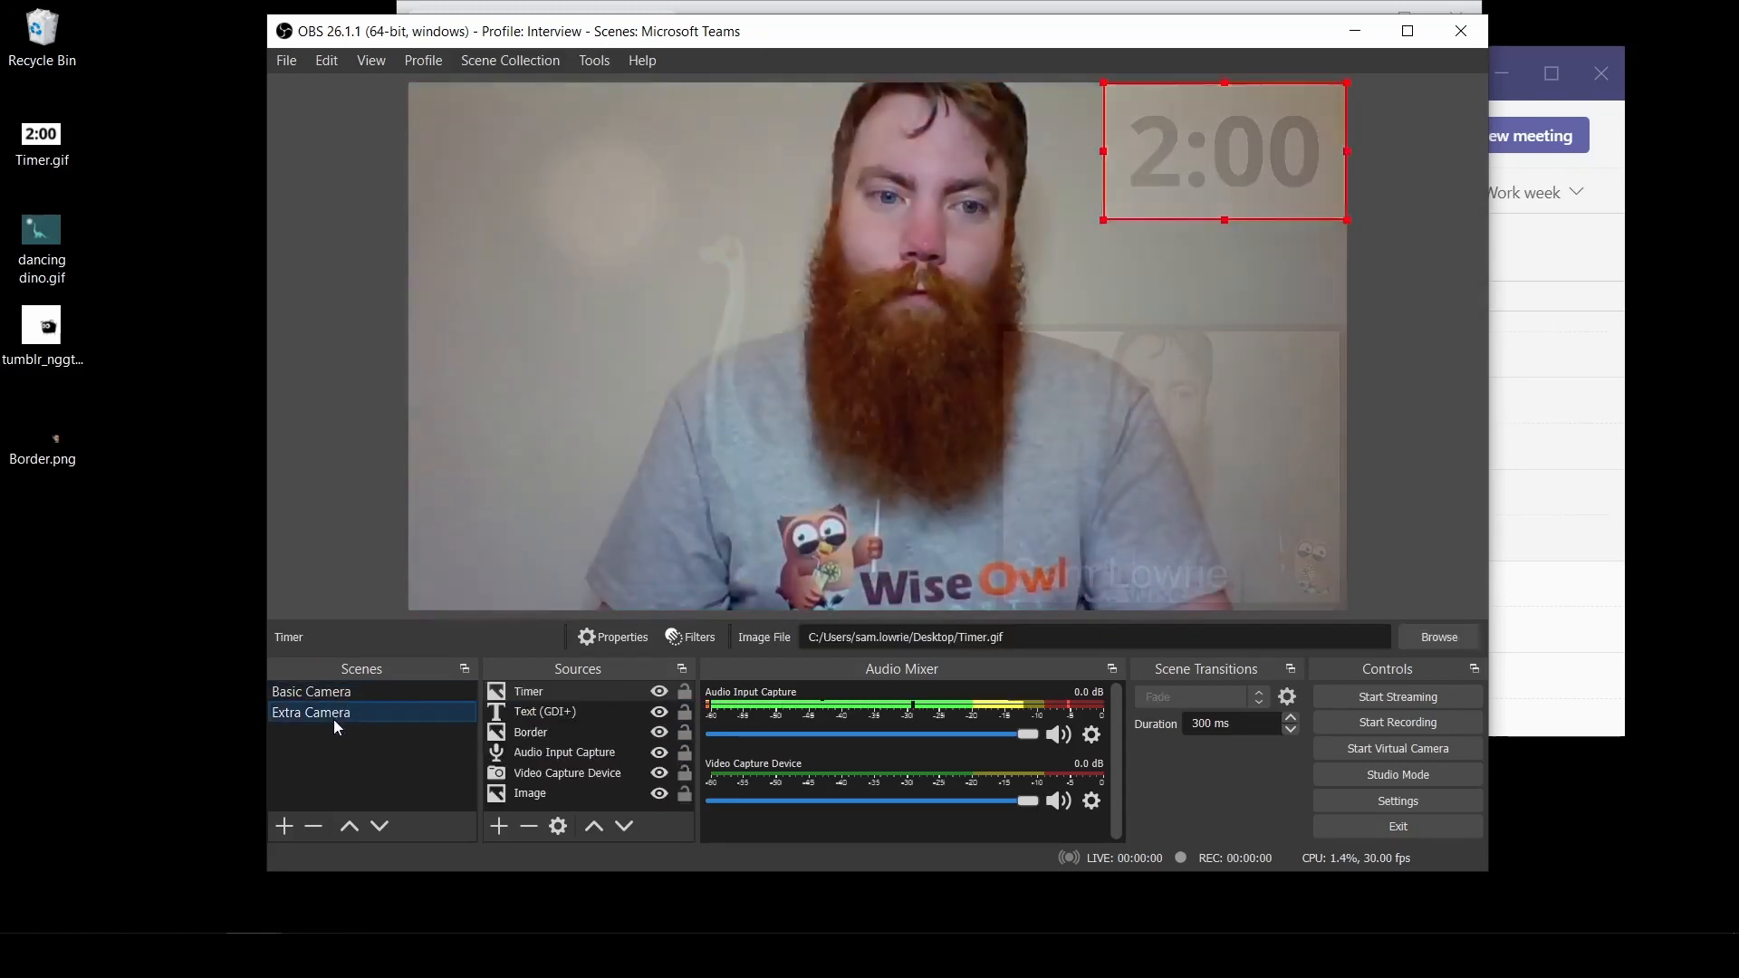
pyautogui.click(311, 690)
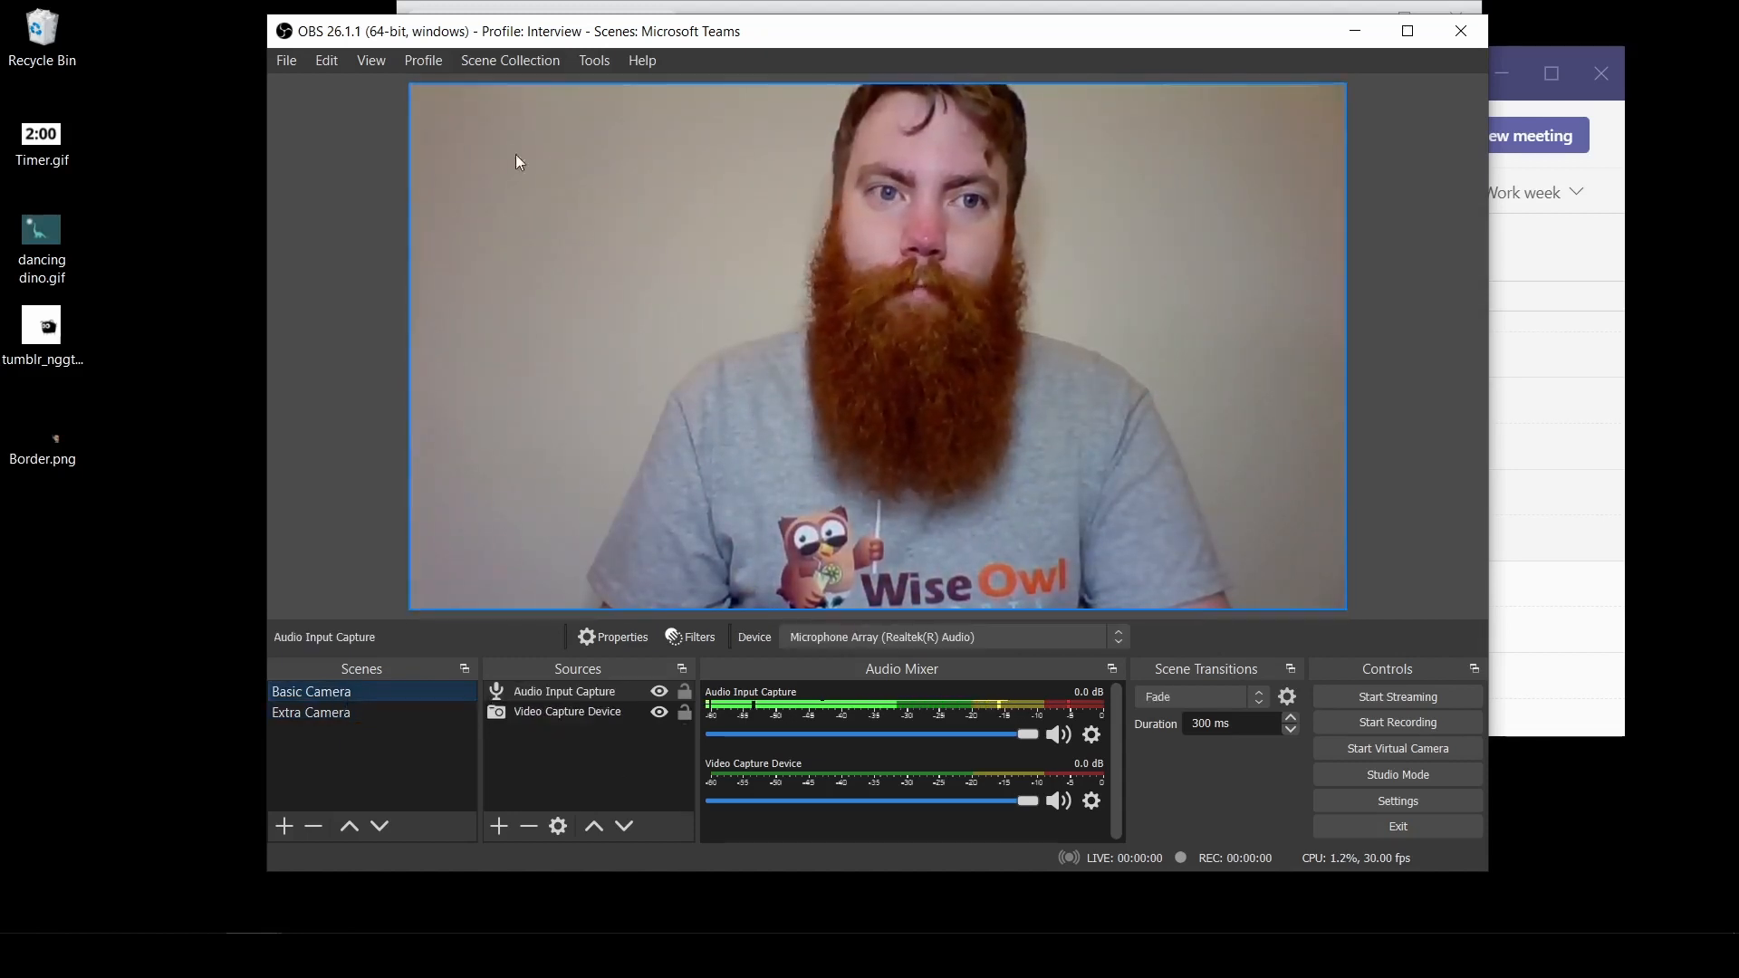
pyautogui.click(286, 60)
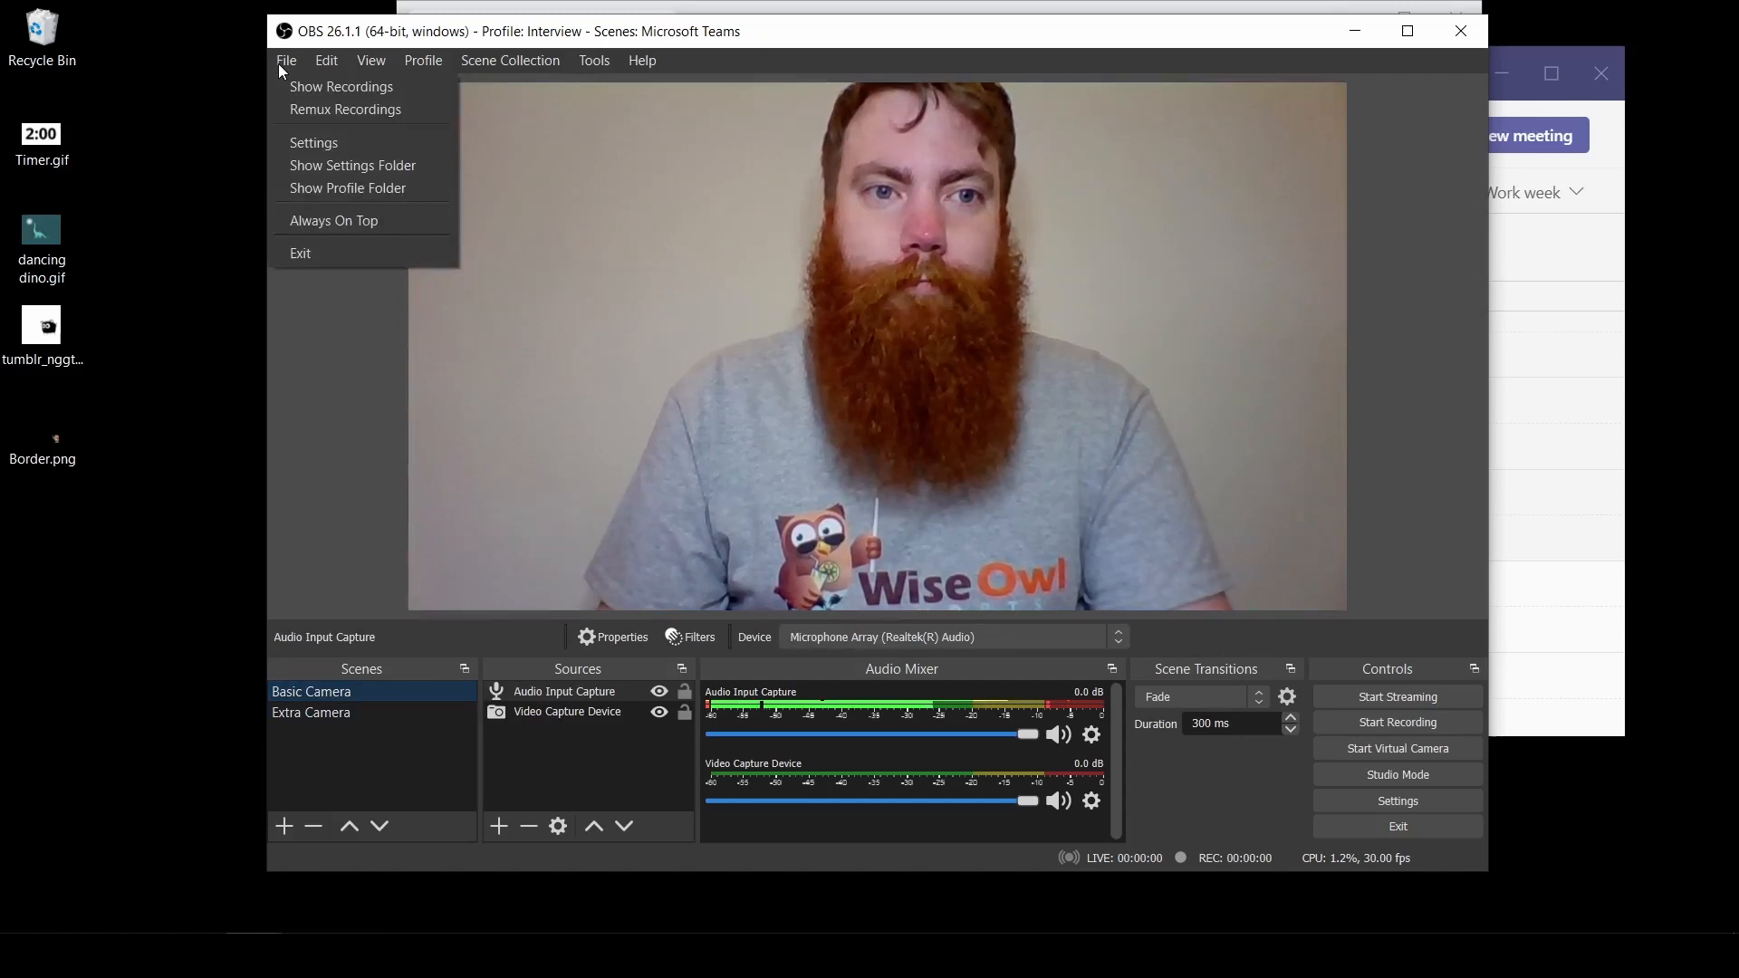
# - In Settings > Hotkeys, assign Shift+B to Basic Camera and Shift+E to Extra Camera scene switching
pyautogui.click(313, 141)
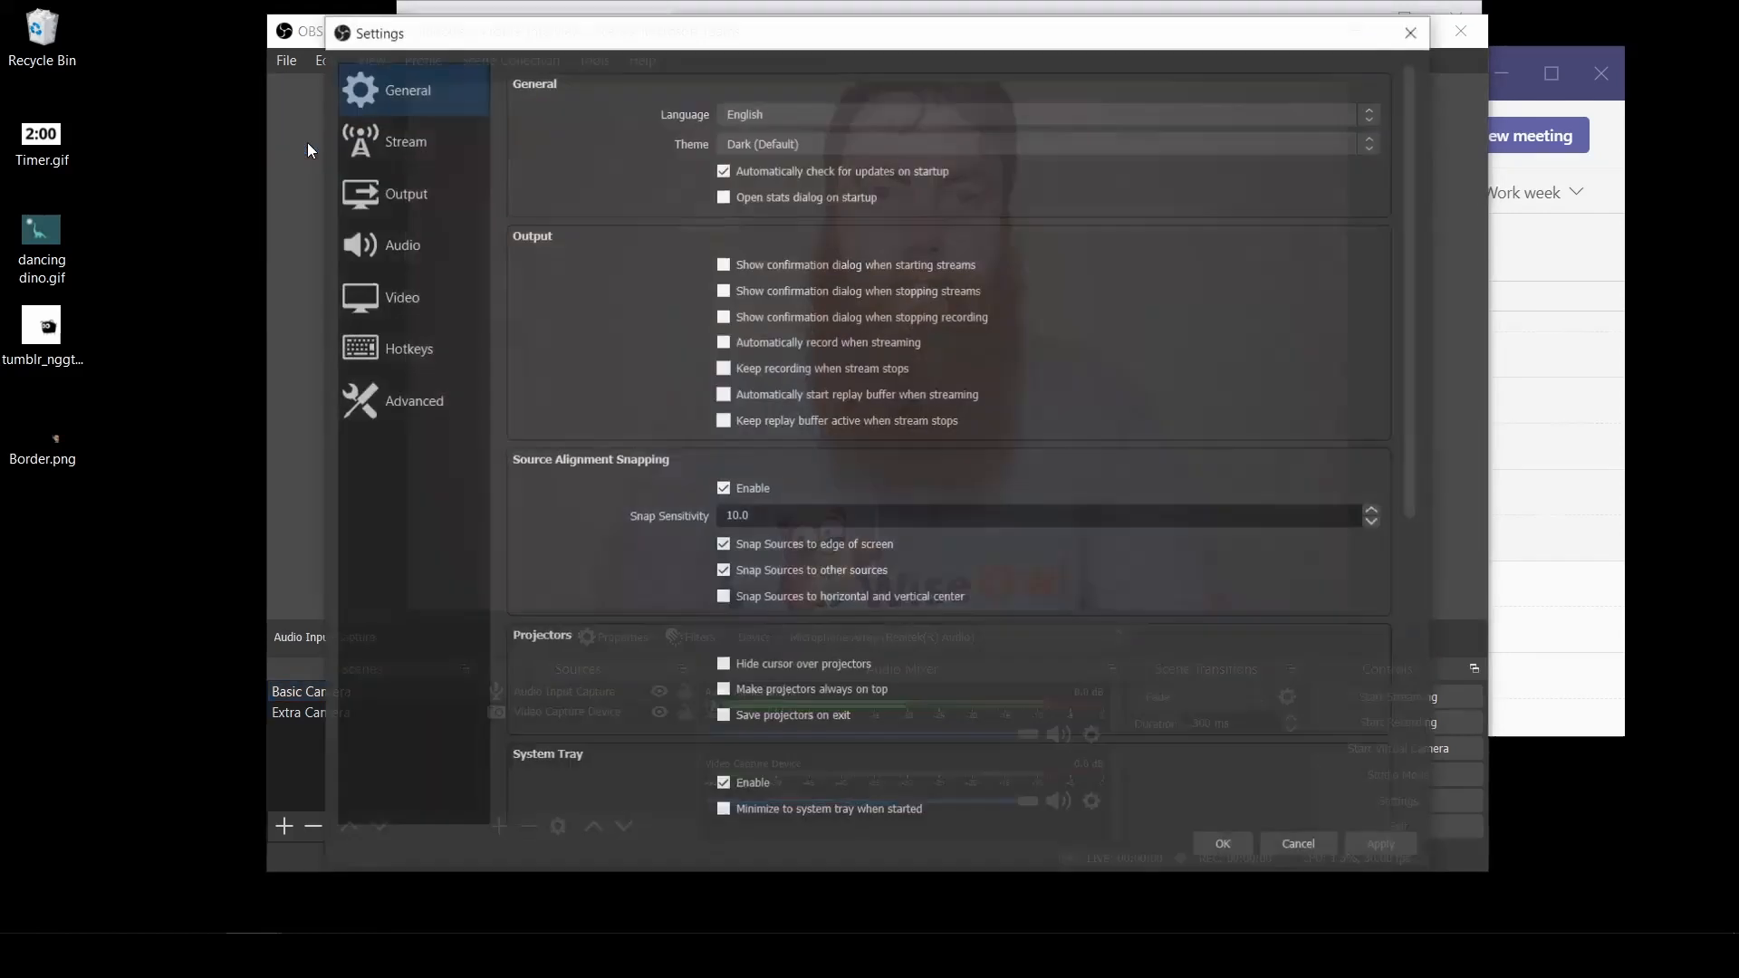
pyautogui.click(407, 348)
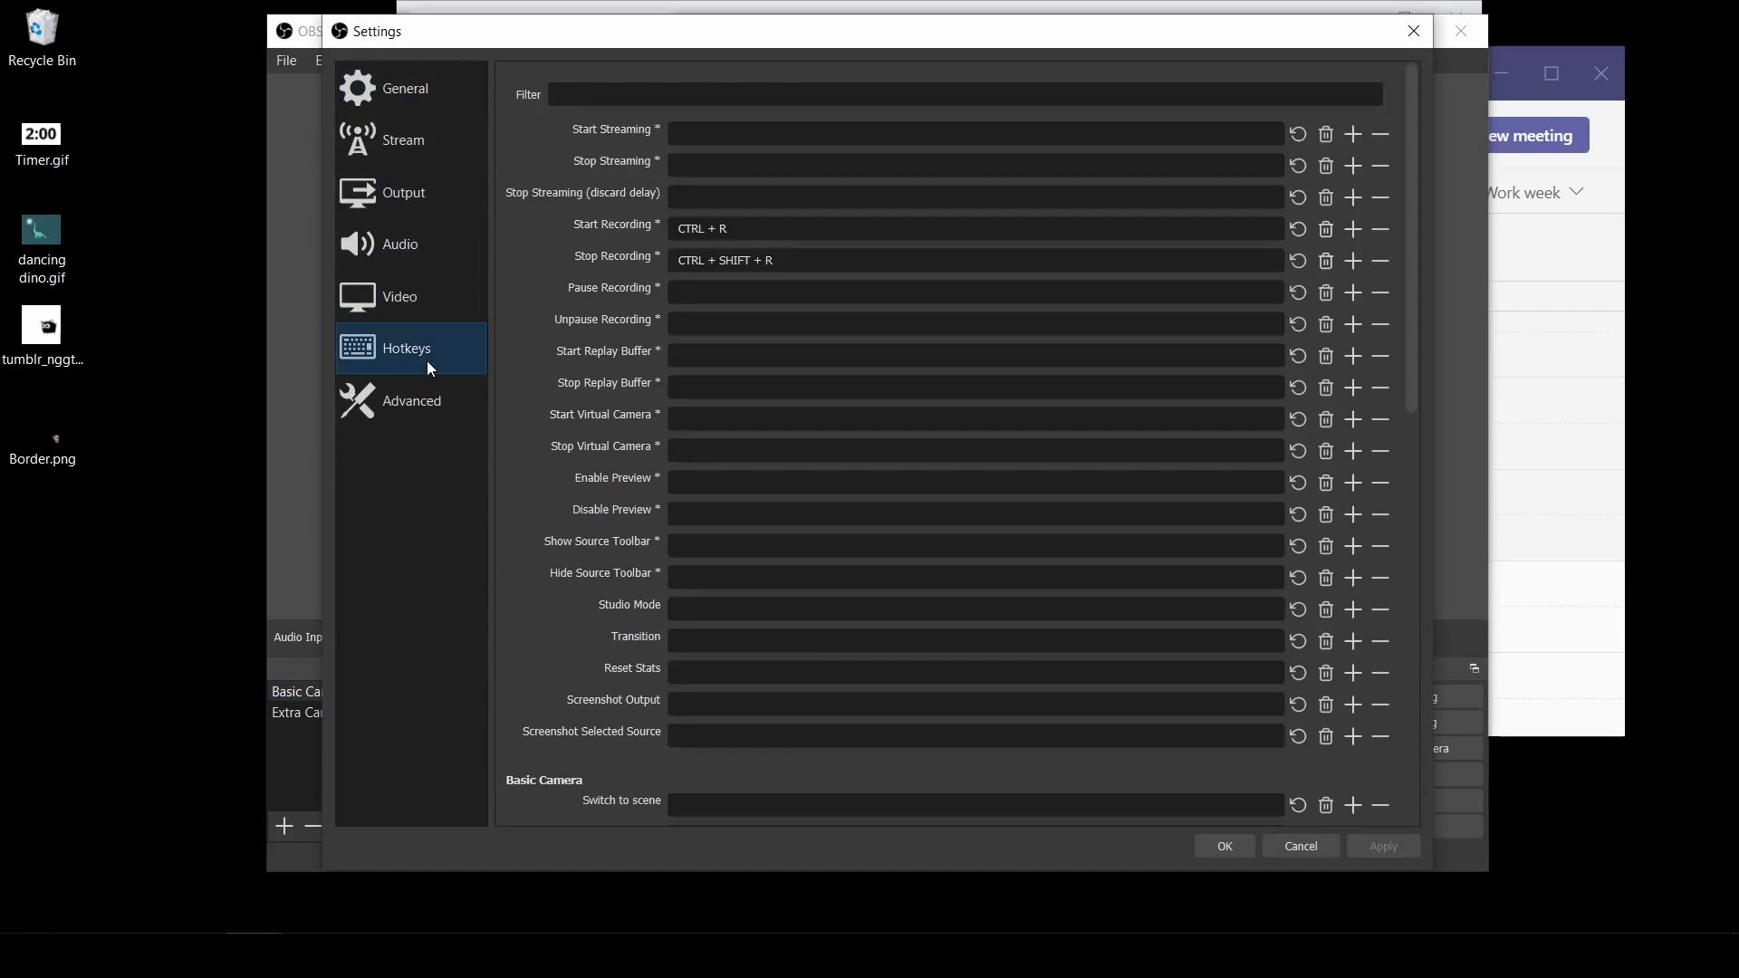
pyautogui.scroll(-3)
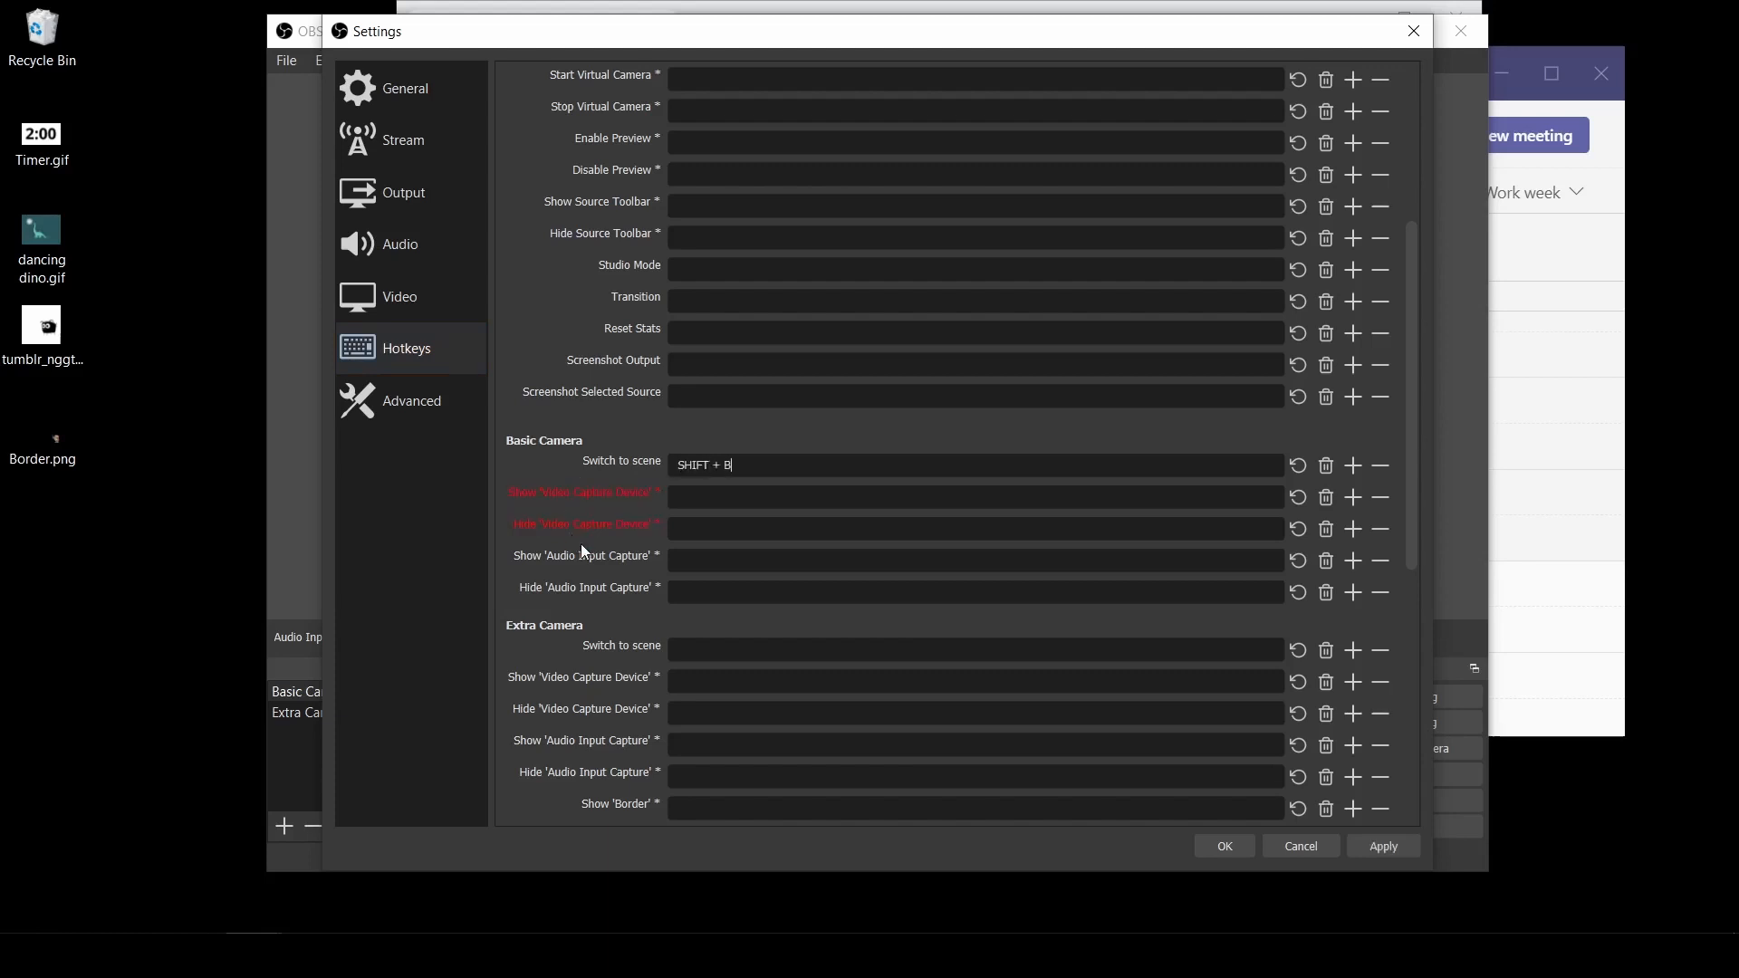
pyautogui.scroll(-3)
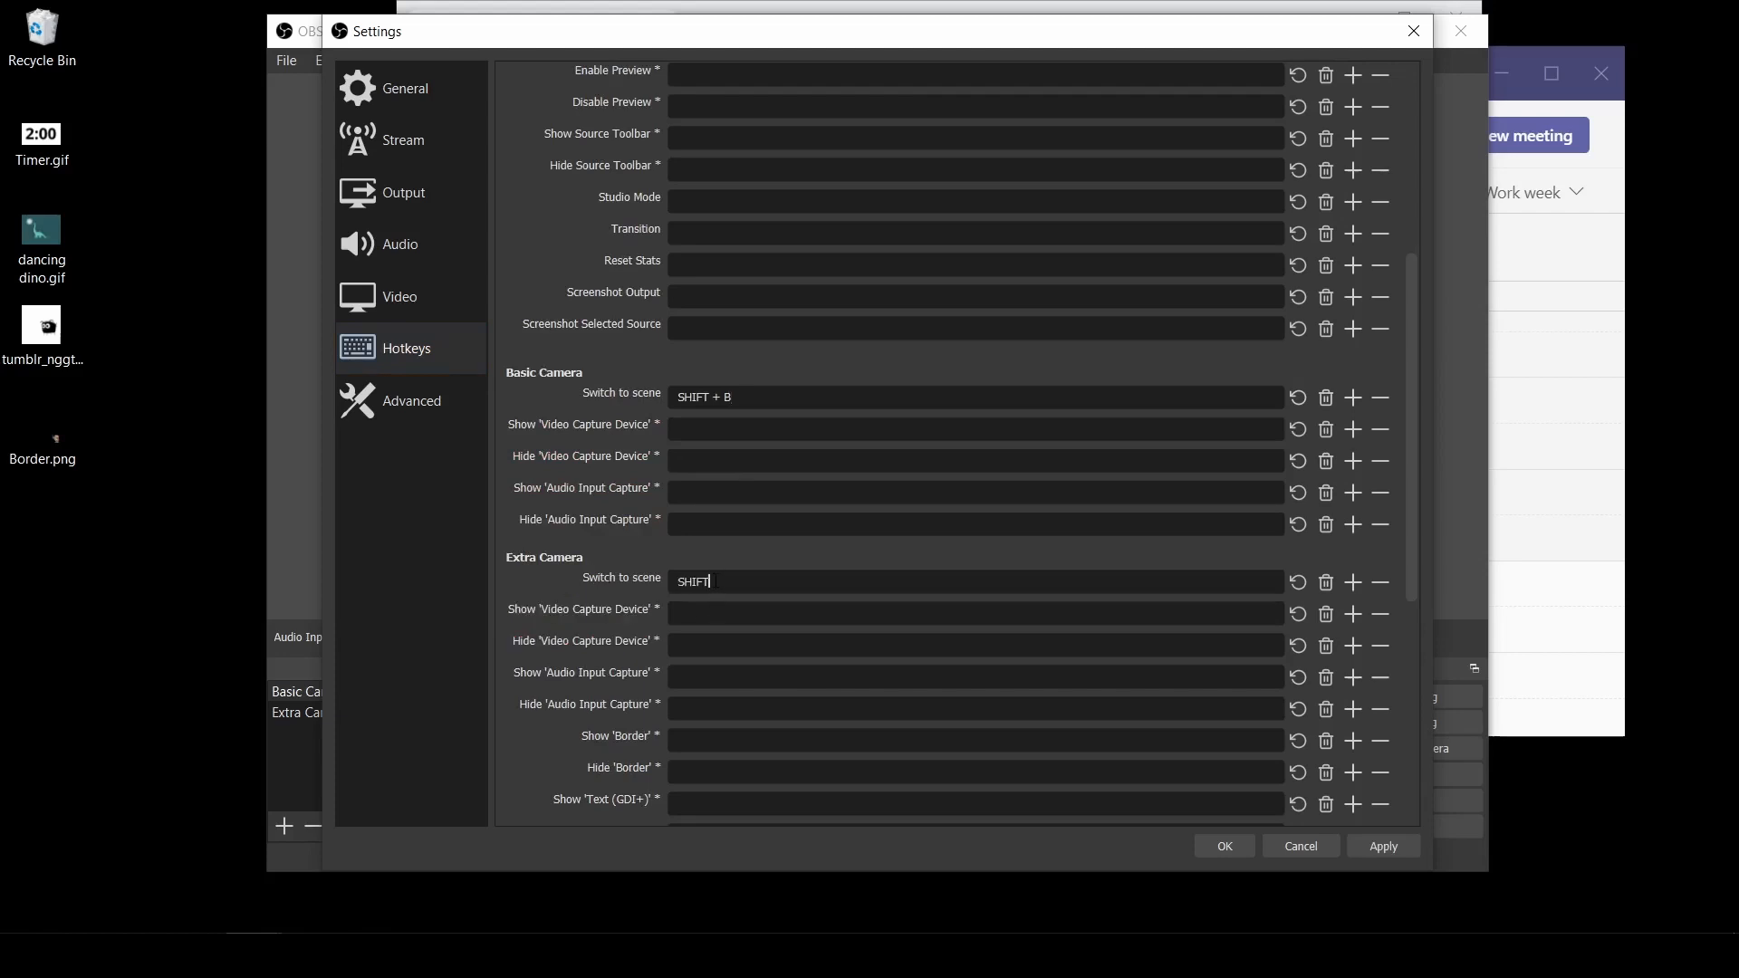
pyautogui.press('E')
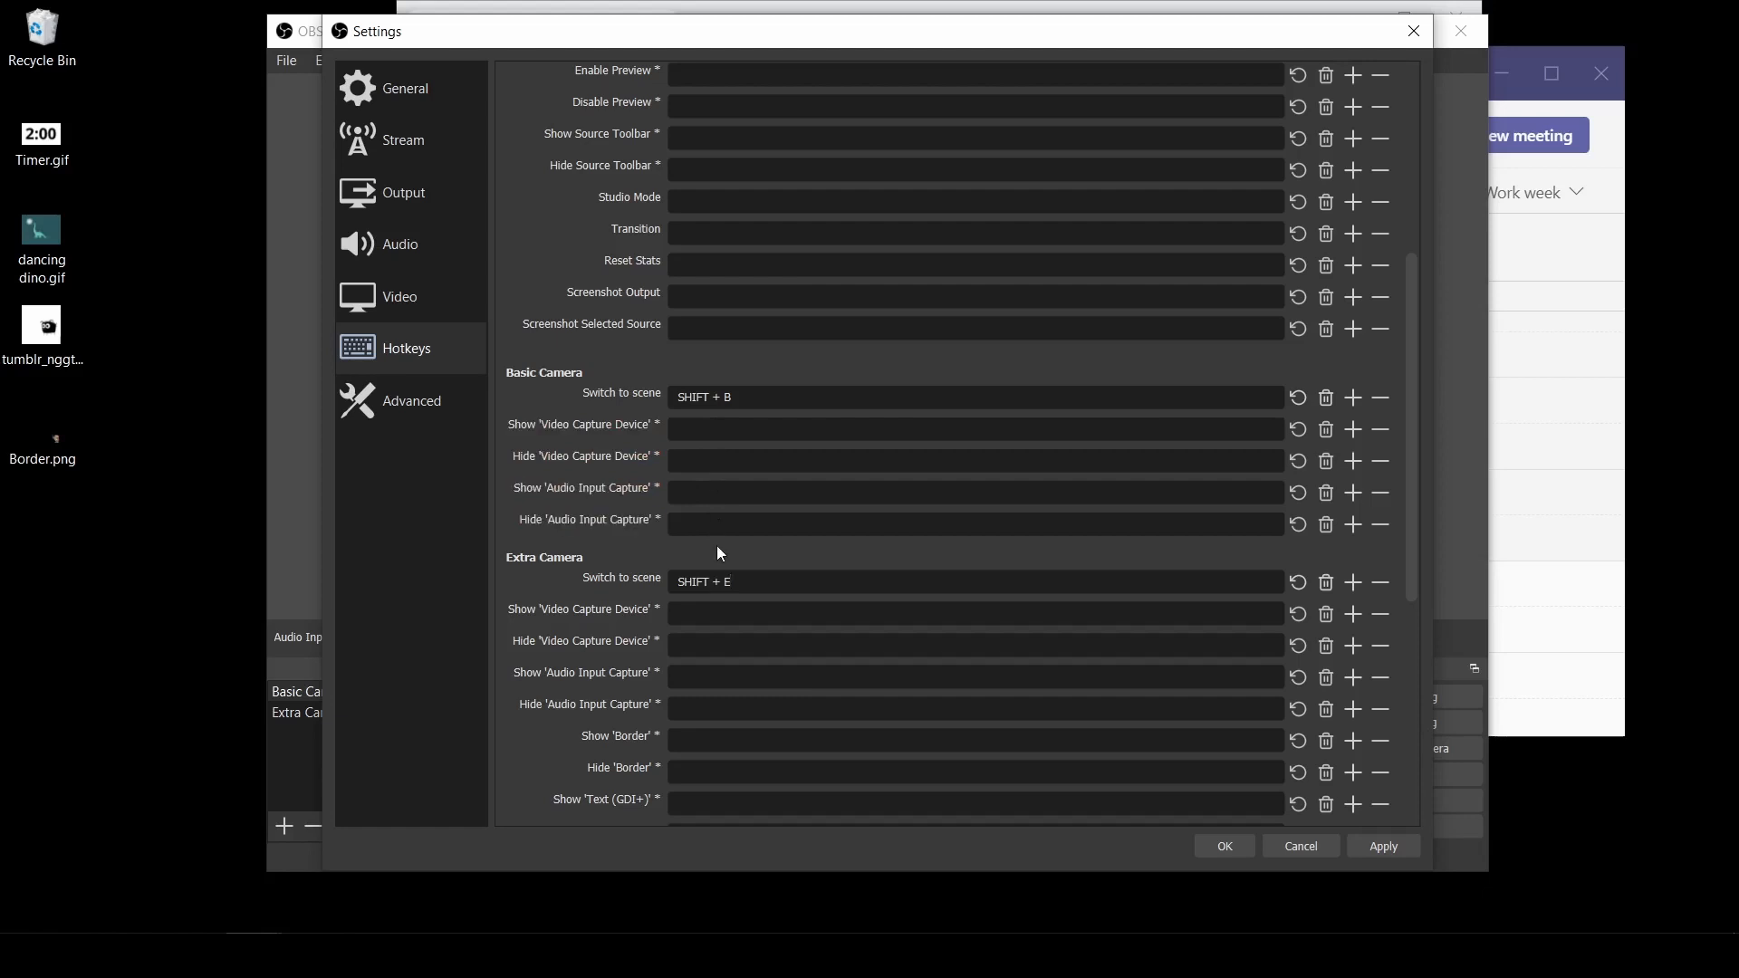
pyautogui.moveTo(710, 516)
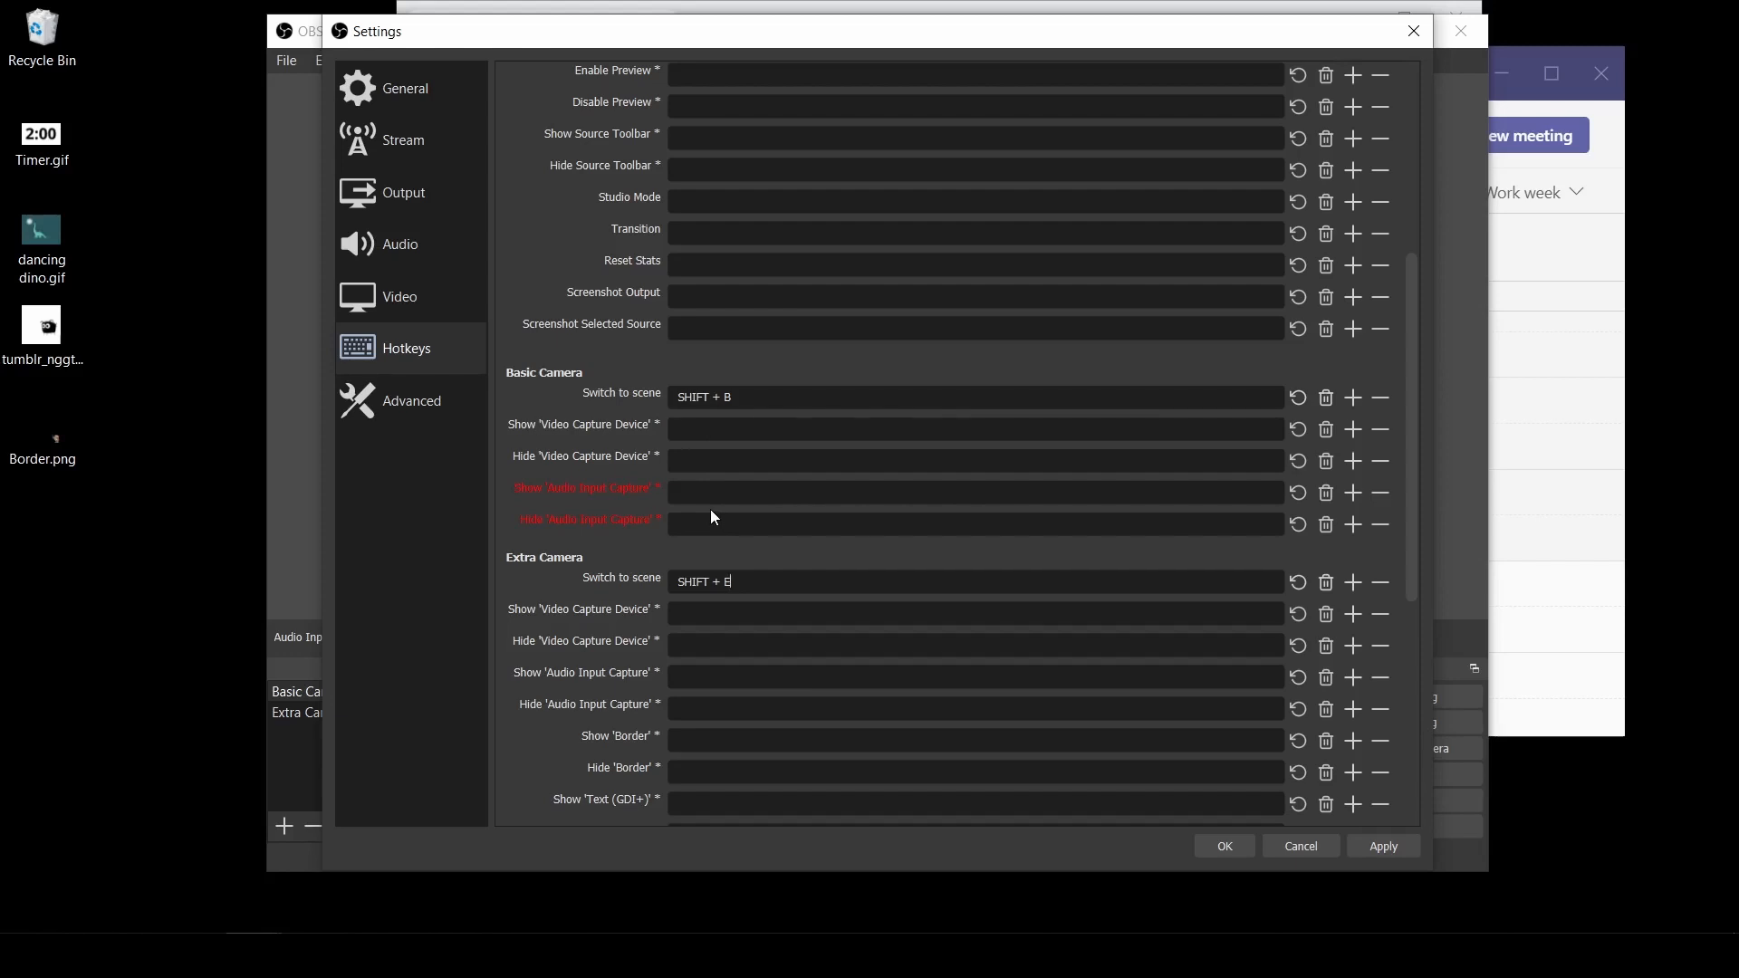
# - Assign Shift+T to Show 'Timer' and apply the new hotkeys
pyautogui.scroll(-3)
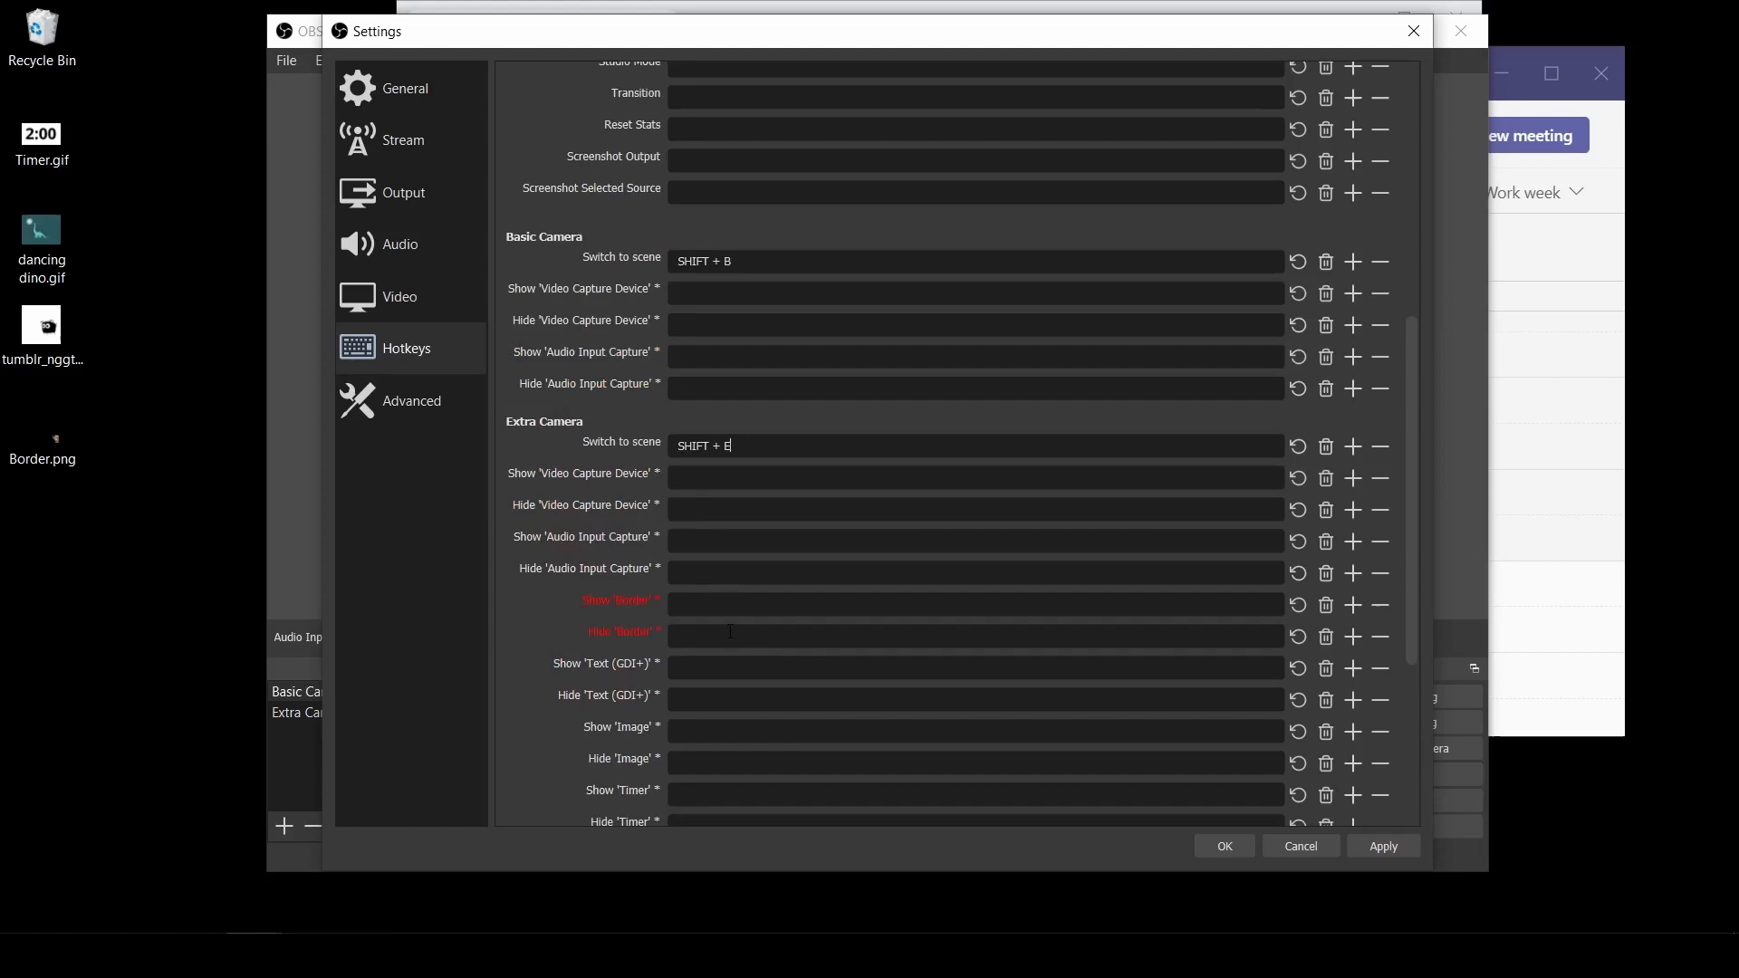
pyautogui.scroll(-3)
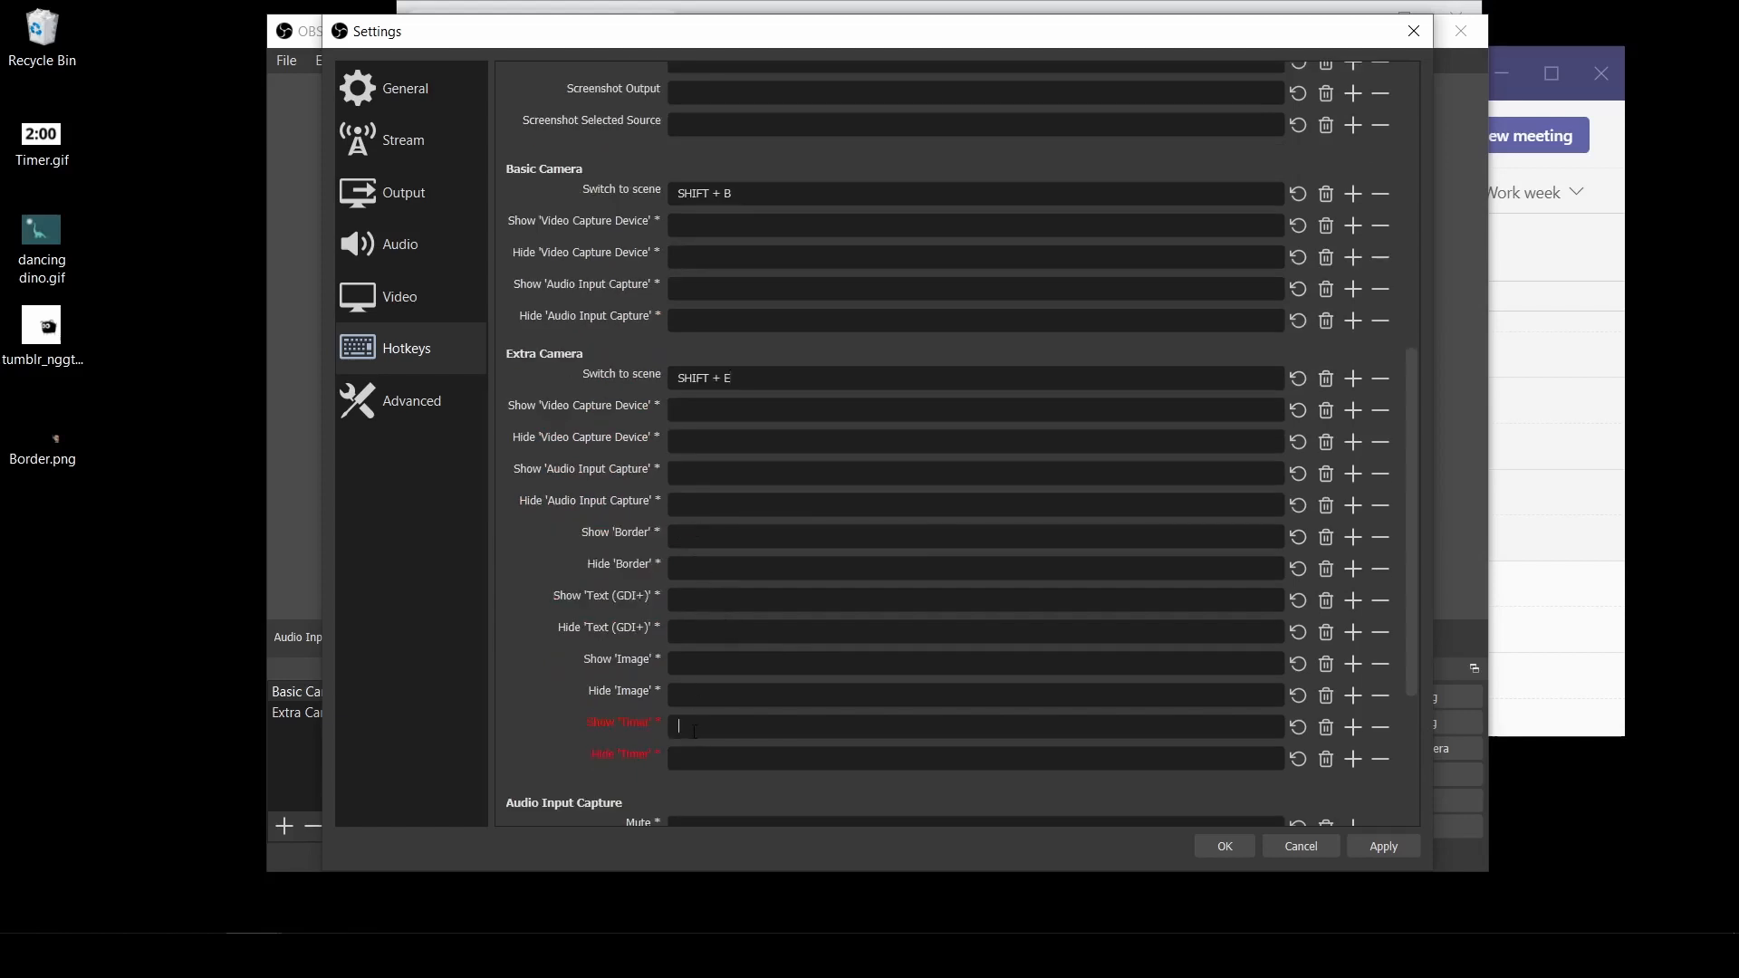
pyautogui.write('SHIFT + T')
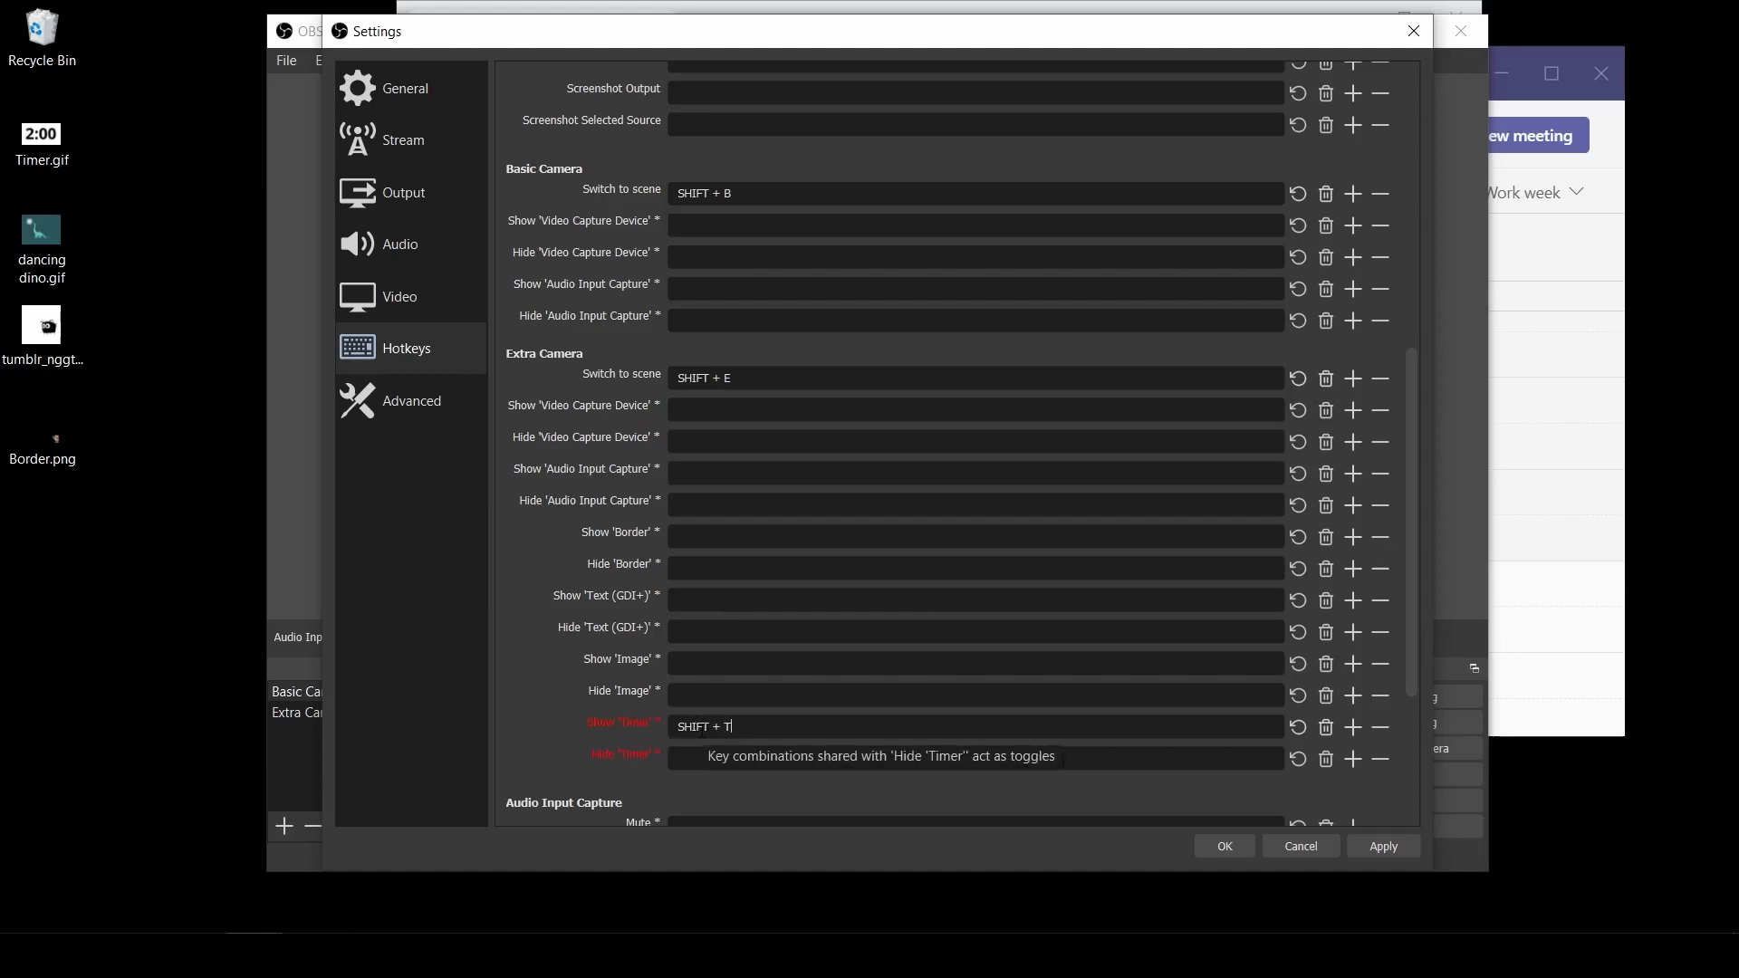
pyautogui.click(1380, 846)
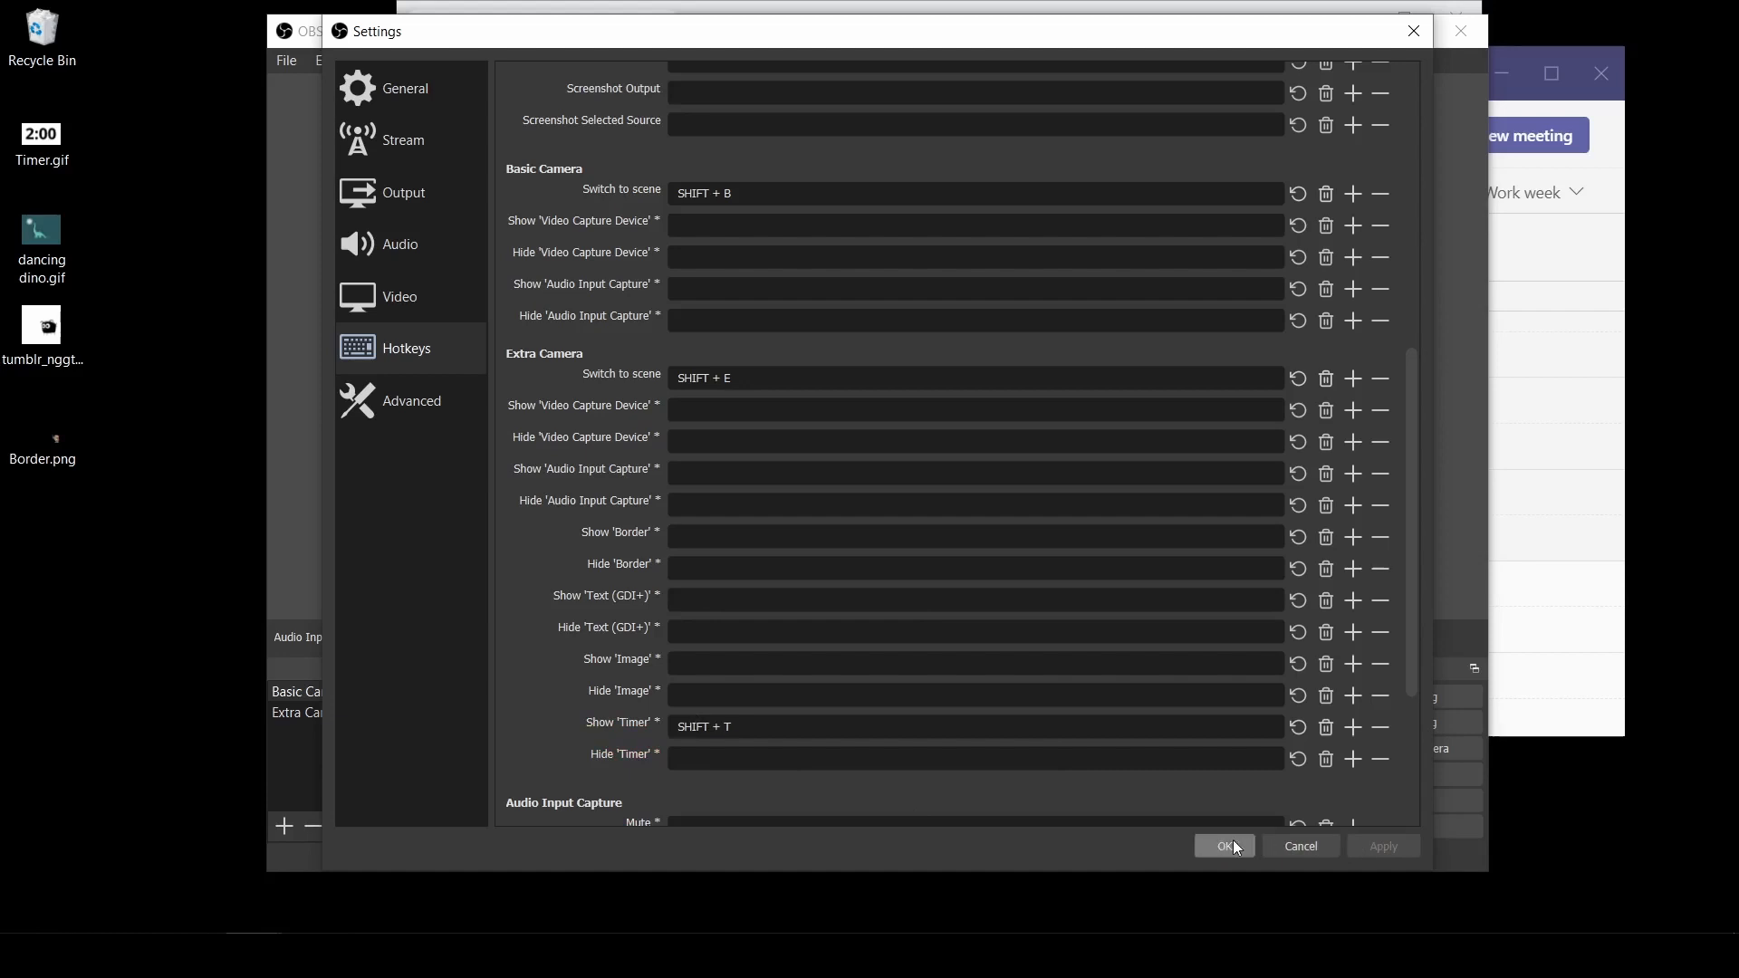
pyautogui.moveTo(1228, 859)
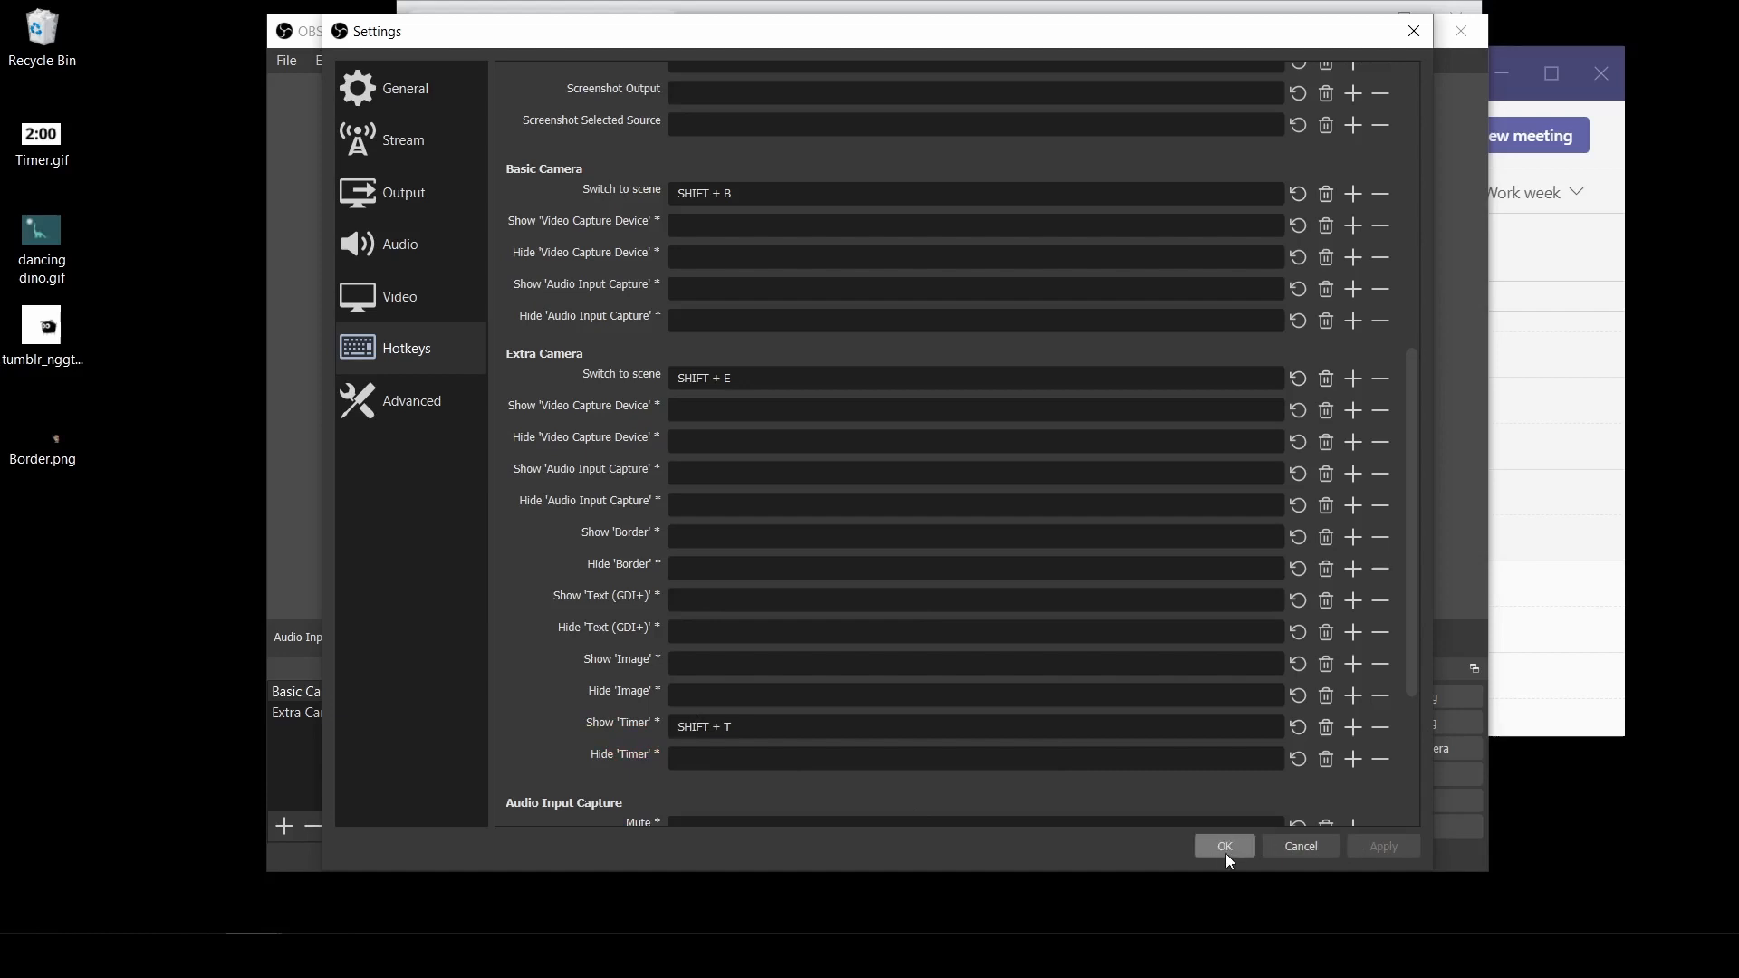
# - Confirm the settings with OK and start the Virtual Camera output
pyautogui.click(1222, 846)
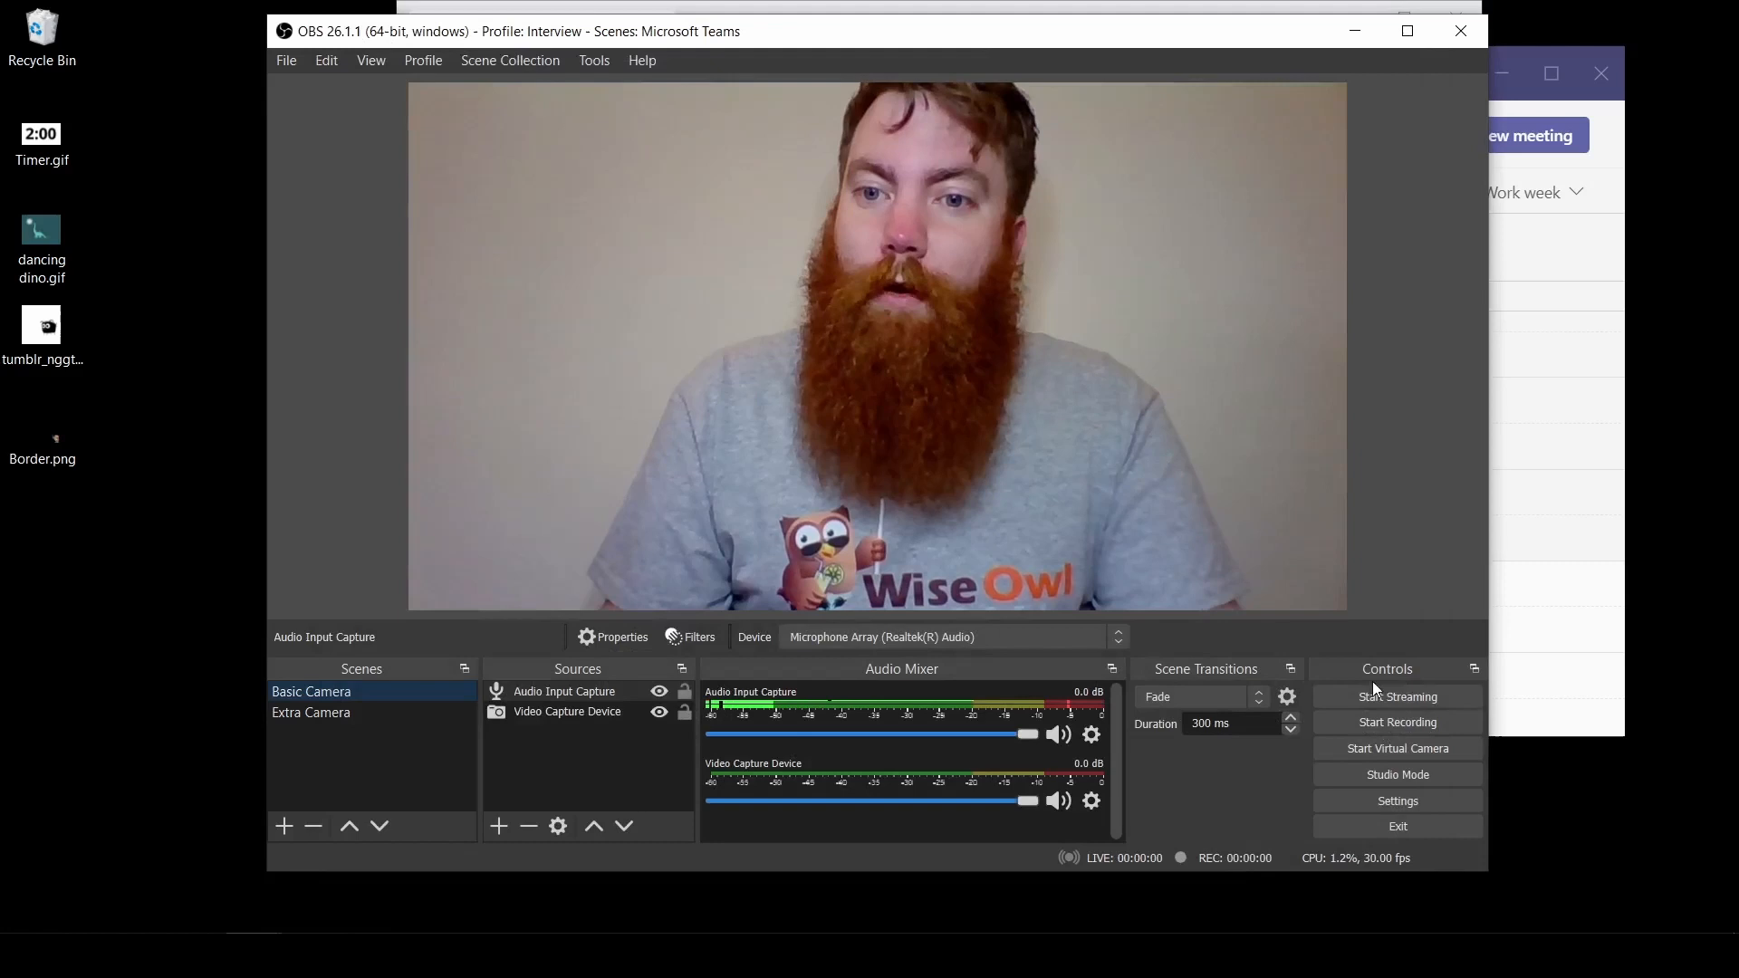
pyautogui.moveTo(1396, 748)
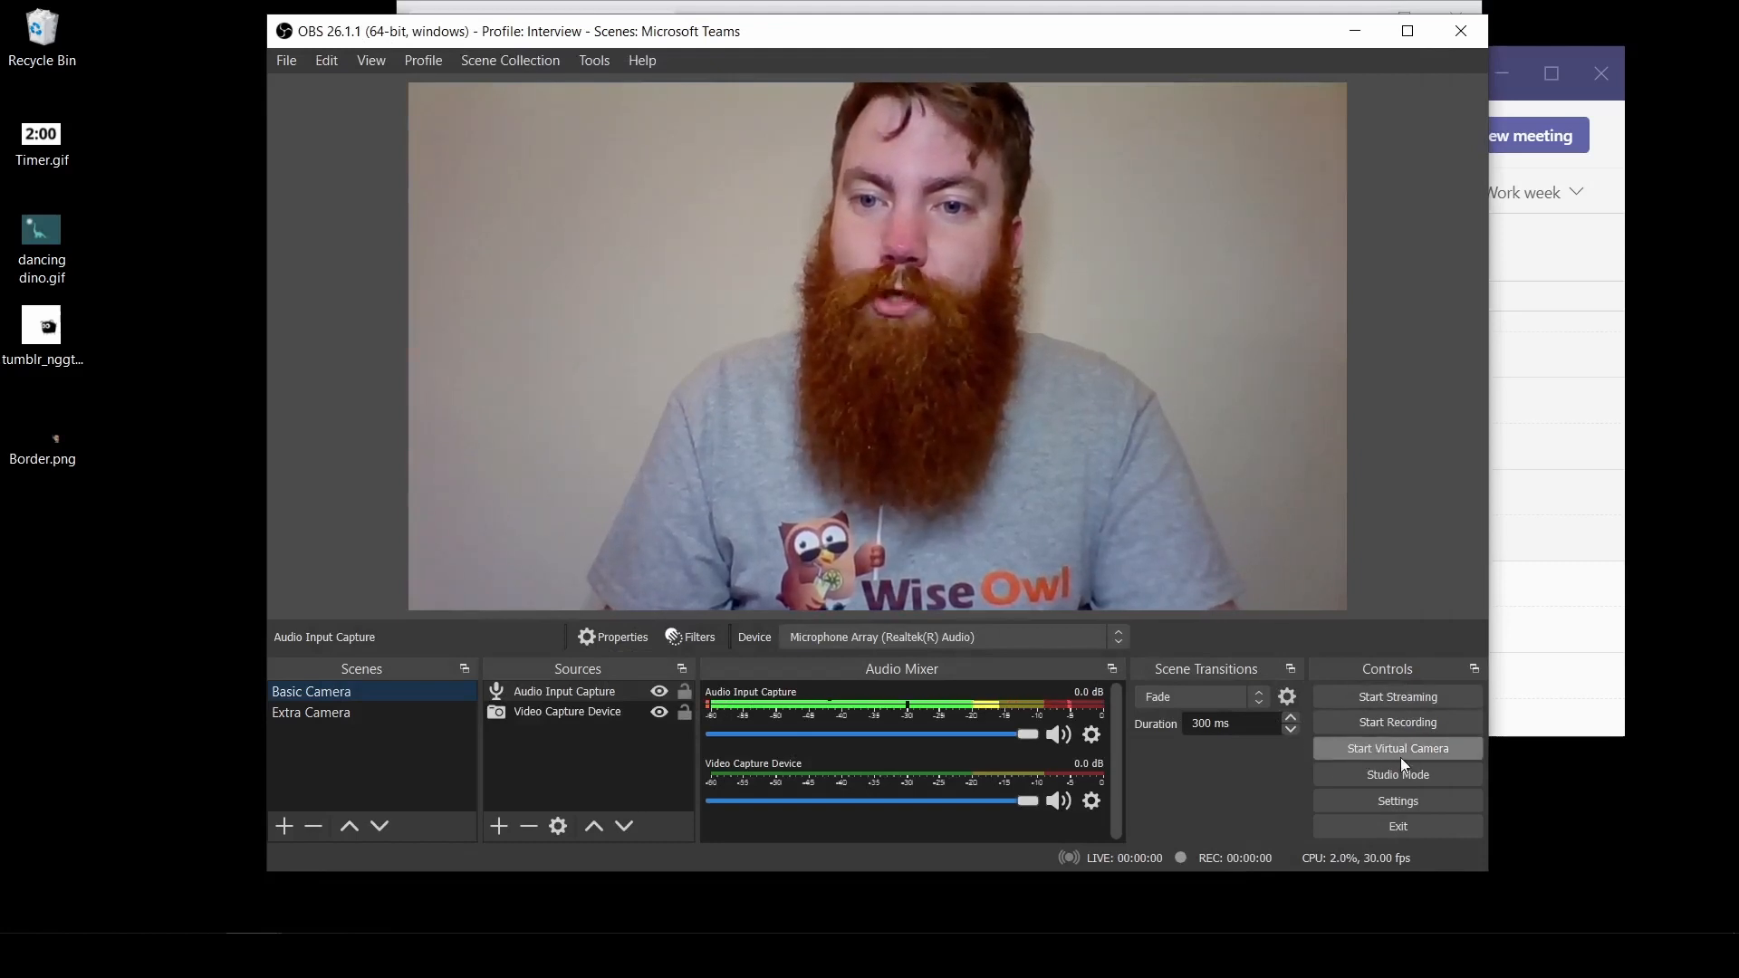
pyautogui.click(1396, 748)
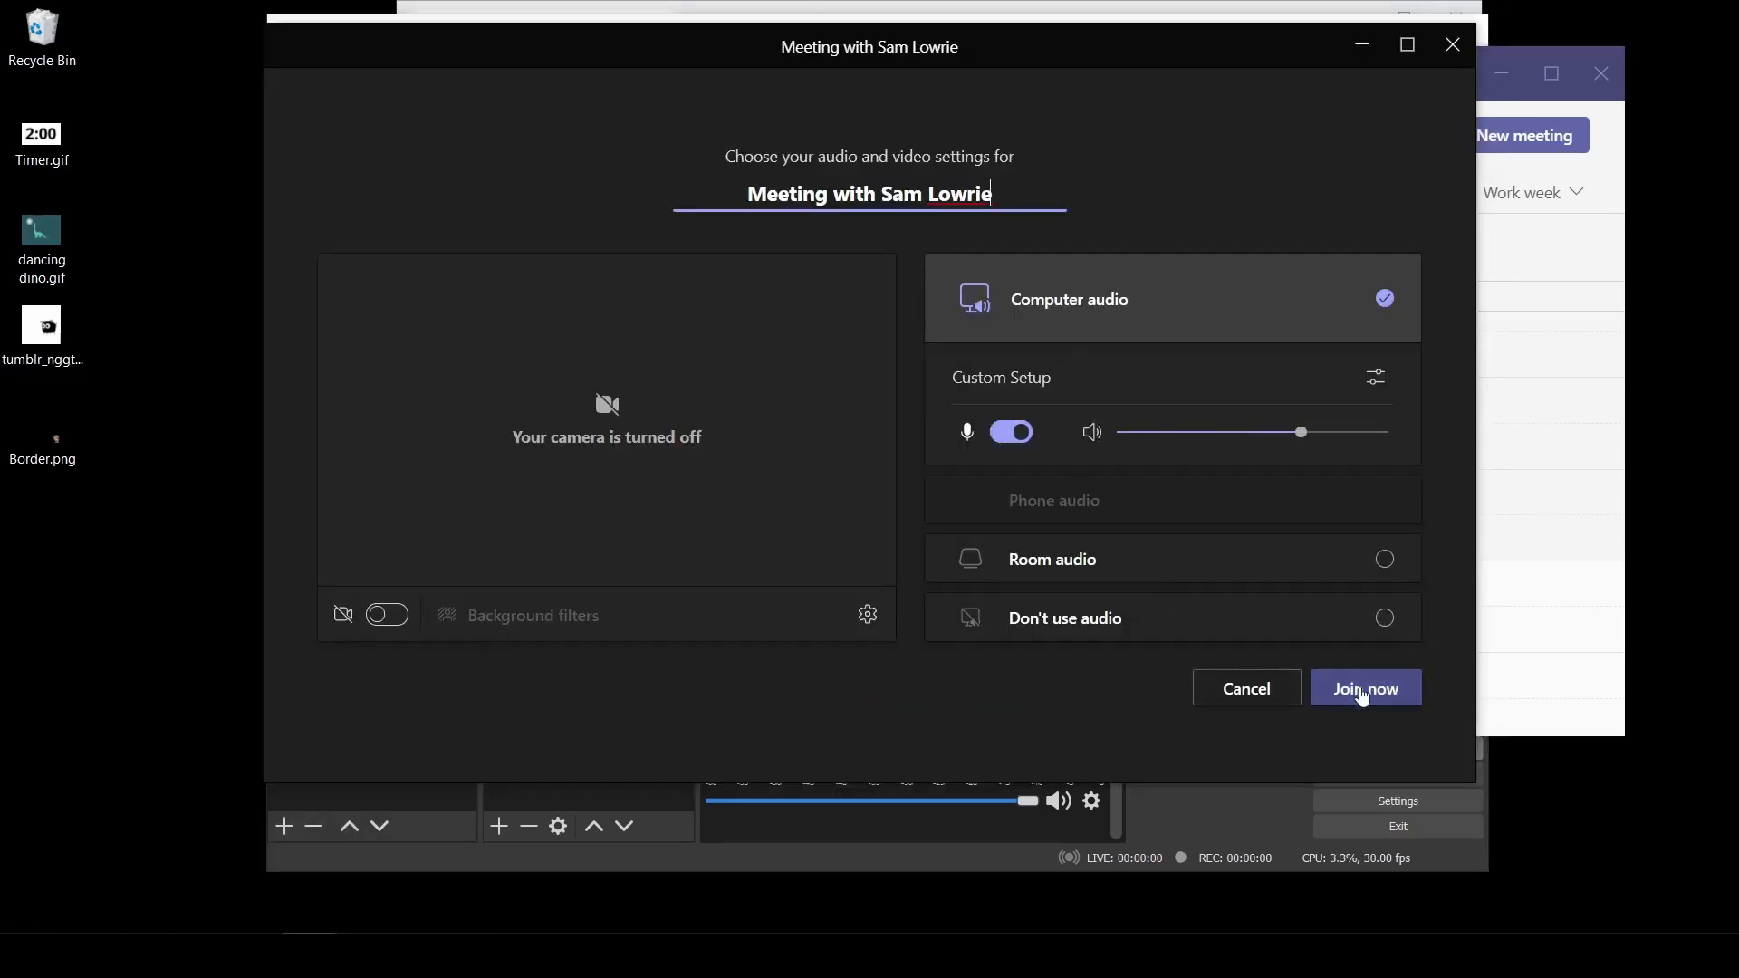
# - Join the Teams meeting, dismiss the invite prompt and select OBS Virtual Camera as the camera device
pyautogui.click(1366, 688)
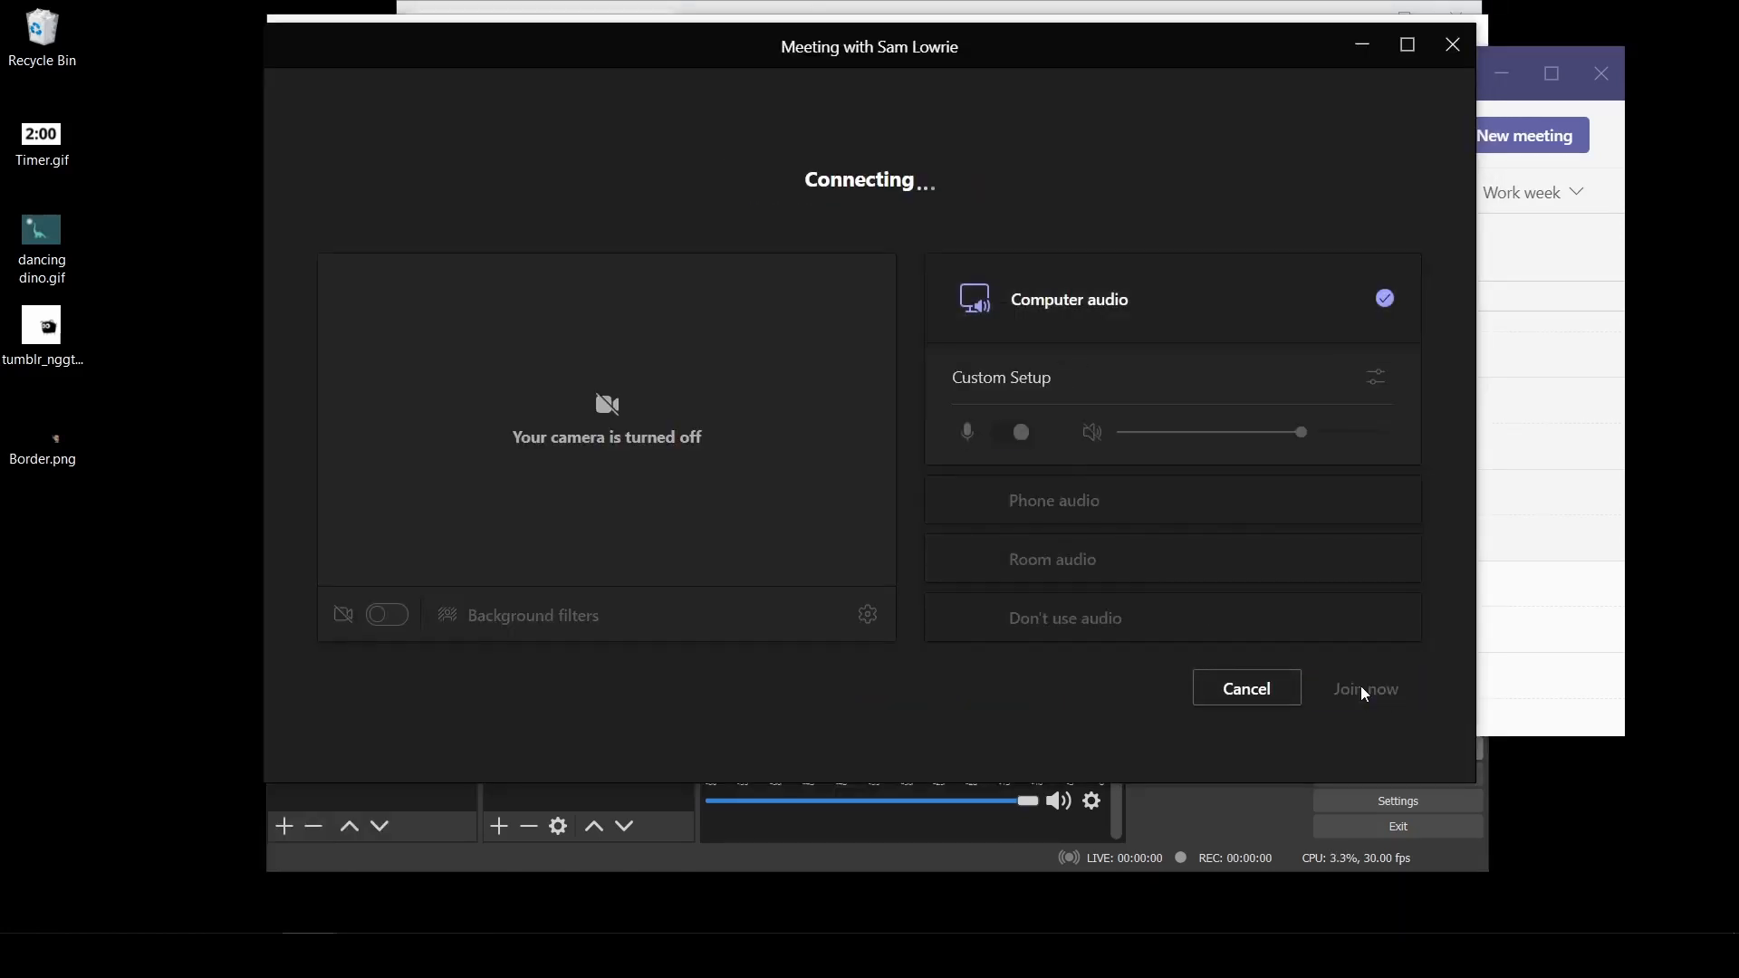
pyautogui.click(1366, 688)
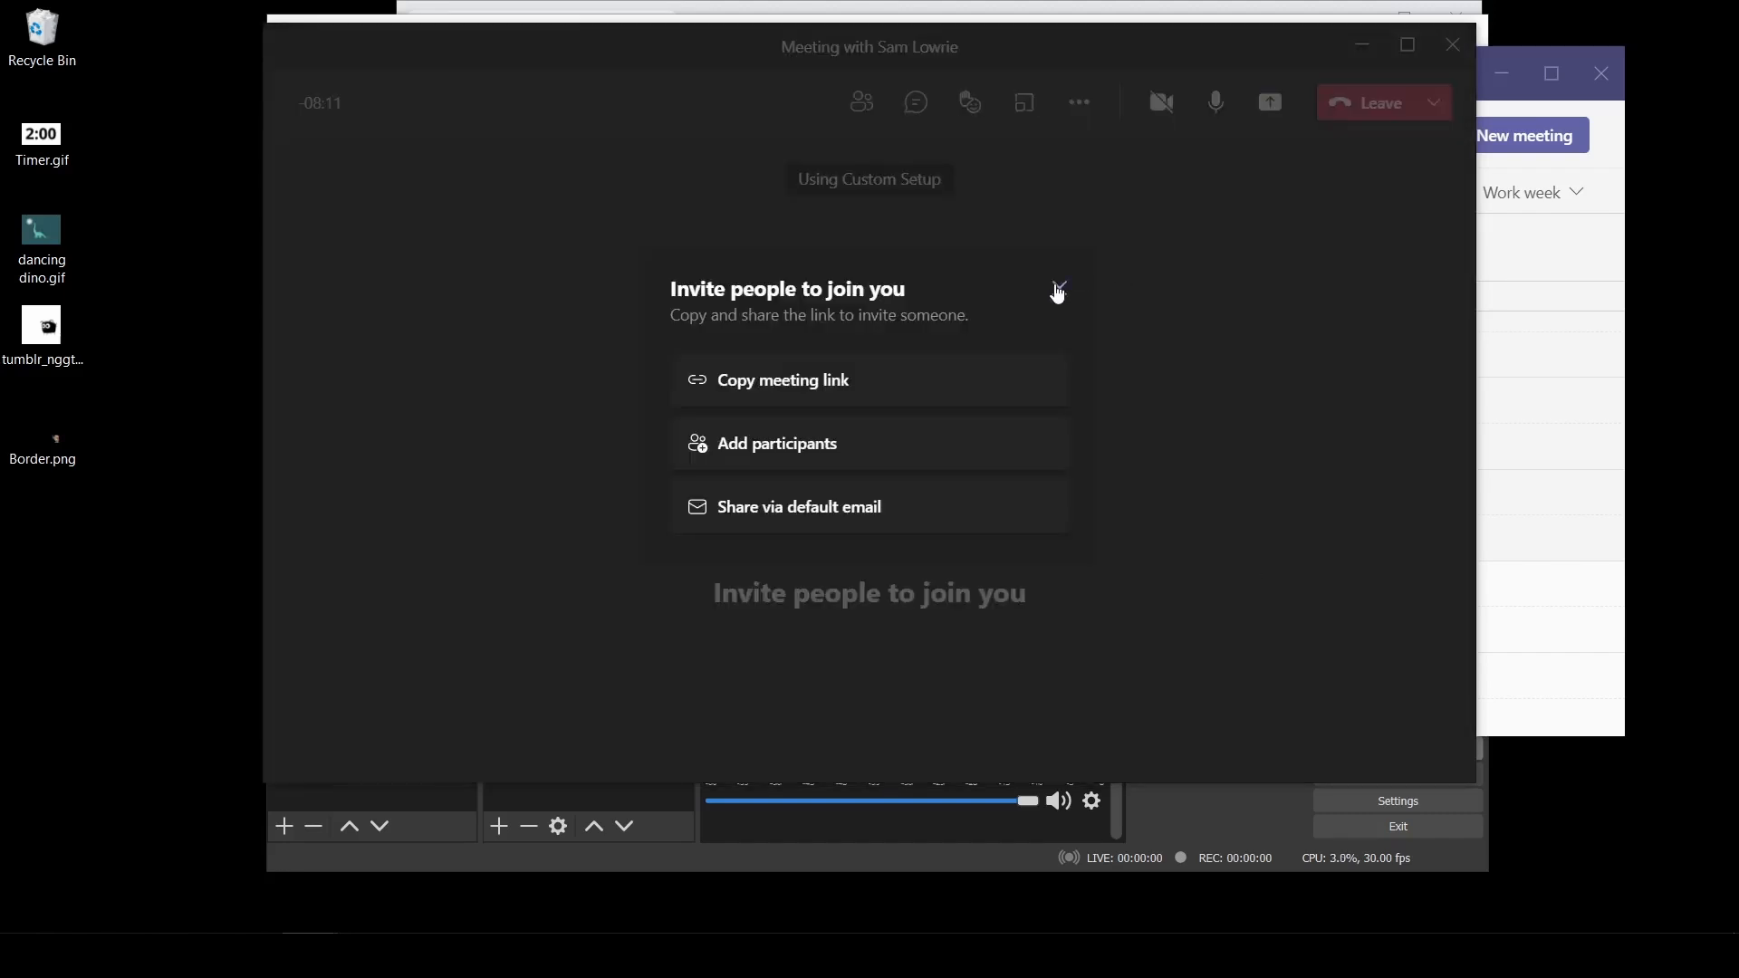
pyautogui.click(1158, 101)
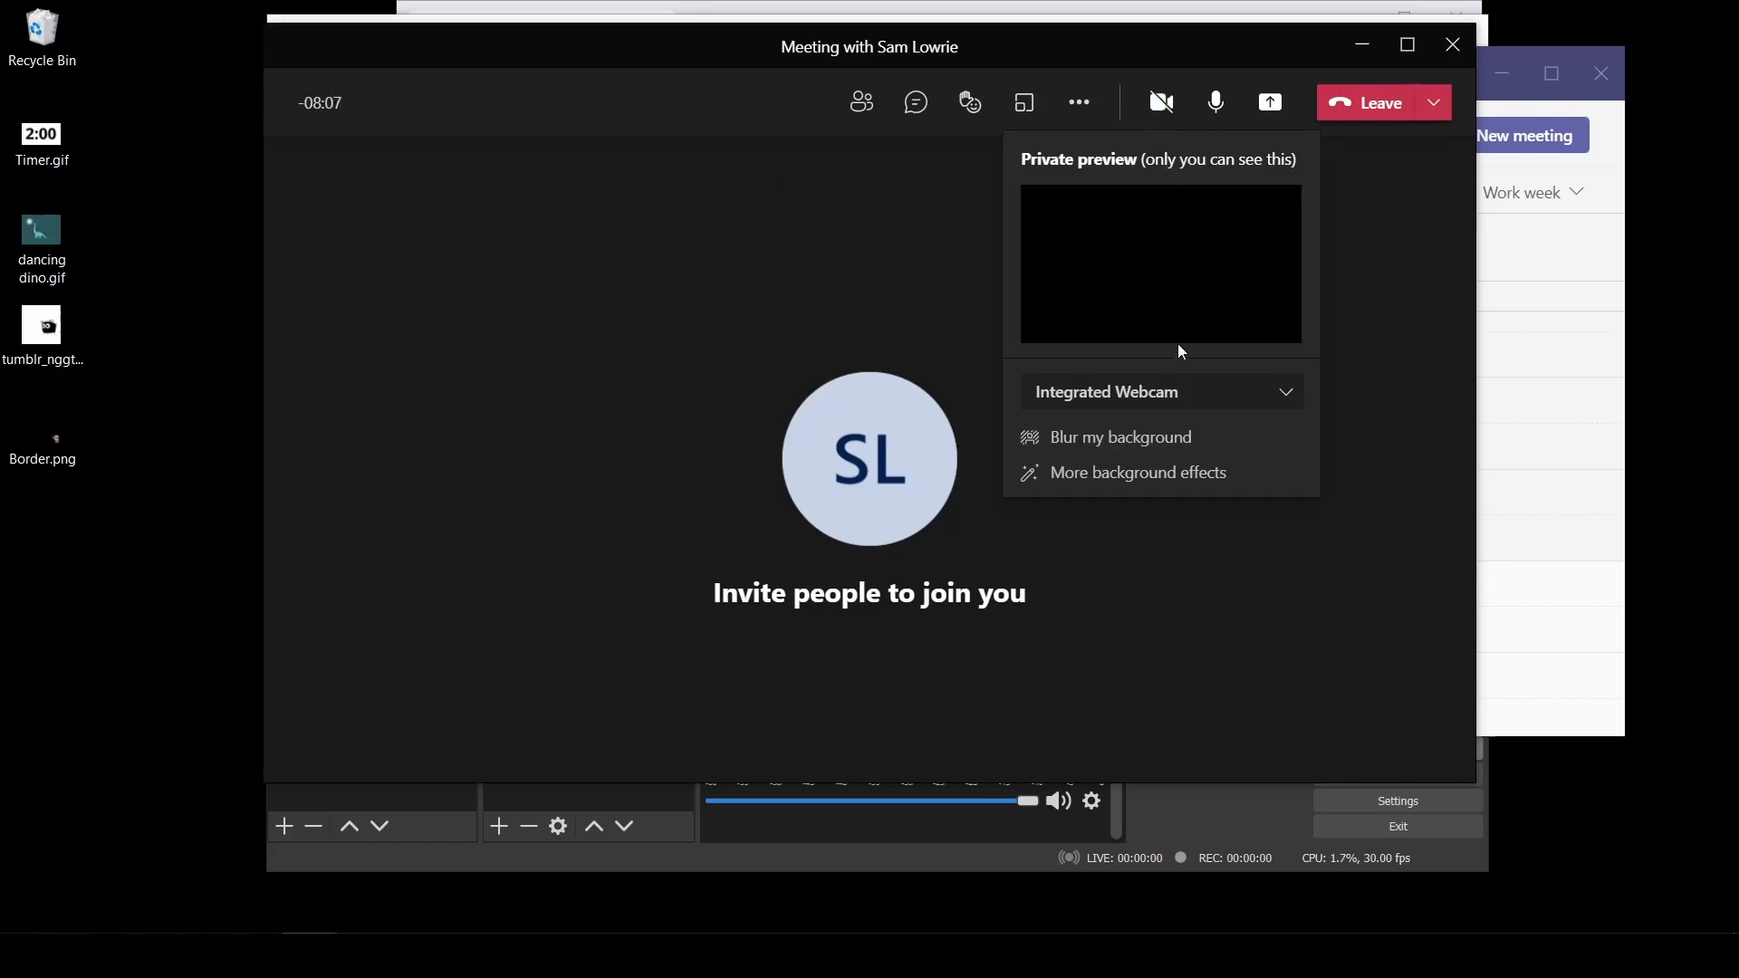
pyautogui.click(1159, 391)
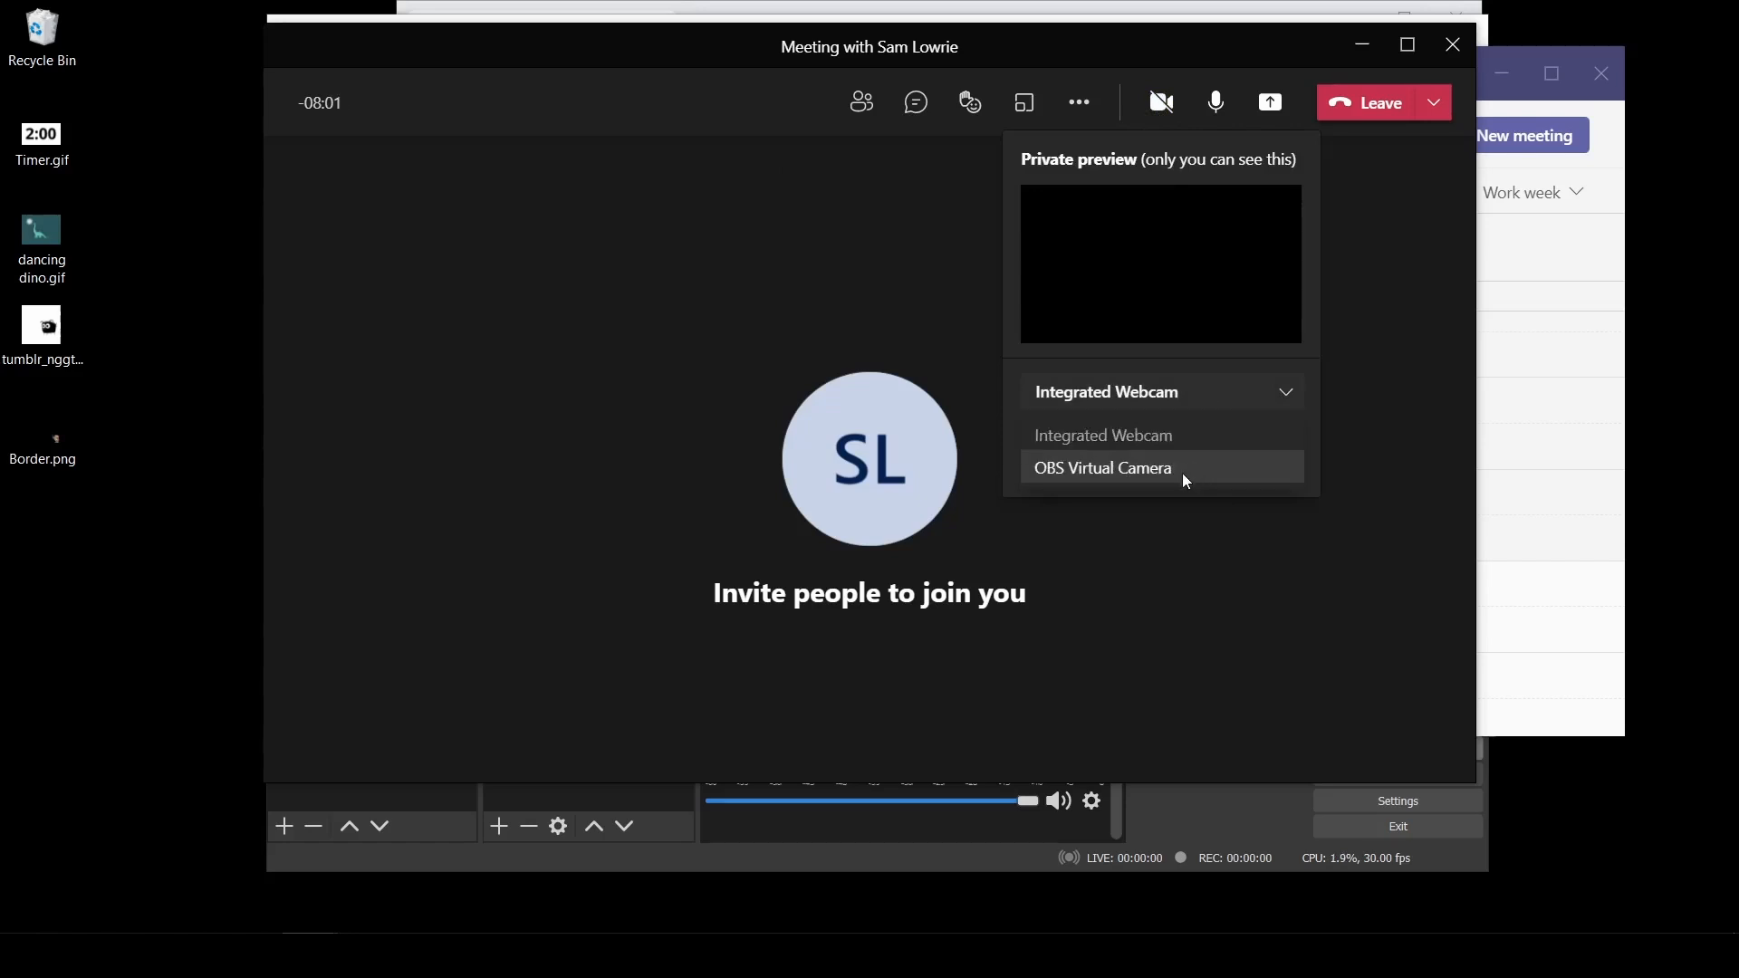
pyautogui.click(1101, 467)
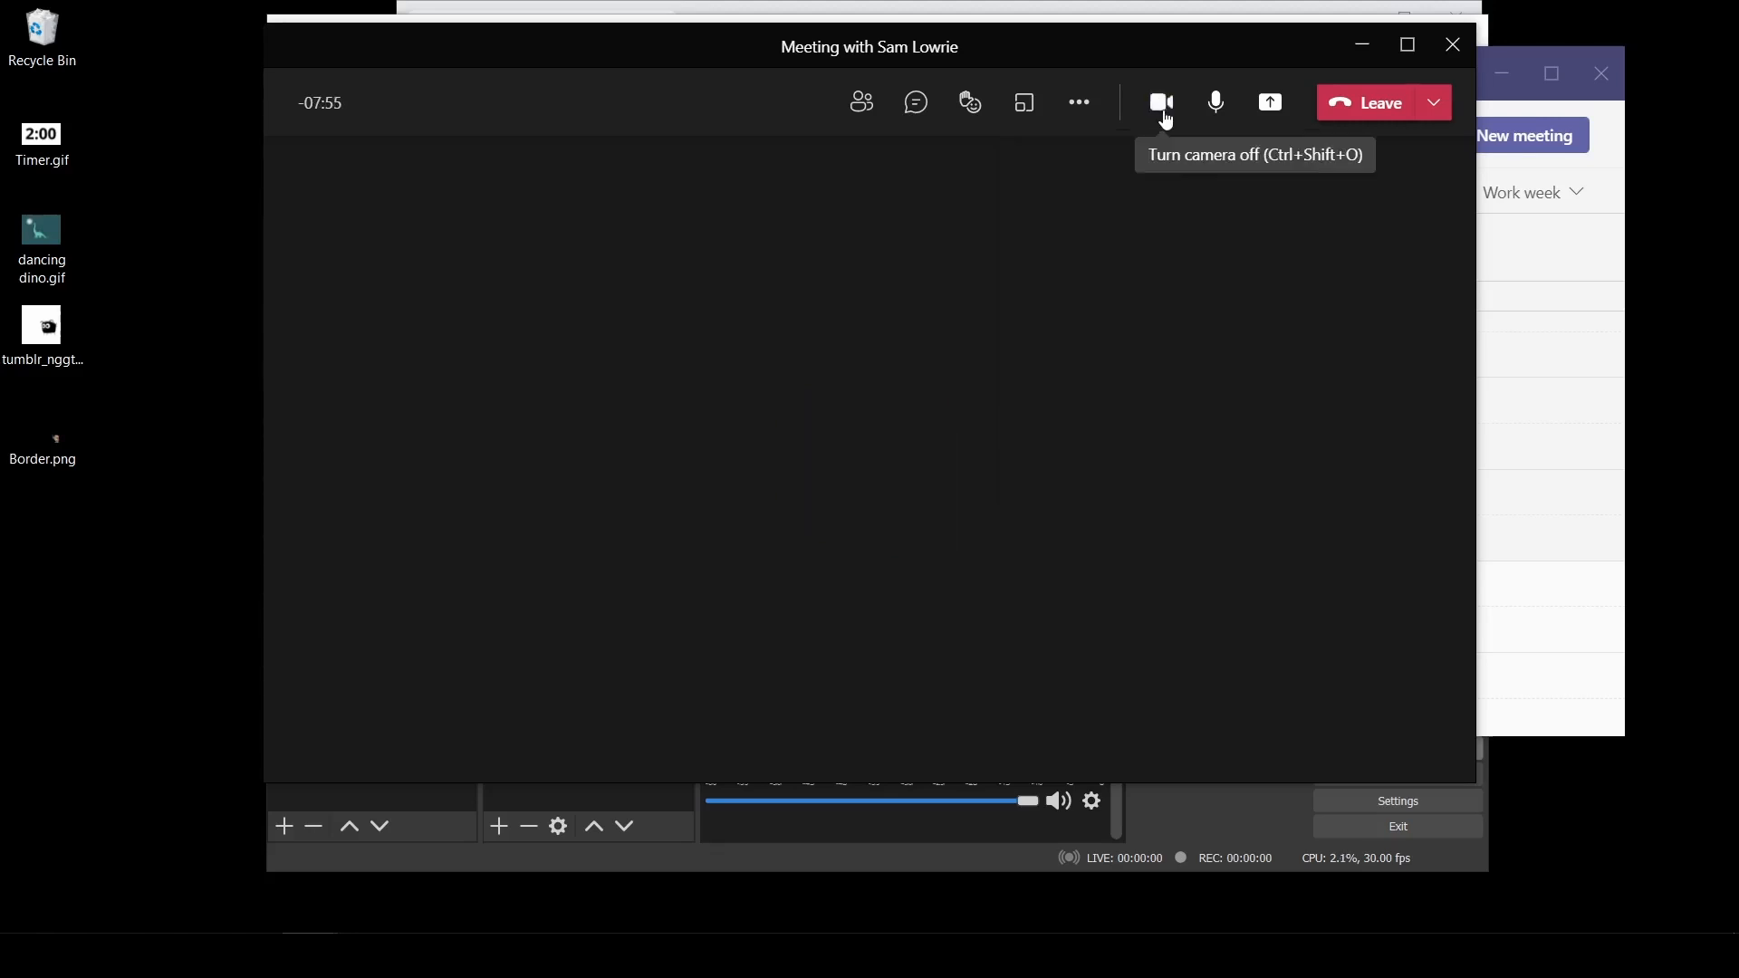
# - Turn the meeting camera on so the OBS Virtual Camera video shows in Teams
pyautogui.click(1159, 101)
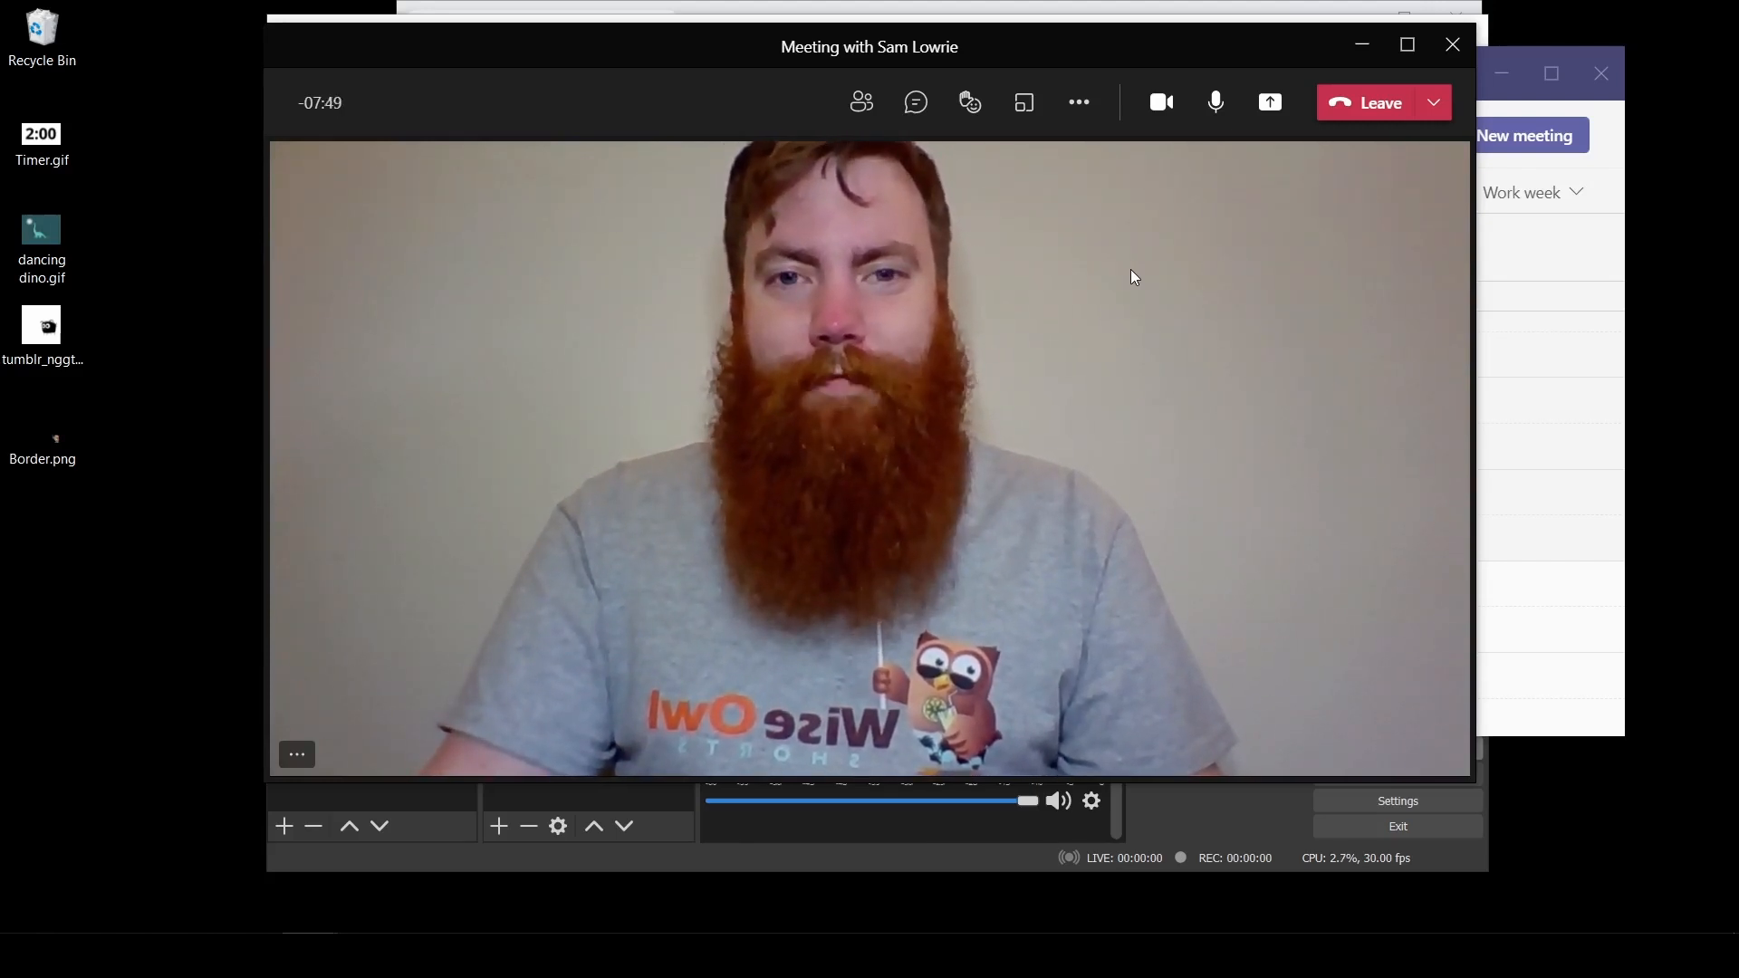
pyautogui.click(1213, 101)
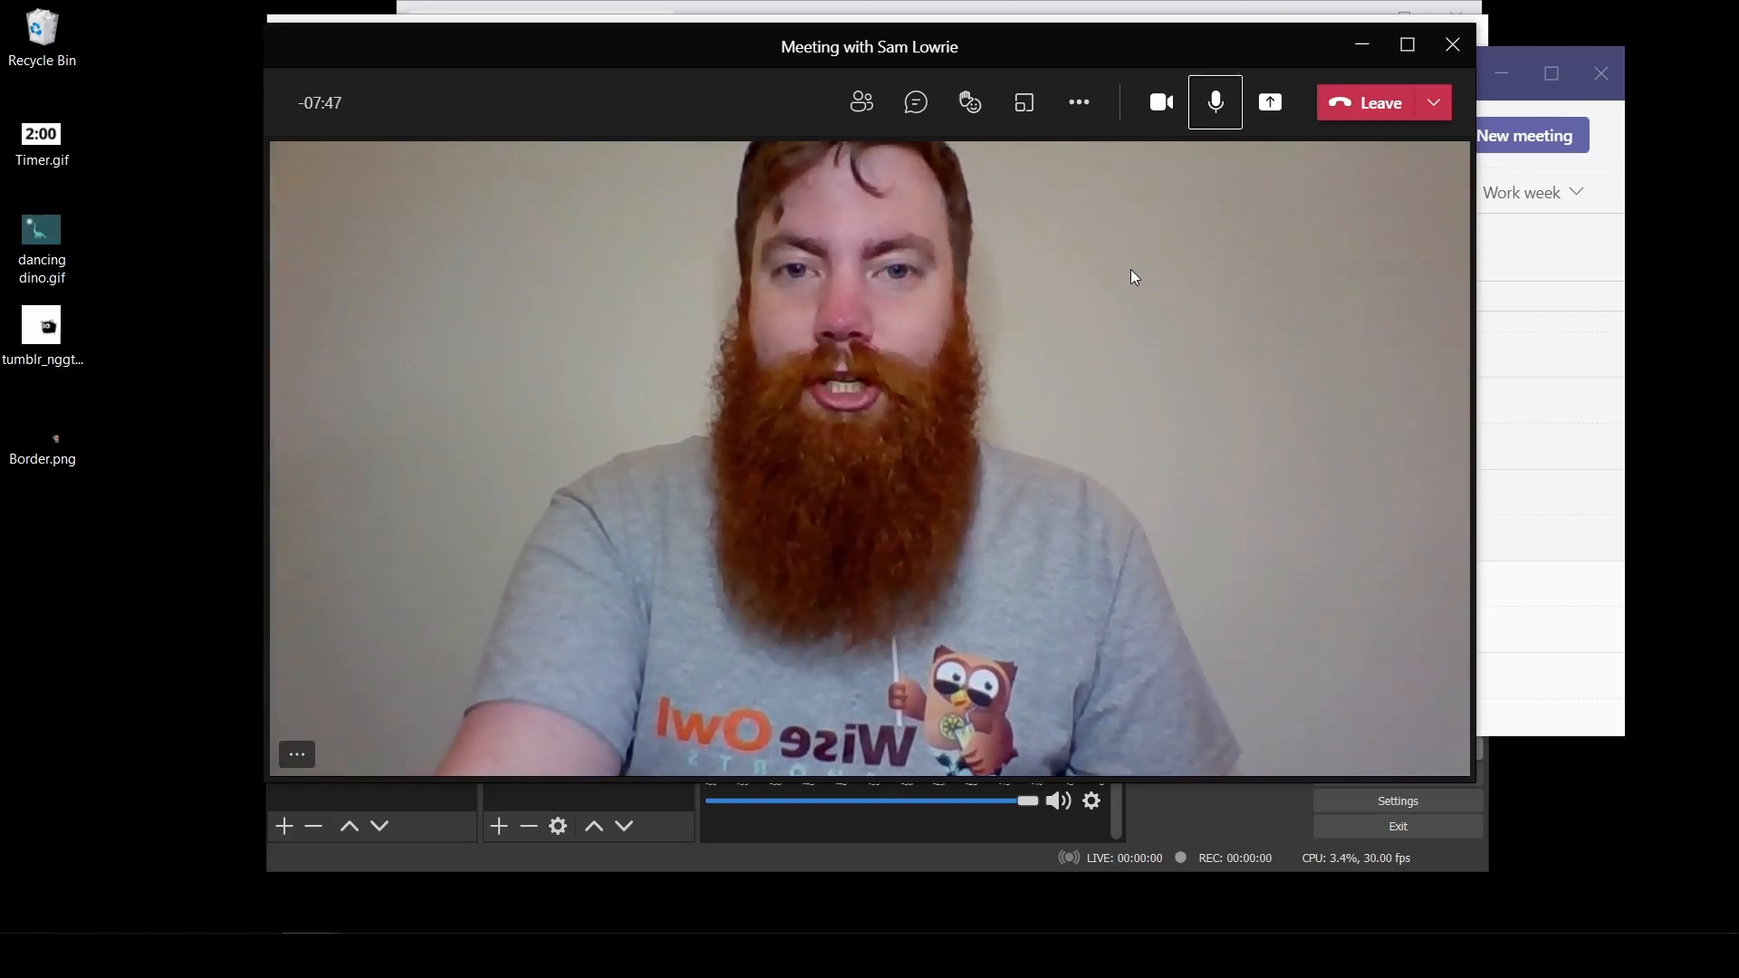